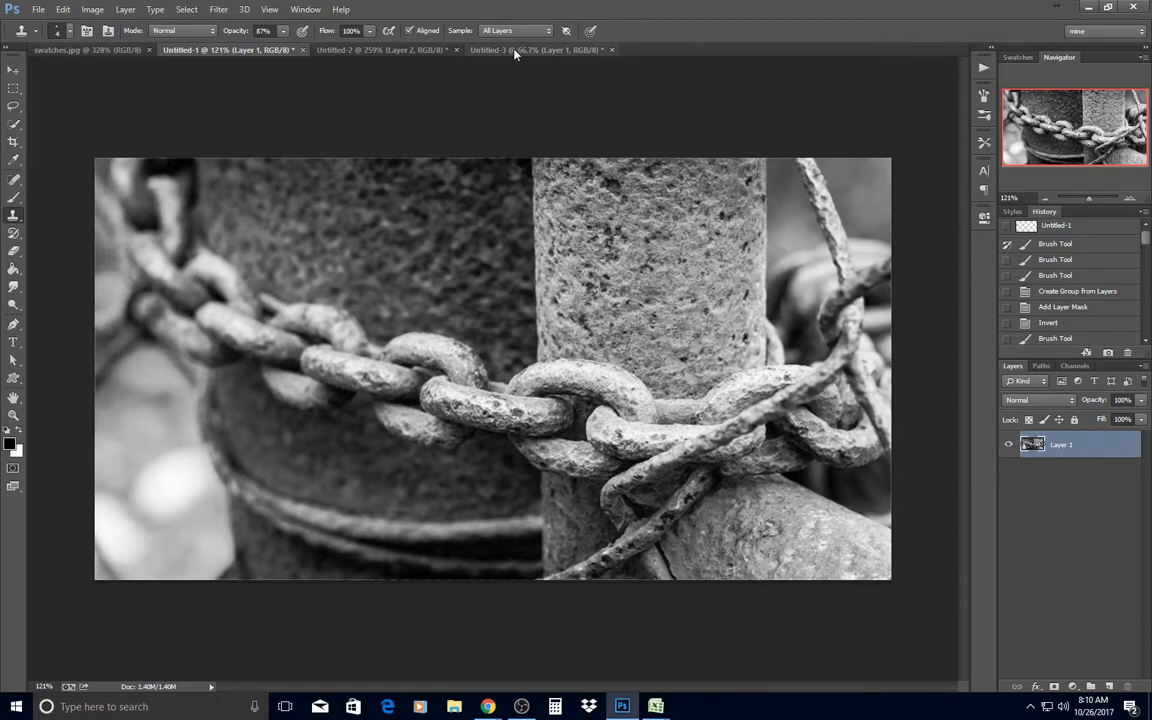
Compare the rust orange chain reference image with the grayscale chain photo.
click(520, 50)
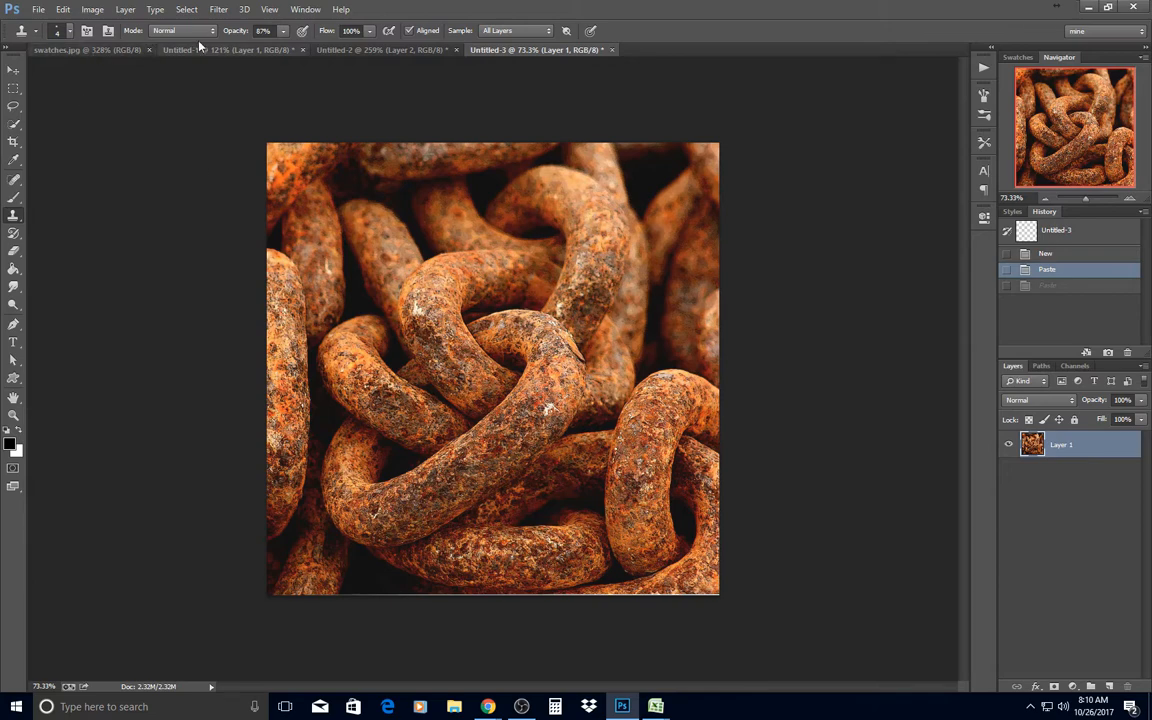
click(205, 60)
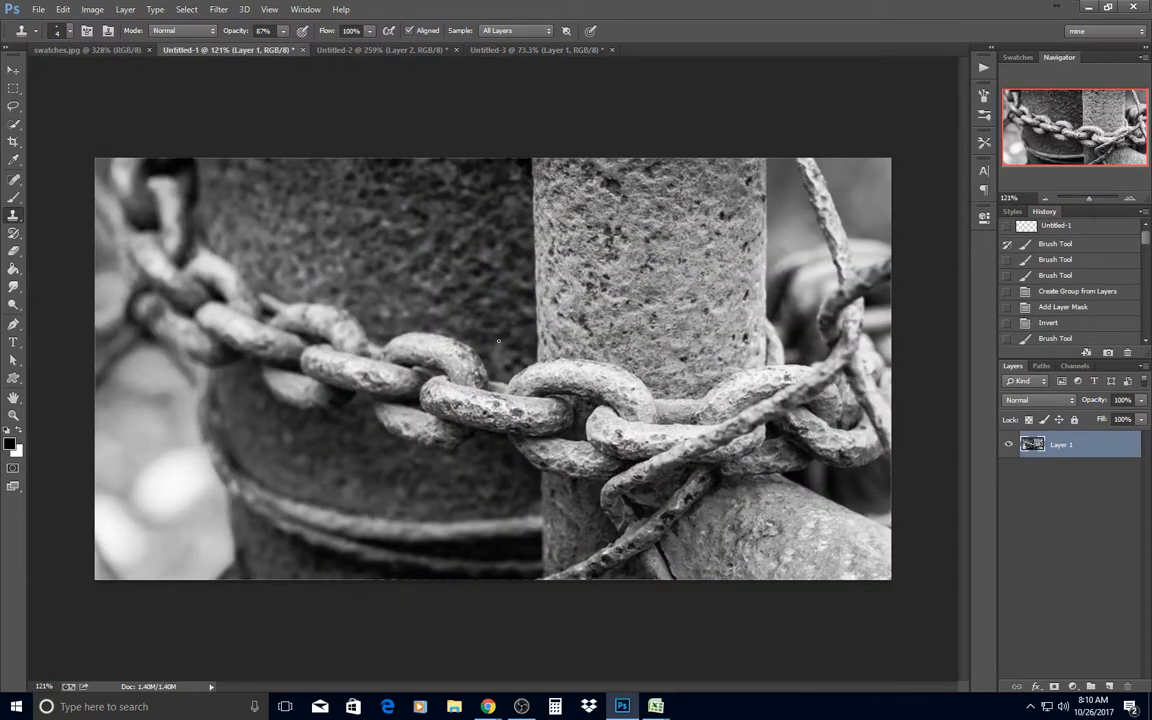
click(535, 50)
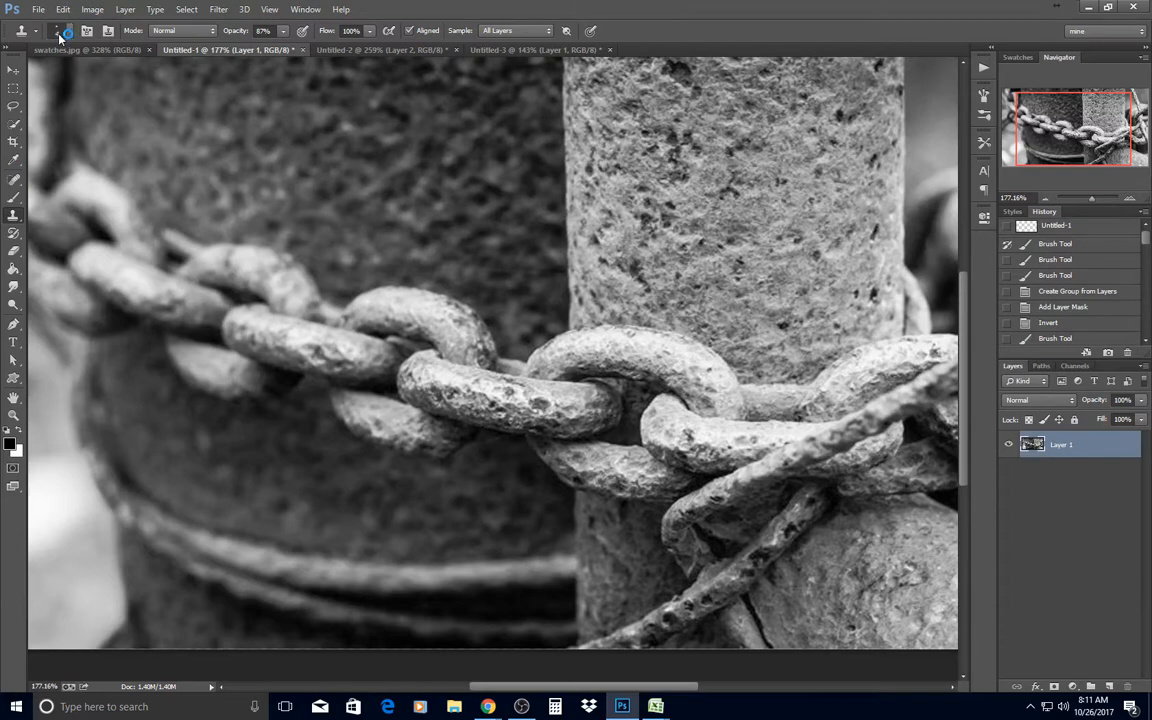
Enlarge the brush to 14 px and dismiss the clone source-point warning.
click(77, 28)
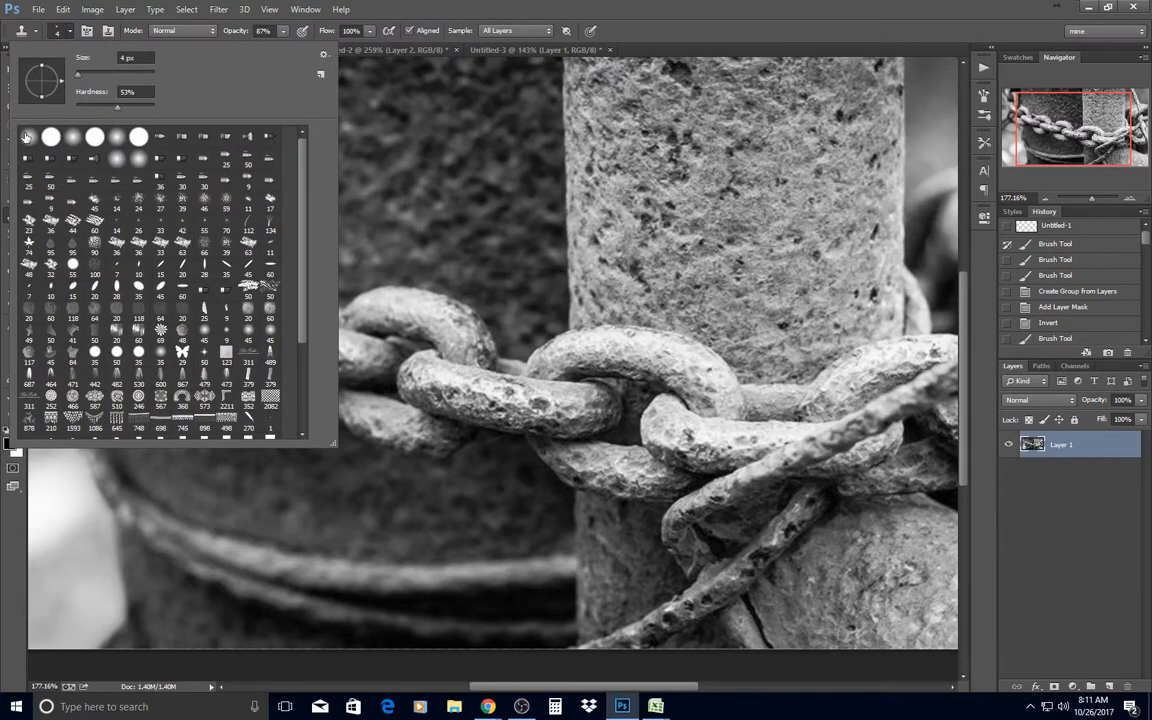
drag(130, 106, 75, 106)
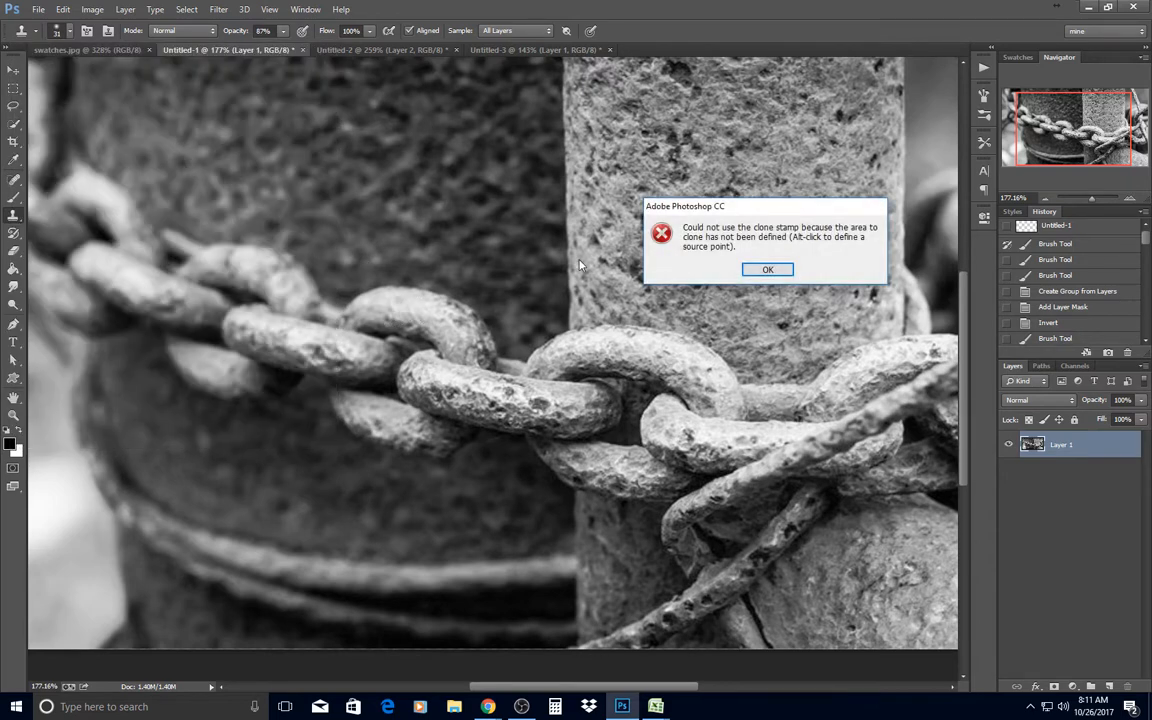
click(769, 269)
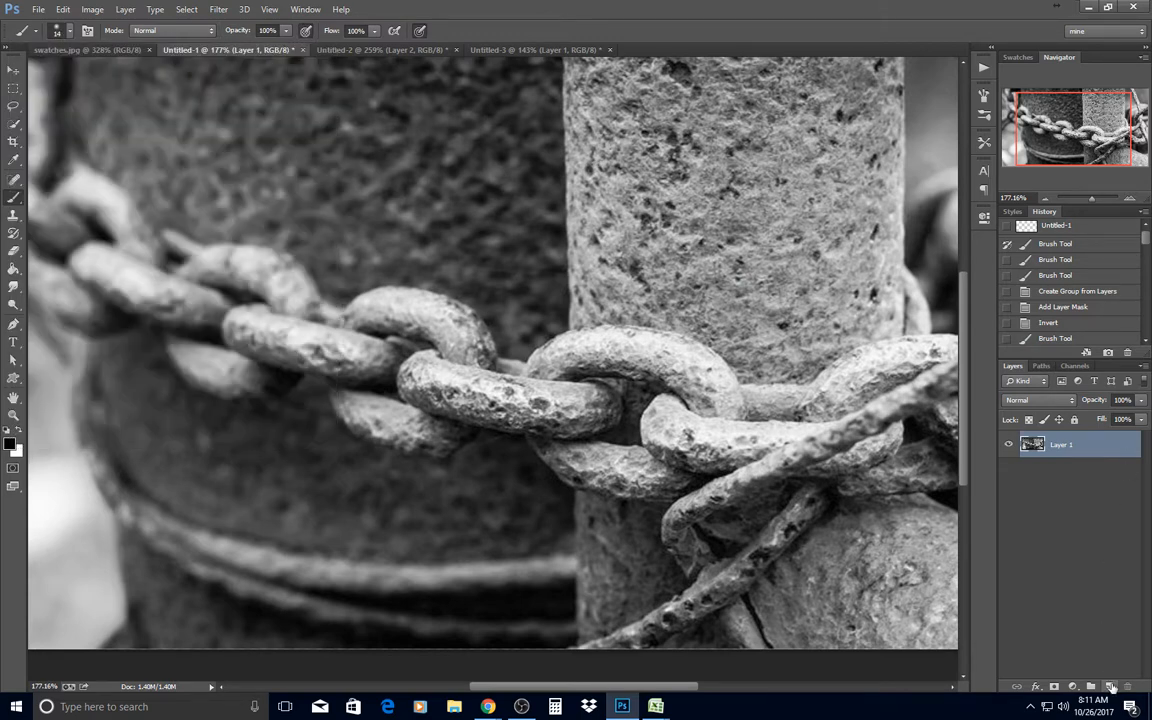
Add an empty Layer 2 in Soft Light blending and adjust the brush tip size.
click(1035, 401)
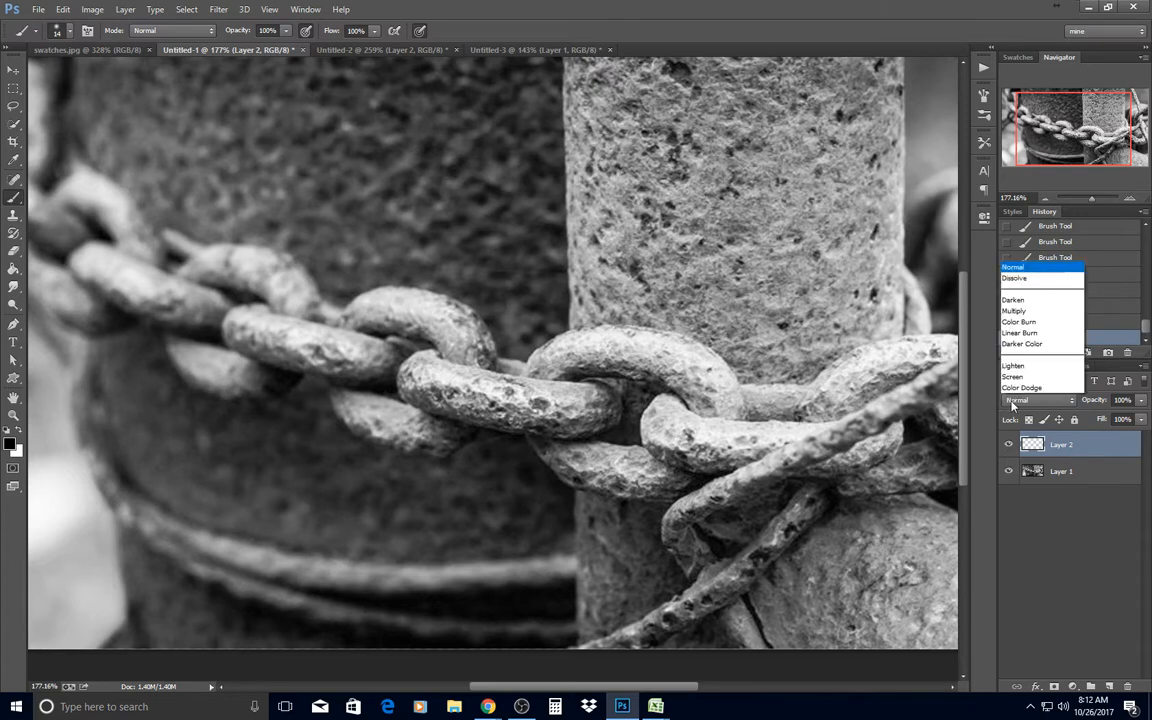
click(1035, 400)
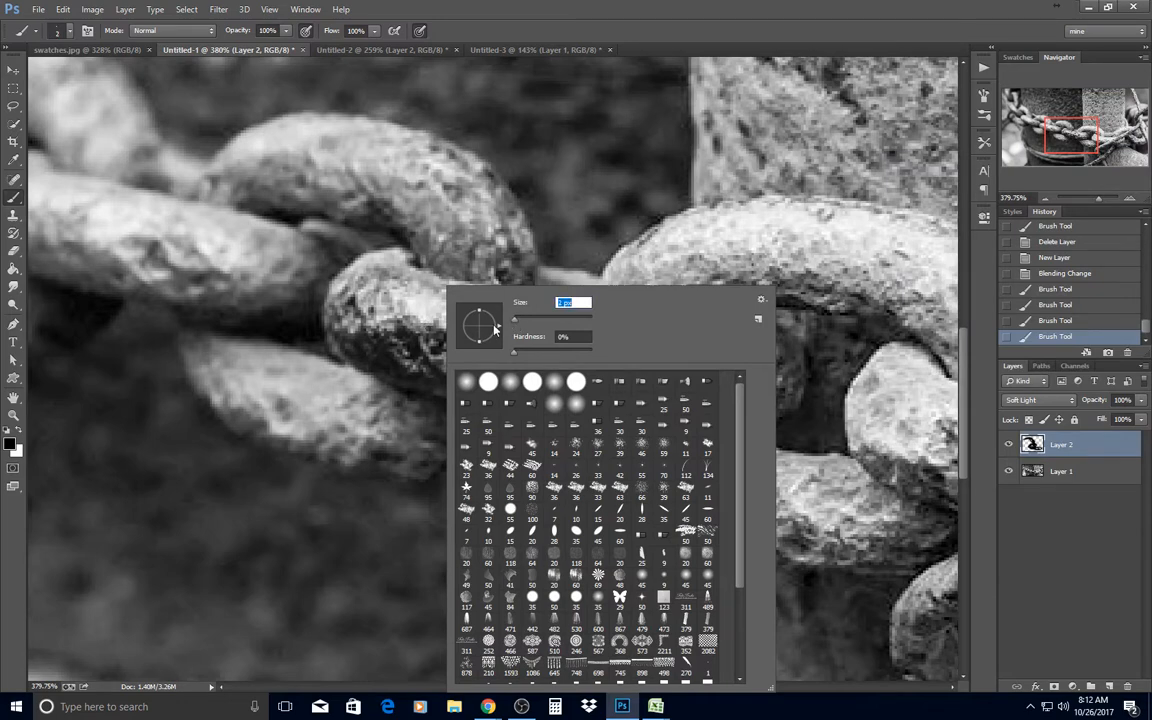
click(738, 363)
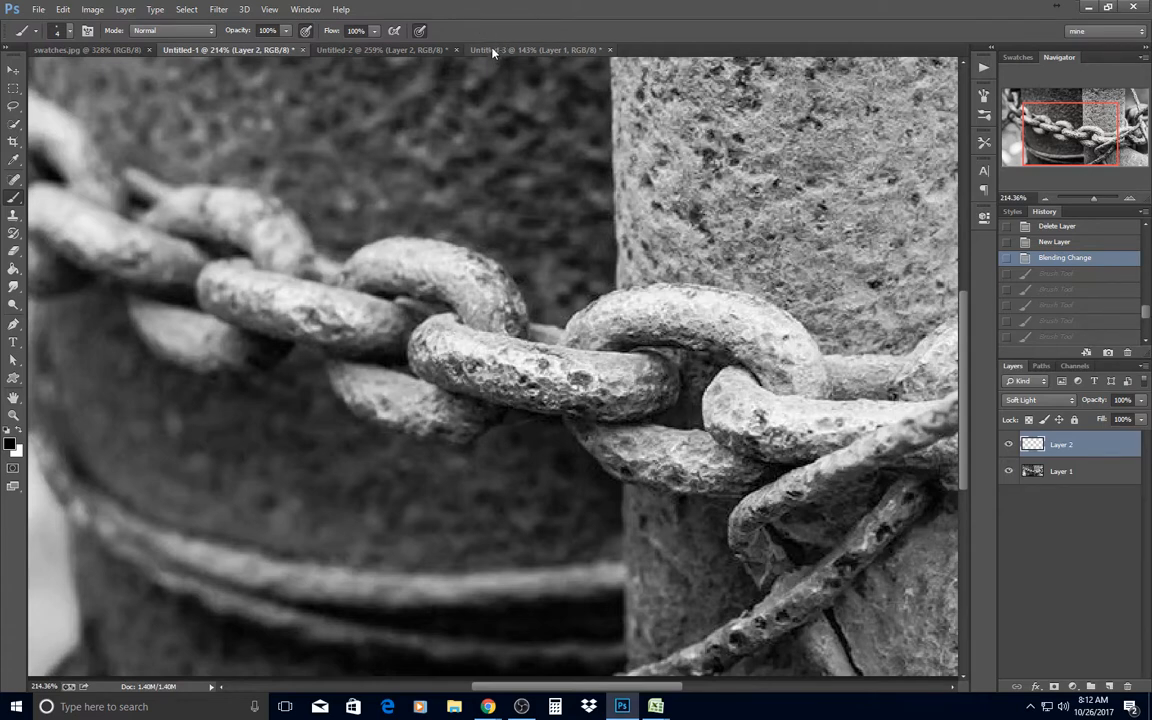
click(380, 49)
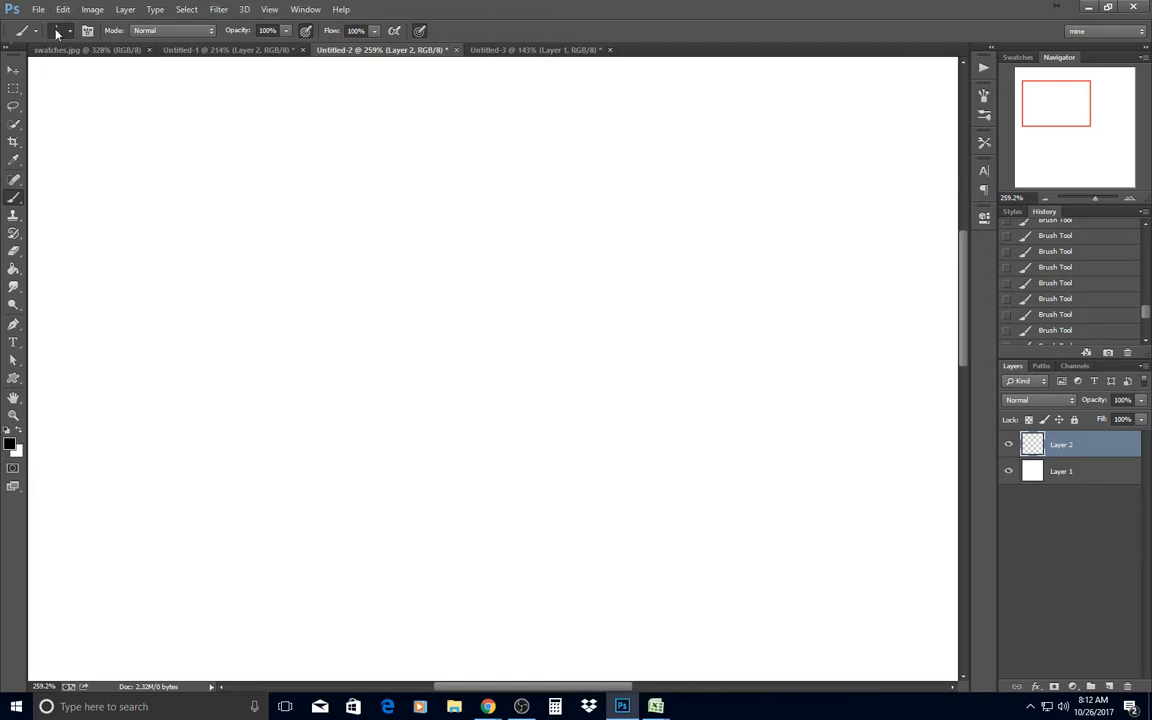
Set a 14 px brush and paint a thick black zigzag scribble on Layer 2.
click(84, 31)
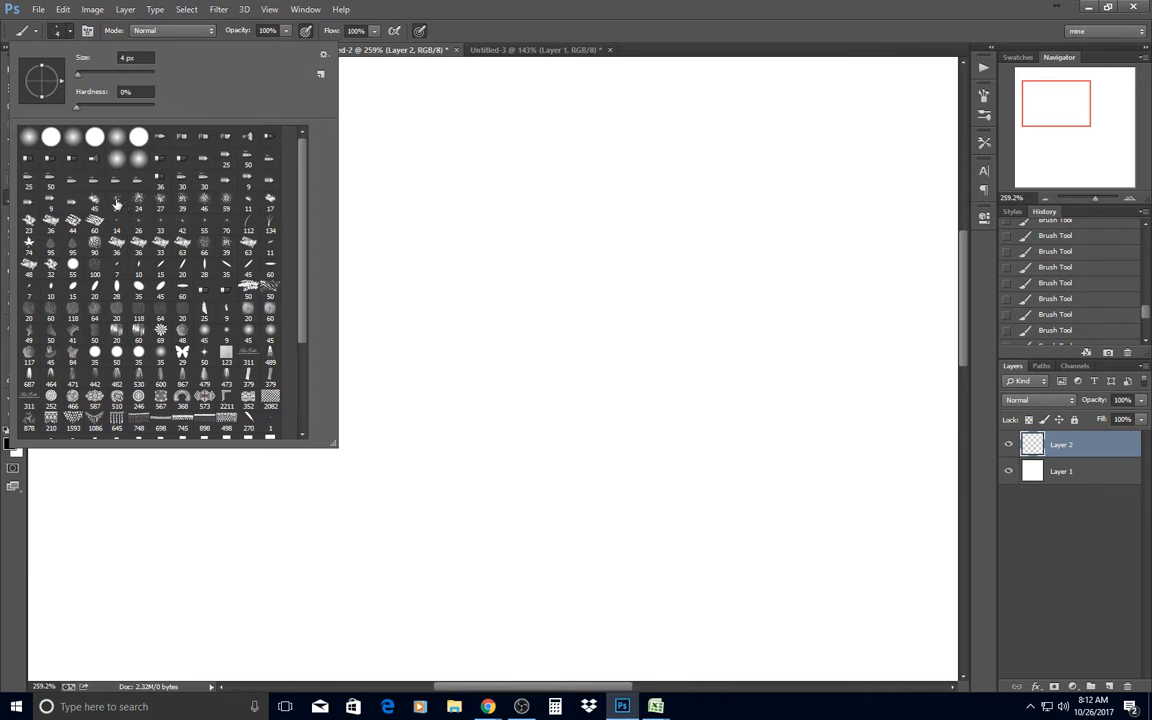
mouse_move(122, 202)
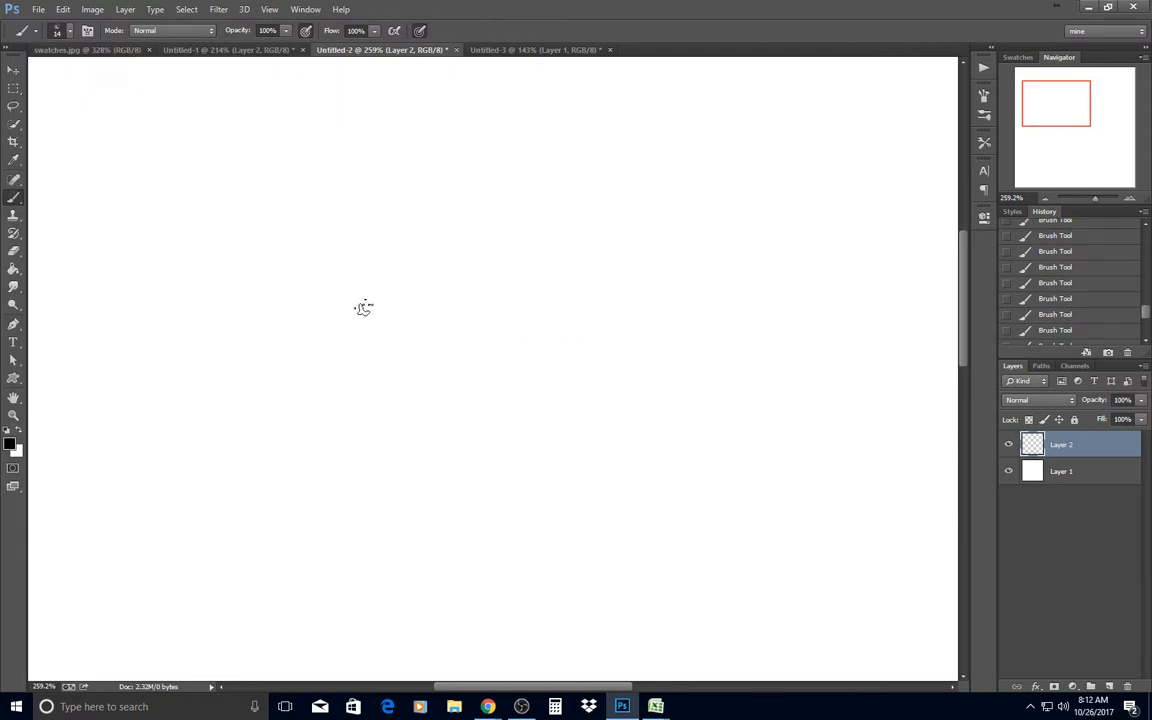
drag(380, 305, 570, 500)
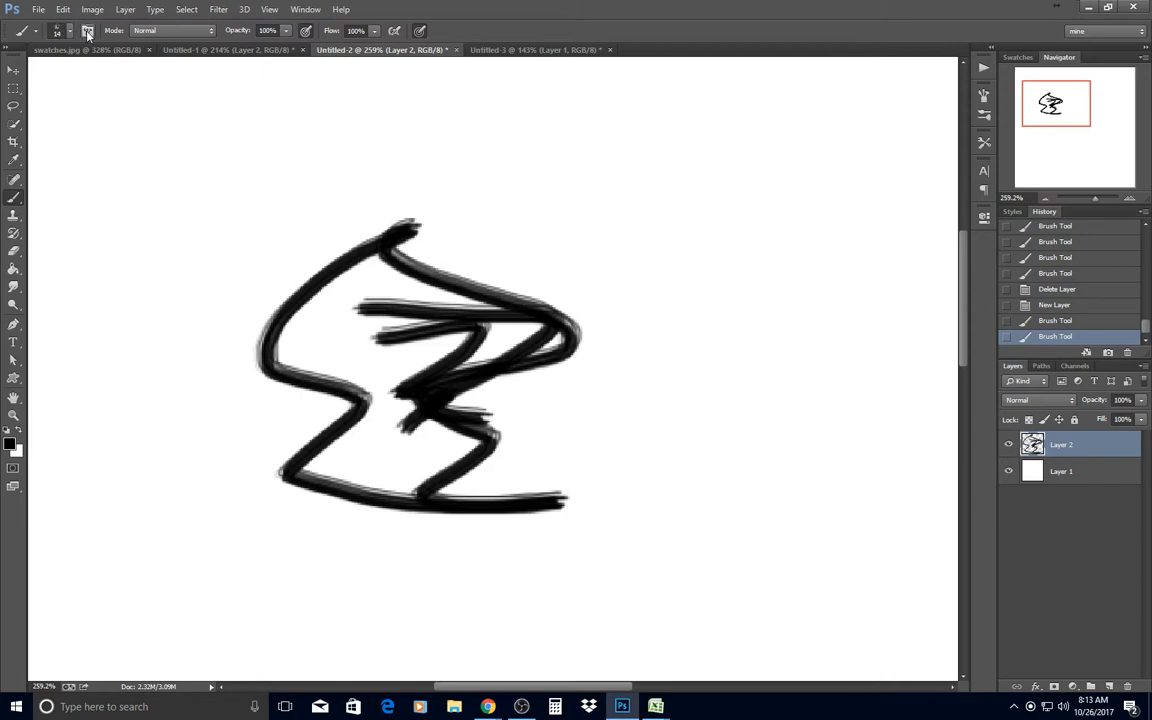
Set the brush's Shape Dynamics Size Jitter to 49%, controlled by pen pressure.
click(94, 29)
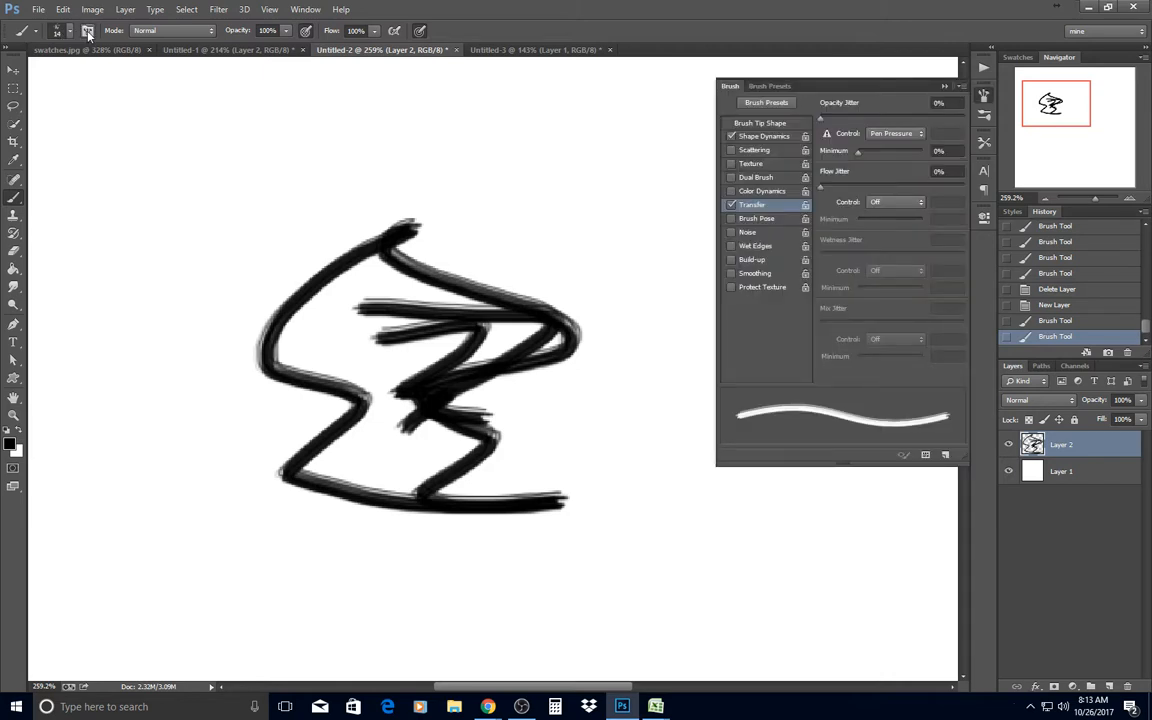
mouse_move(93, 26)
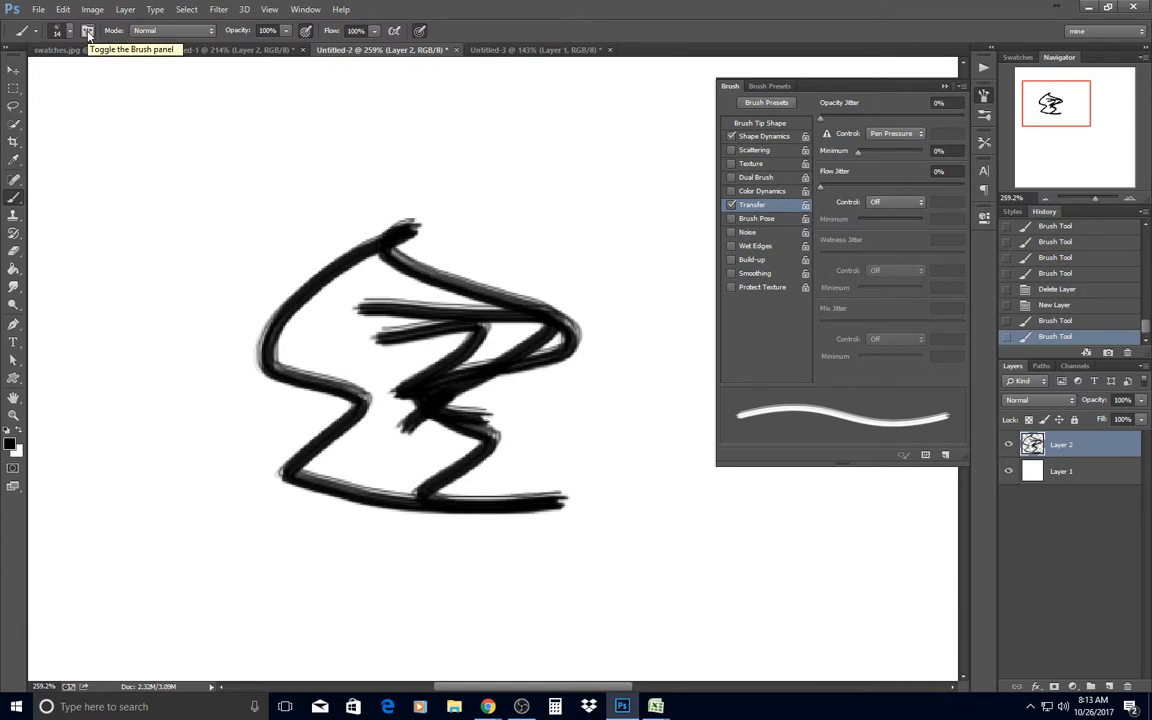
click(306, 9)
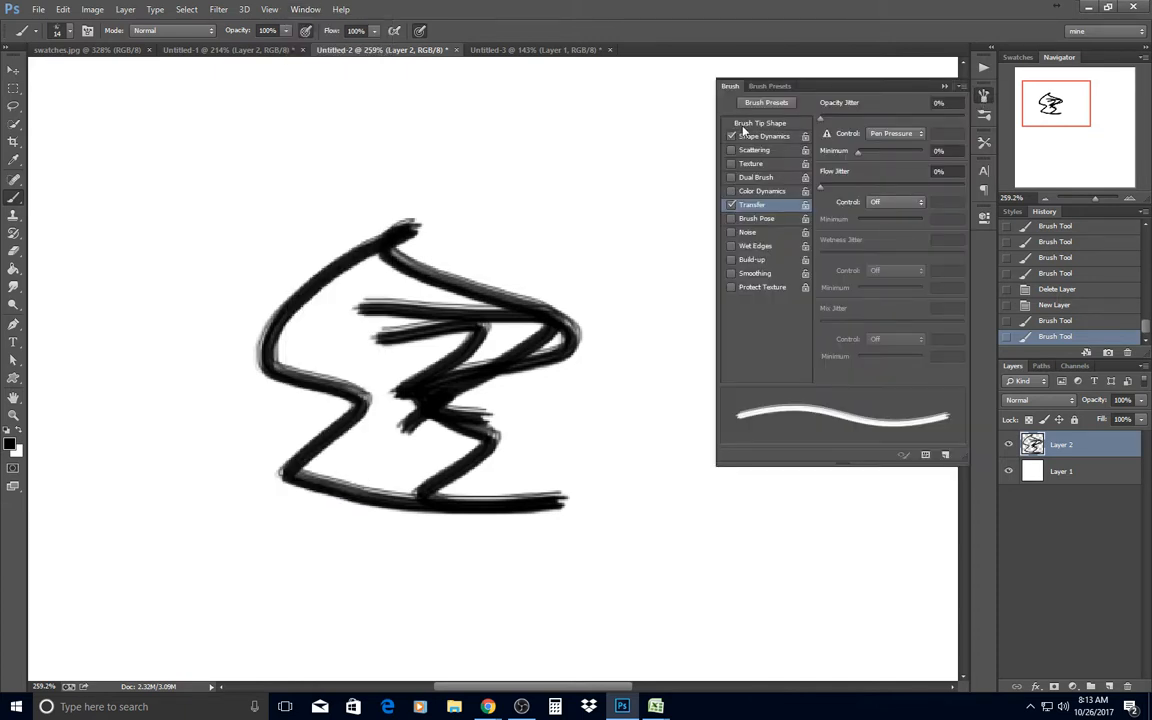
click(765, 135)
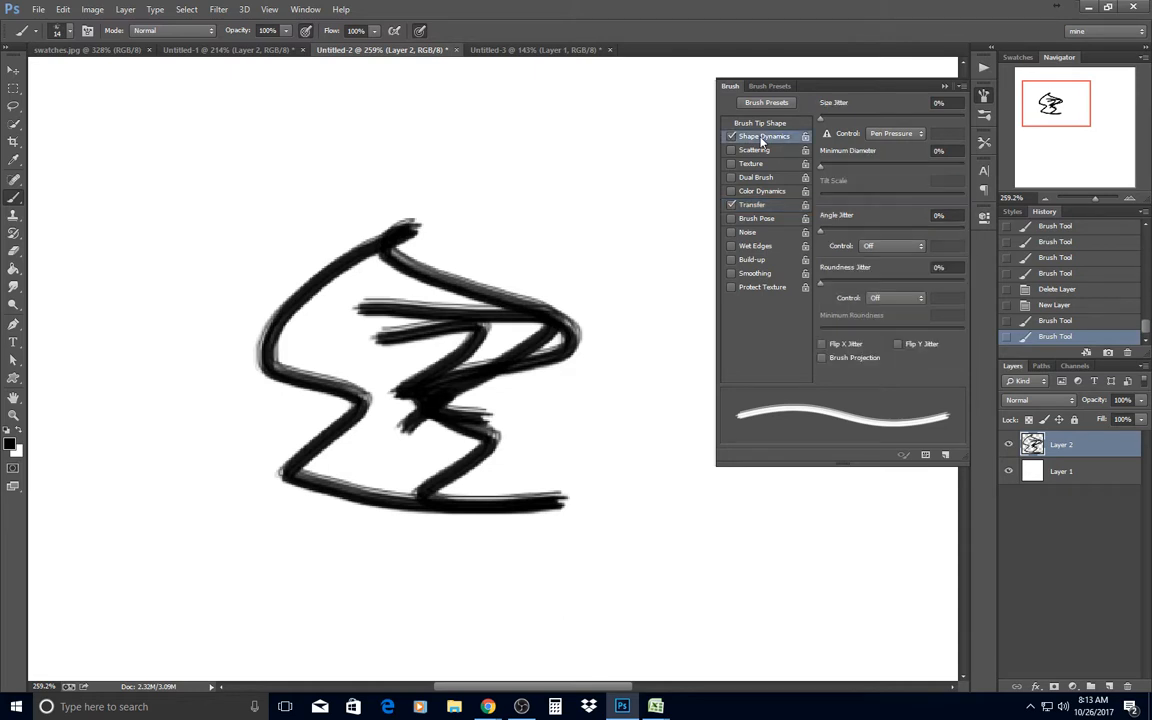
mouse_move(750, 128)
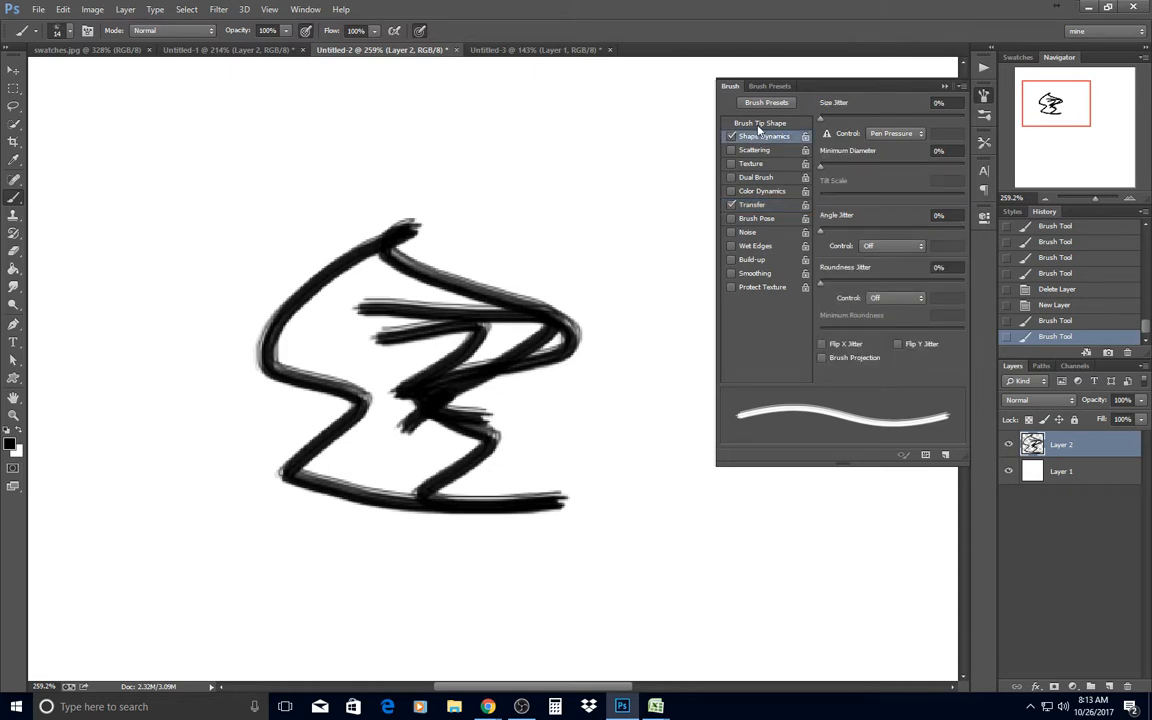
click(754, 122)
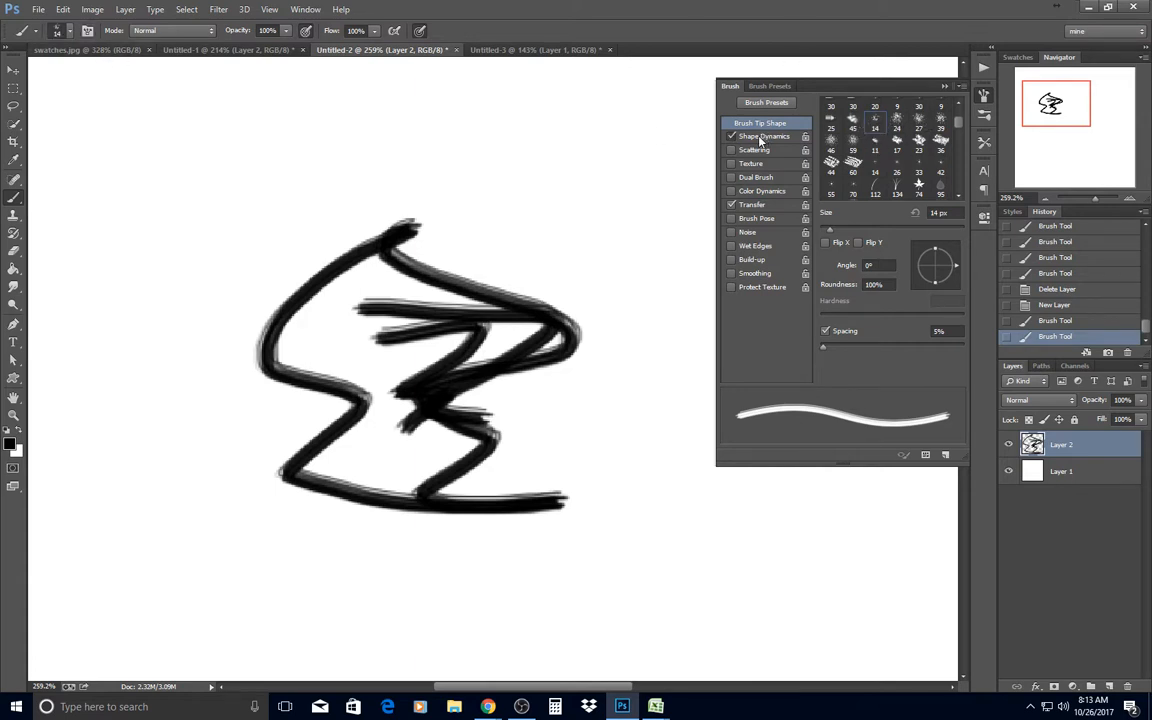
click(760, 135)
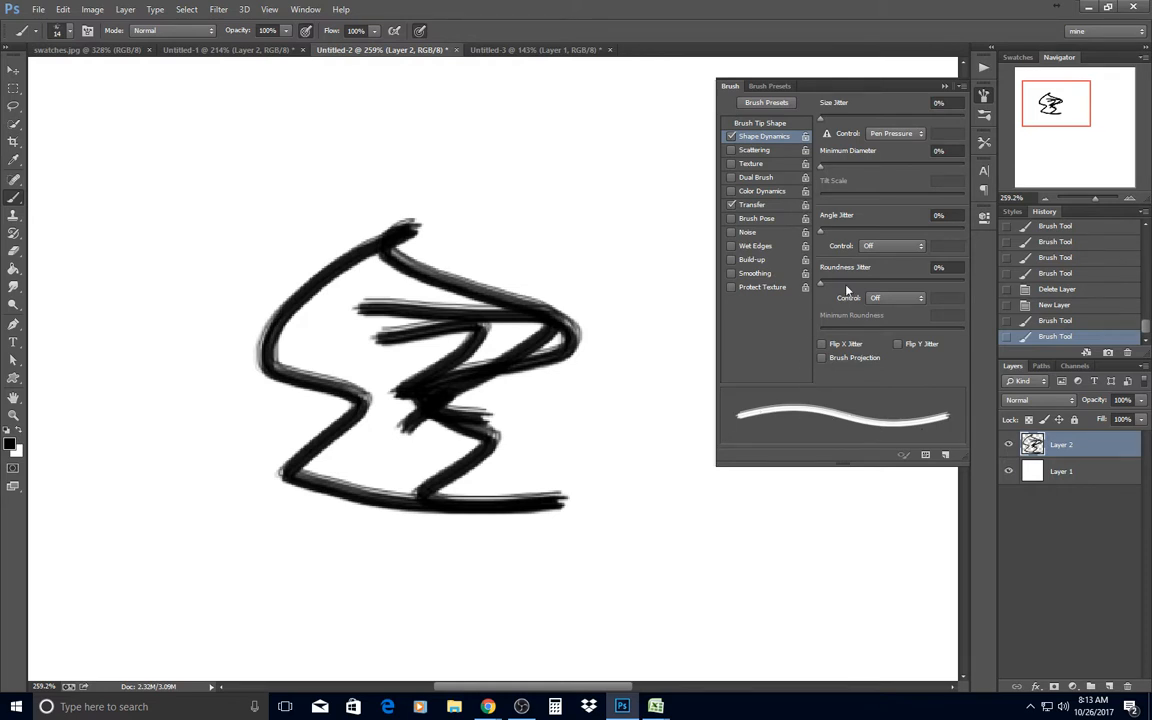
mouse_move(821, 120)
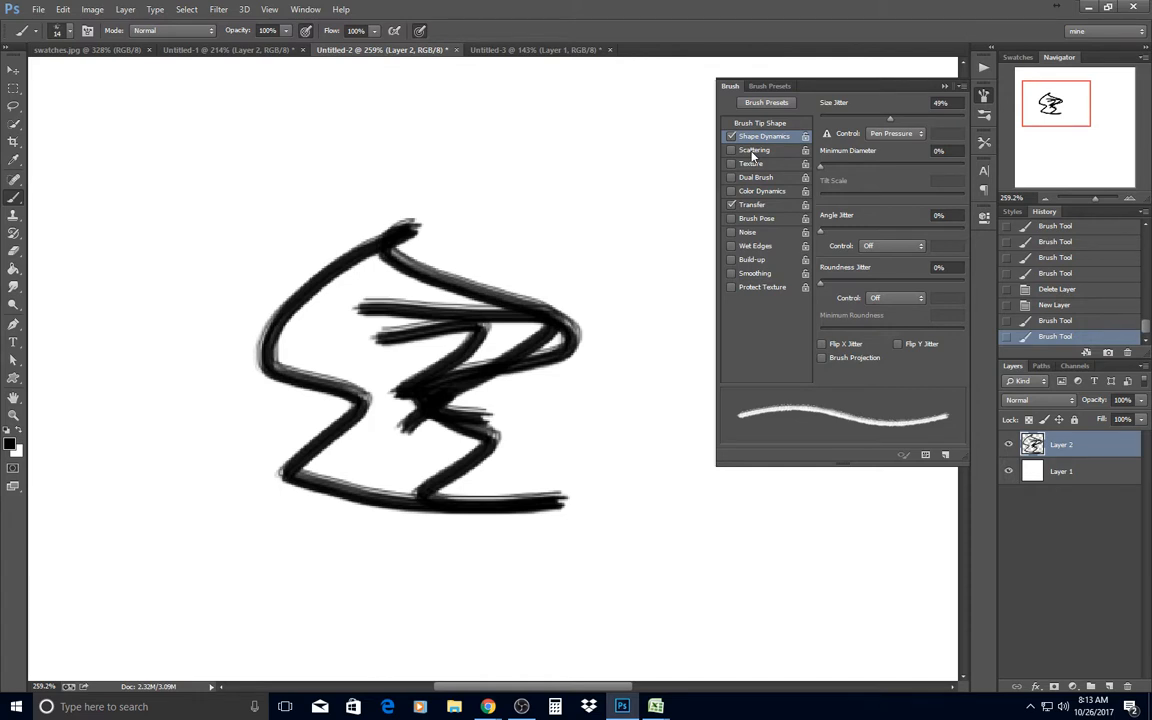
Enable brush Scattering on both axes at 443%, count 16, count jitter 53%.
click(754, 150)
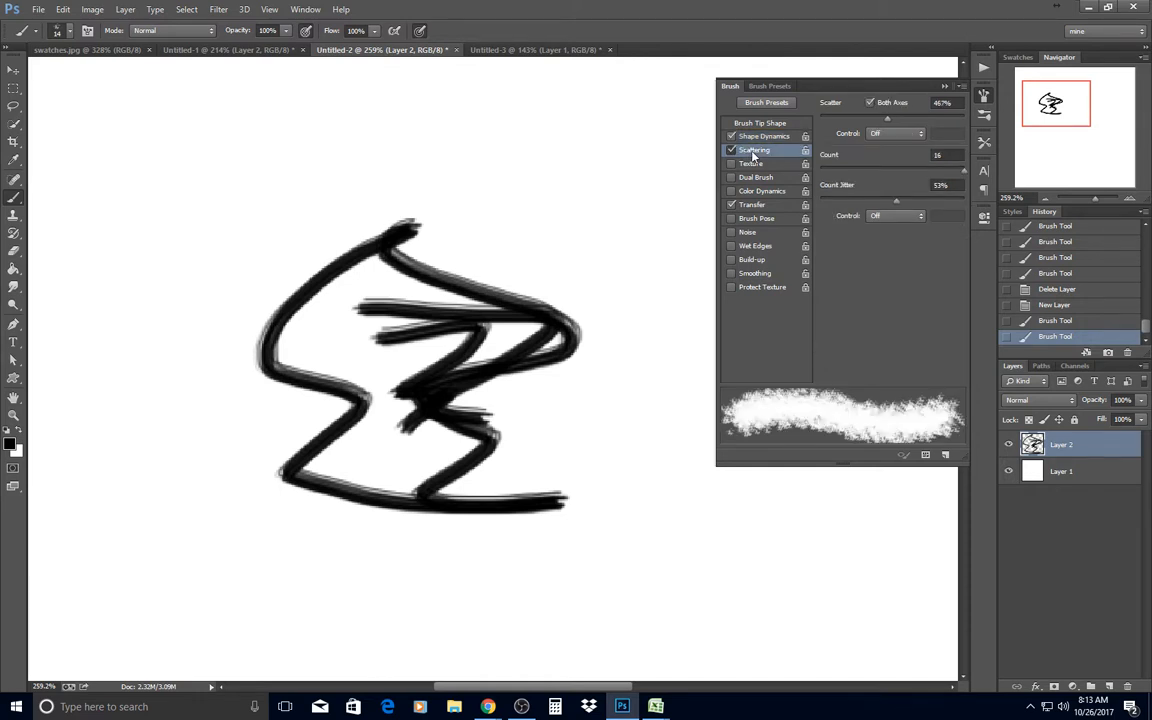
mouse_move(923, 88)
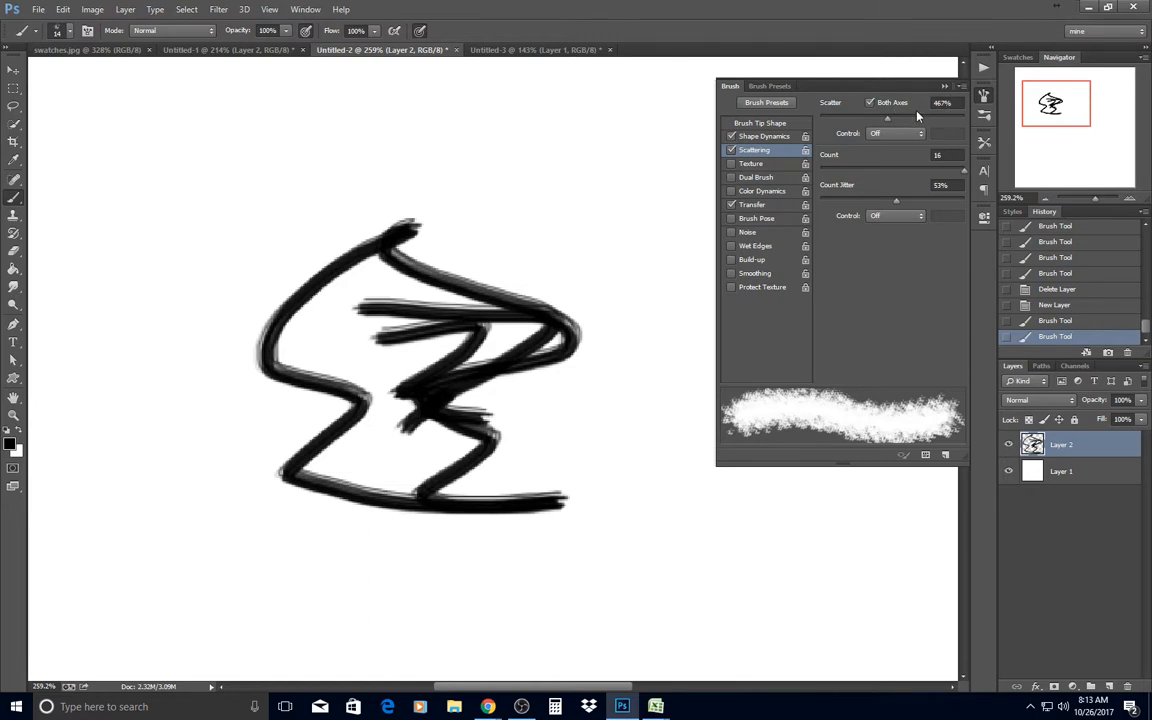
mouse_move(890, 227)
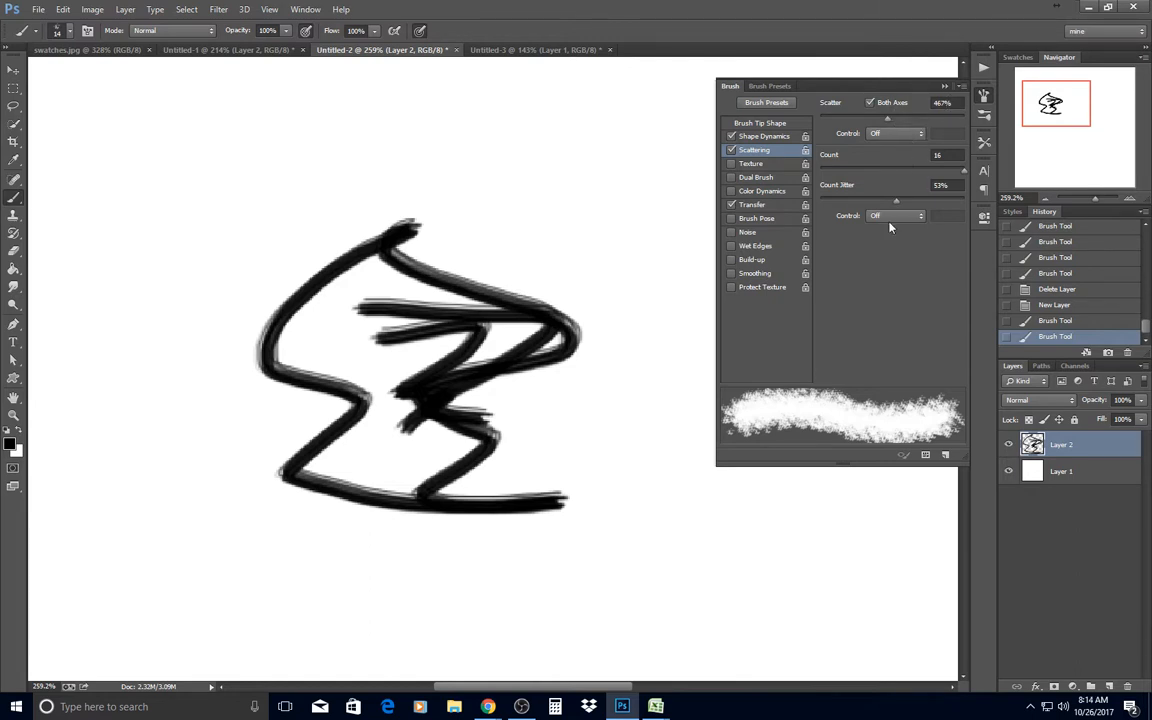
mouse_move(888, 119)
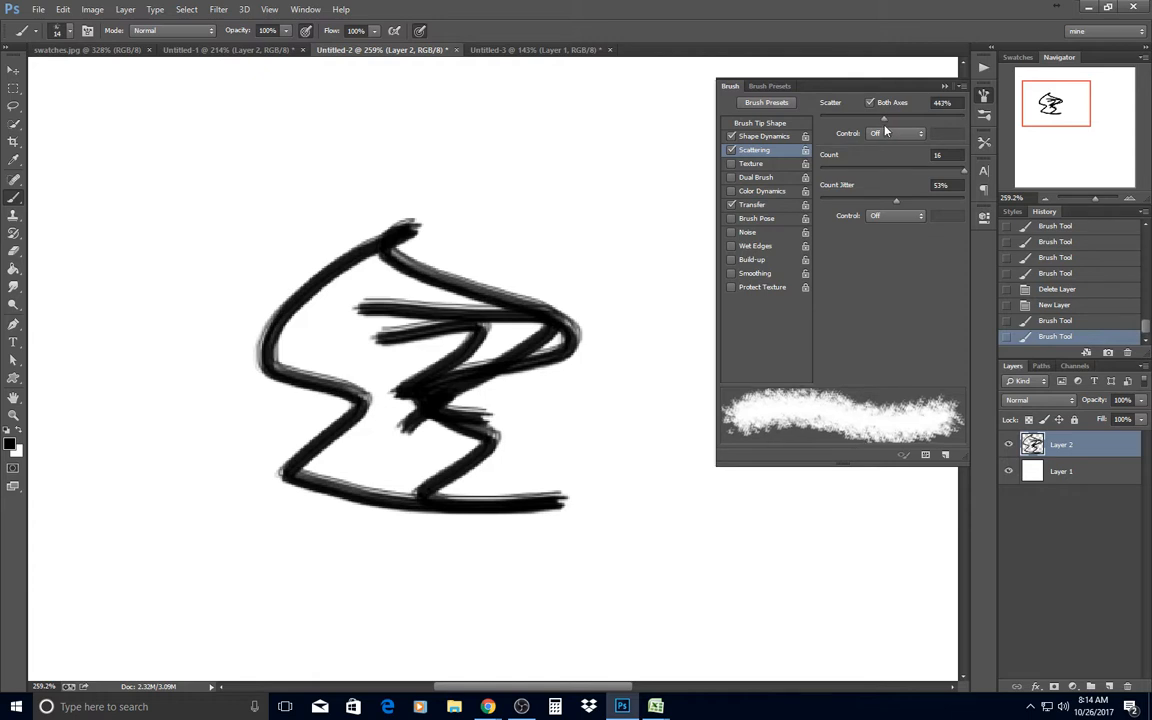
mouse_move(842, 396)
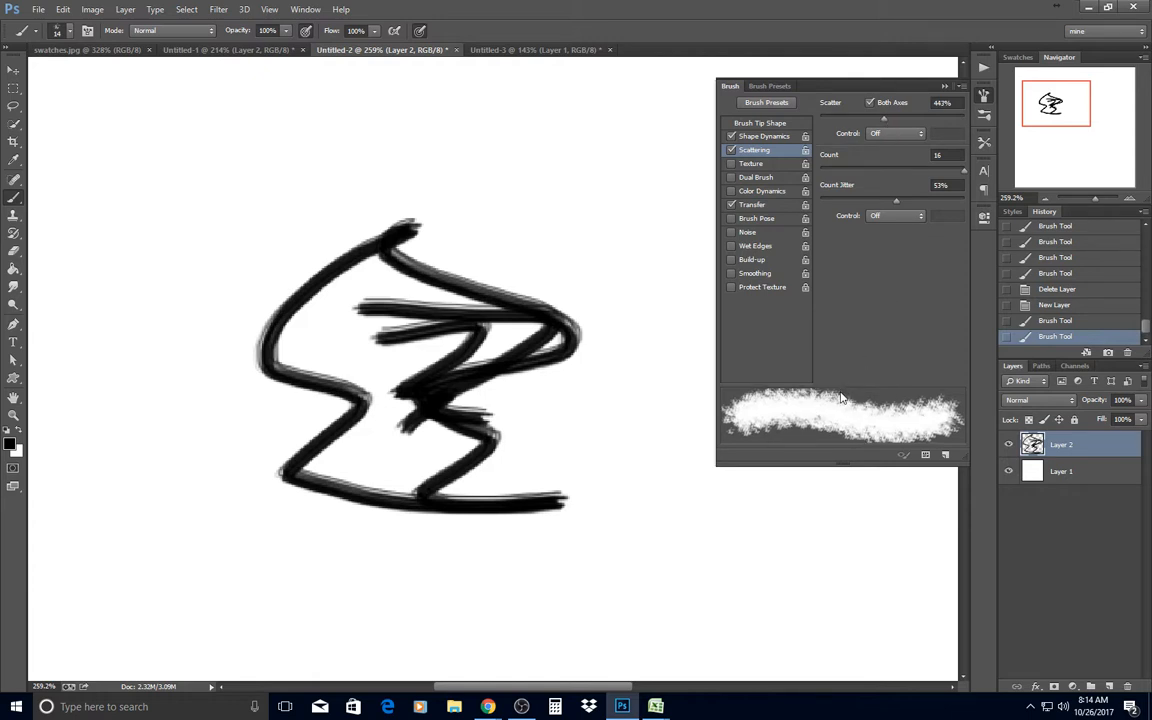
mouse_move(825, 411)
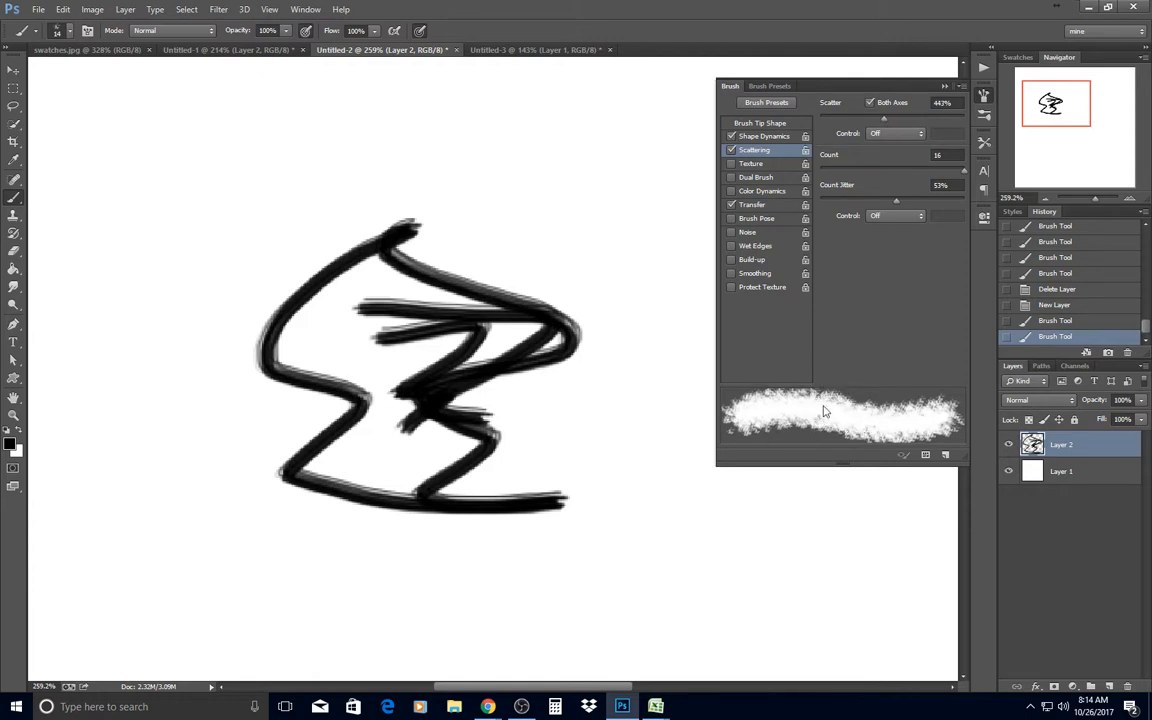
click(761, 135)
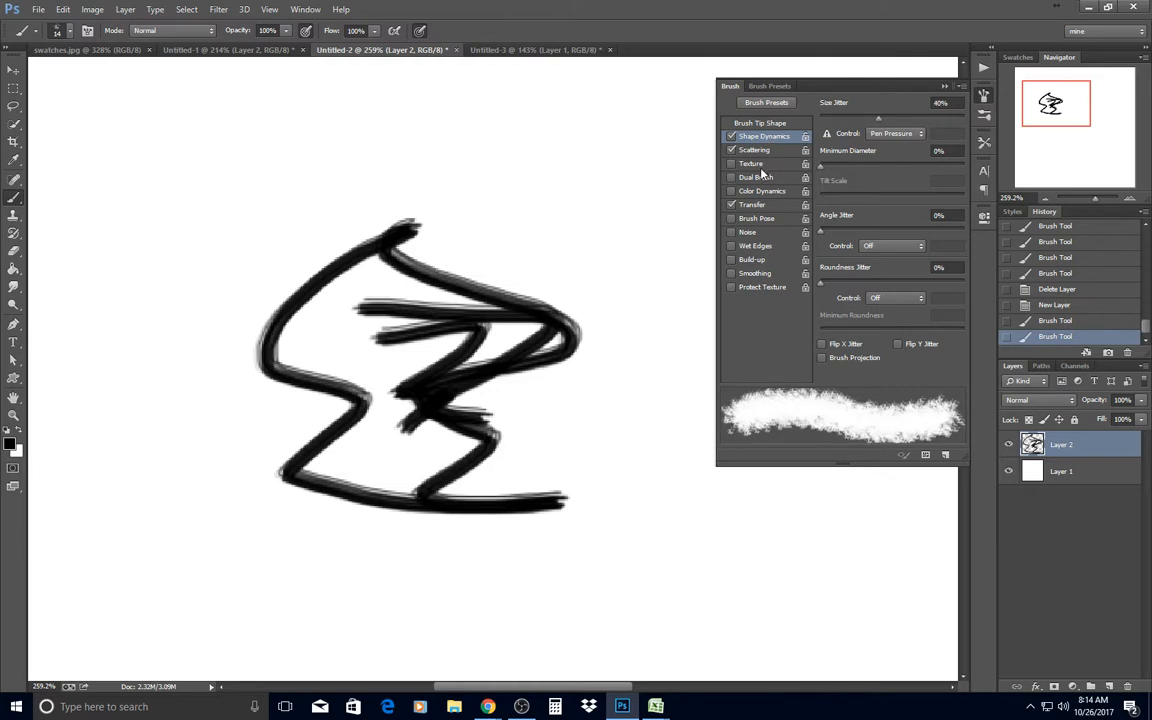
click(754, 150)
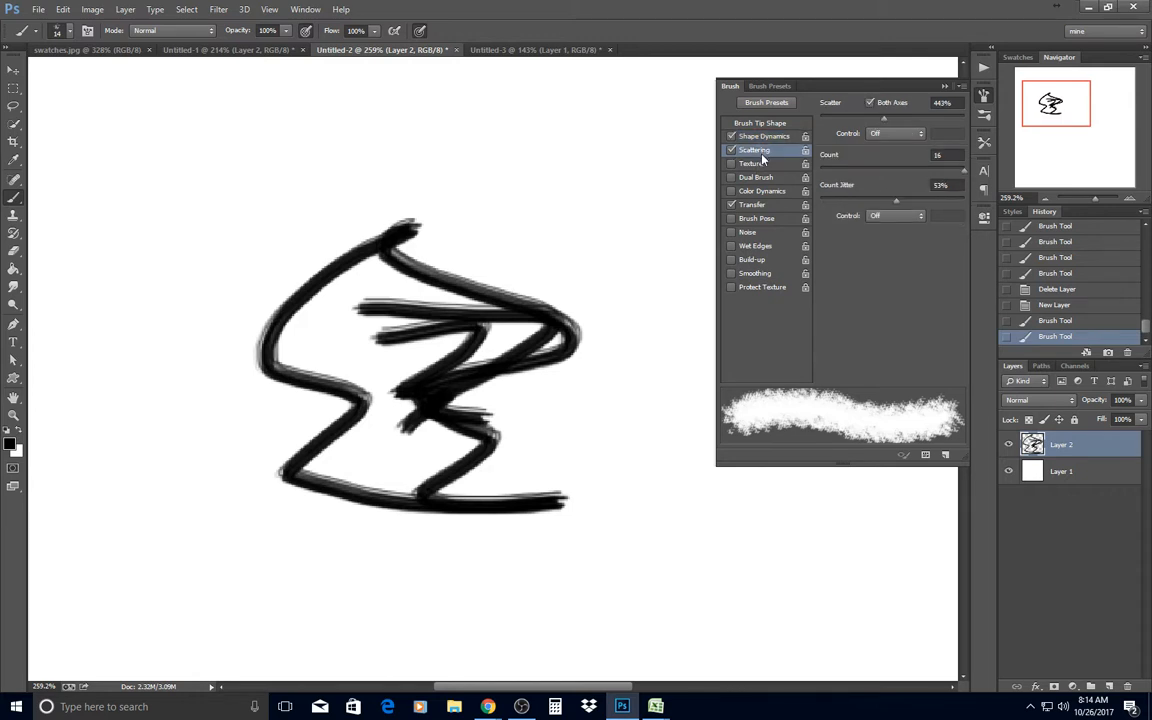
mouse_move(806, 259)
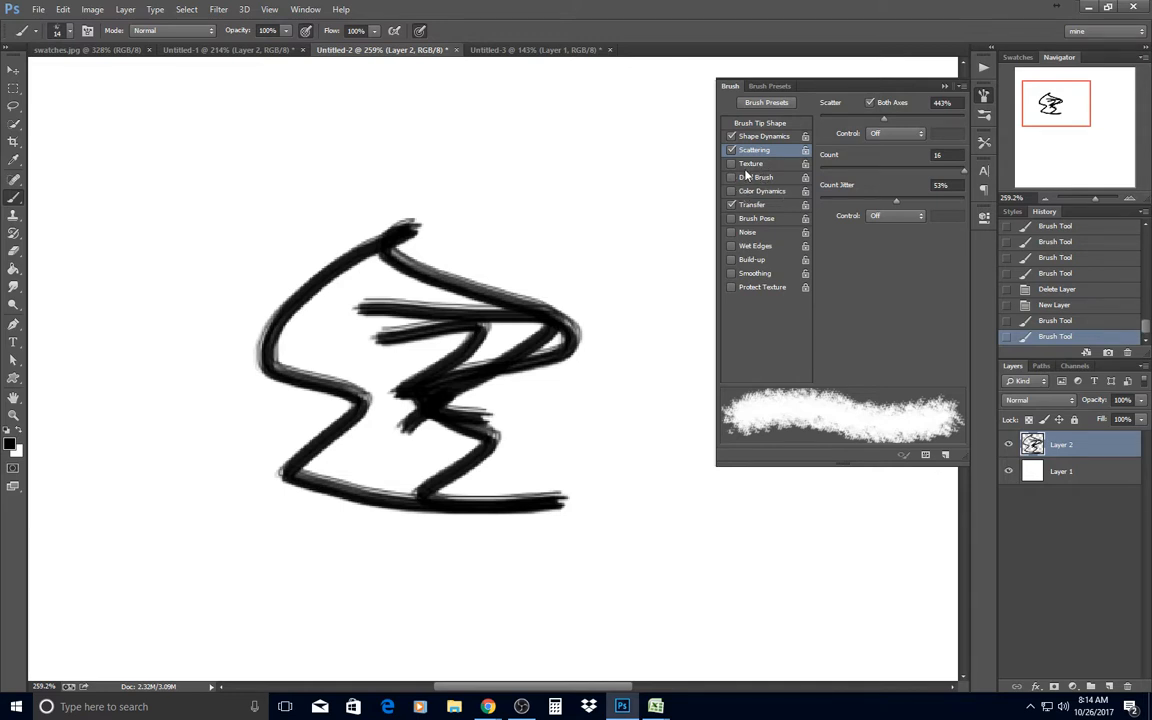
mouse_move(759, 195)
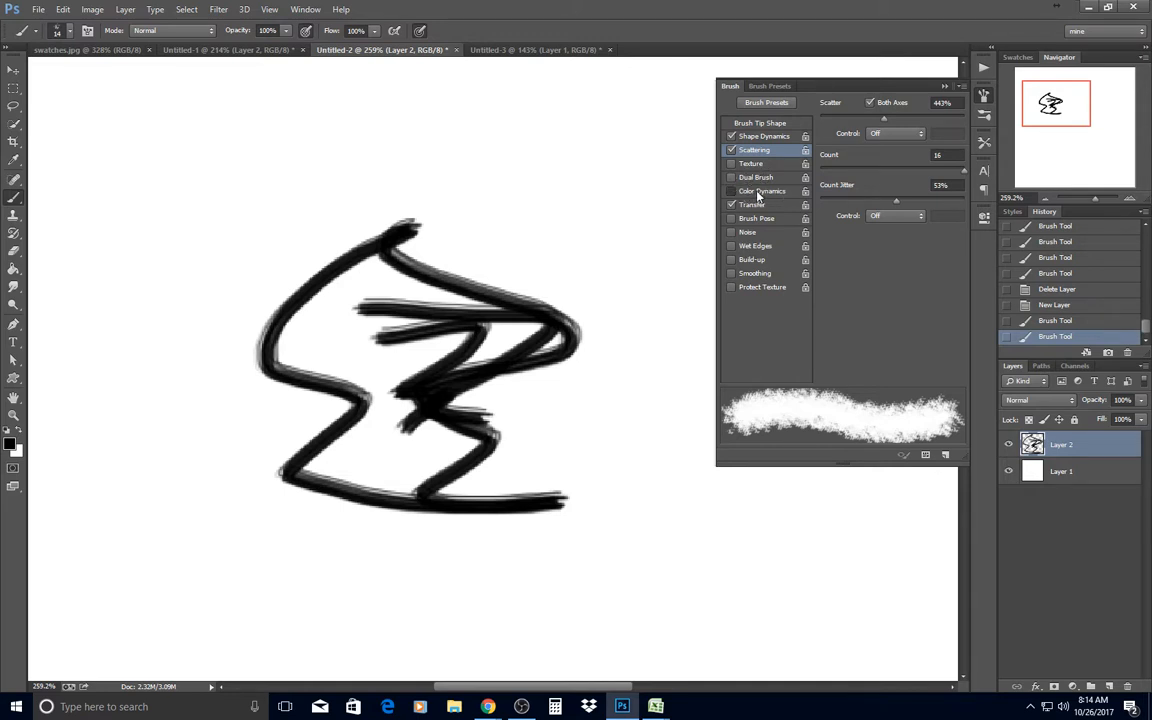
Enable Color Dynamics, paint a round speckled grey patch over the scribble, and test Hue Jitter.
click(758, 191)
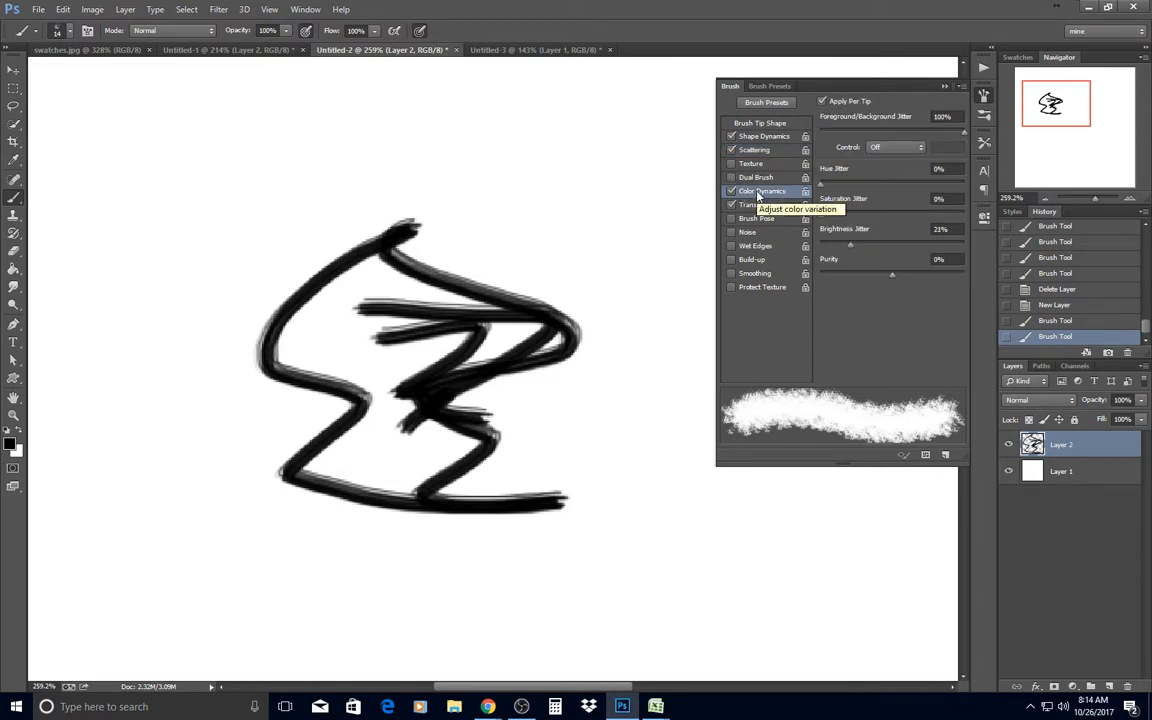
mouse_move(552, 332)
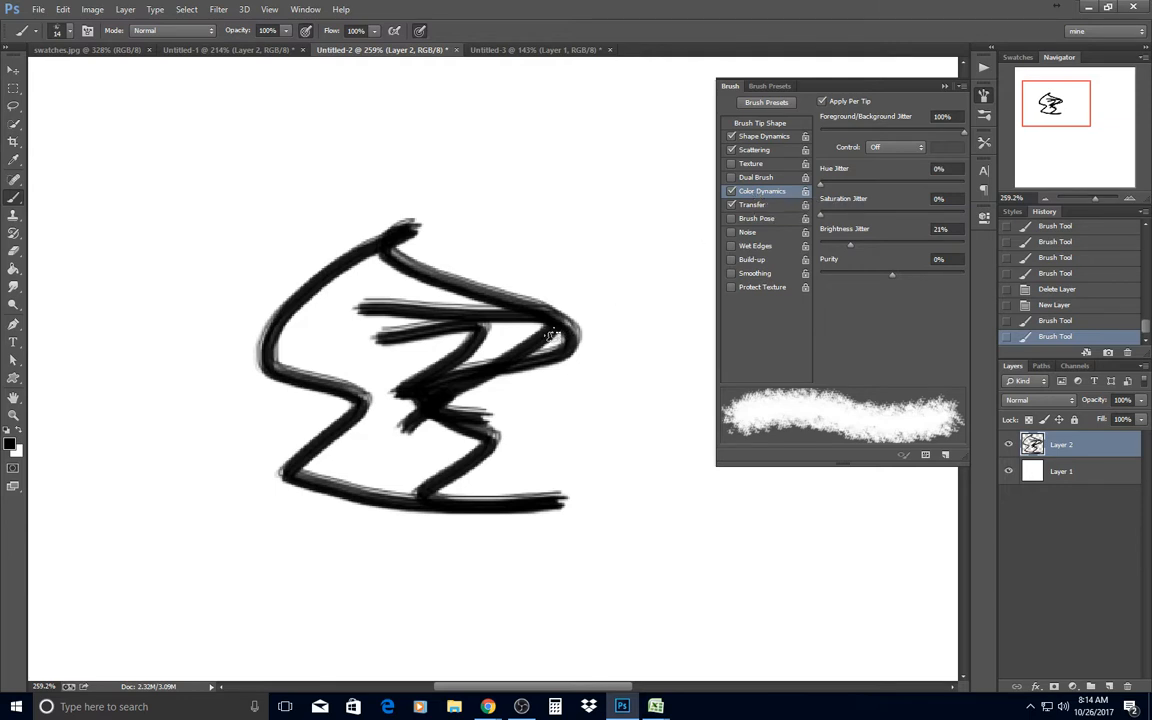
mouse_move(102, 362)
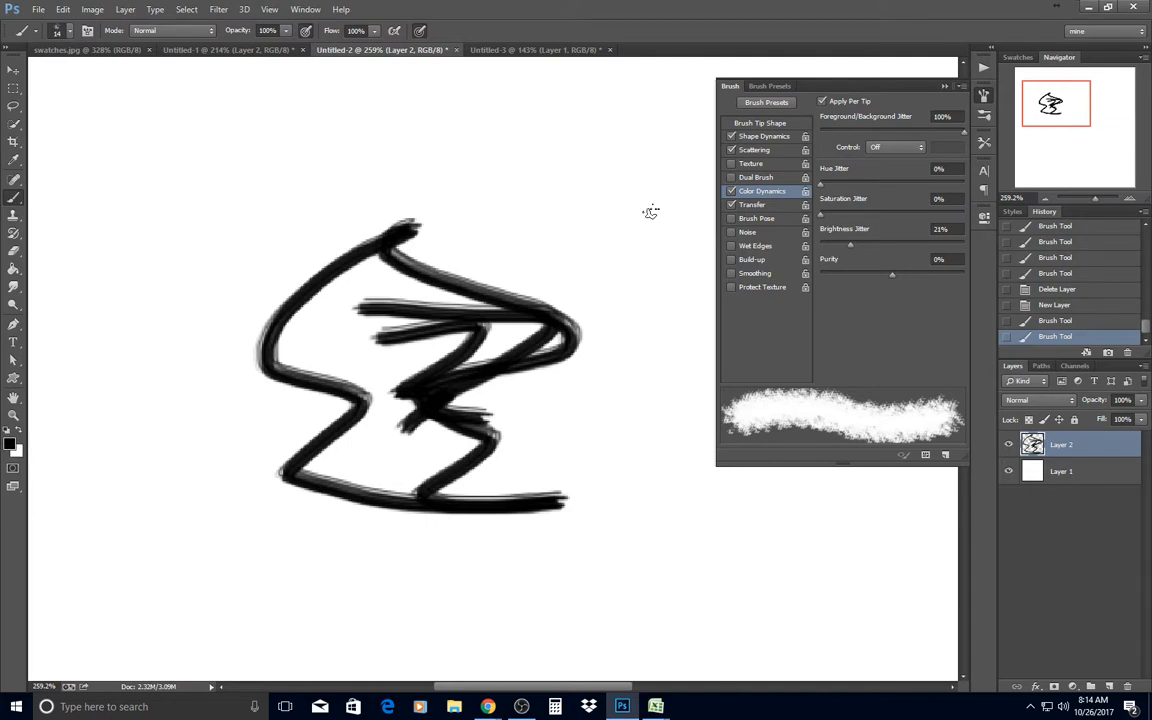
mouse_move(854, 122)
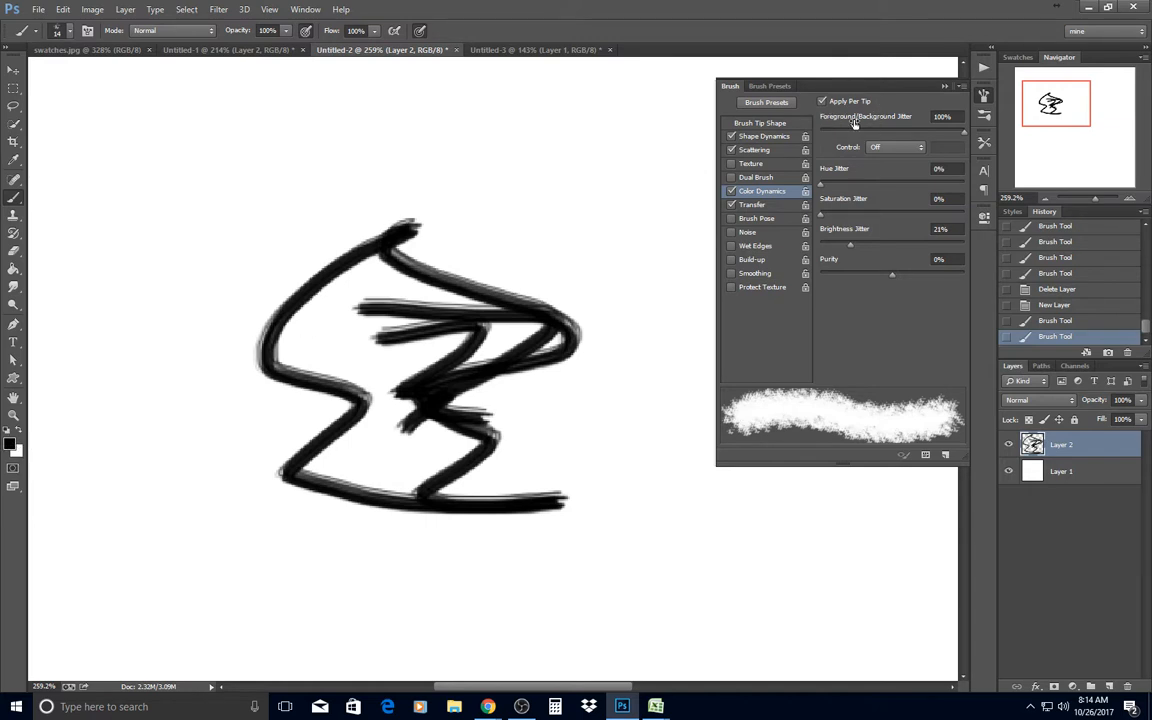
mouse_move(882, 126)
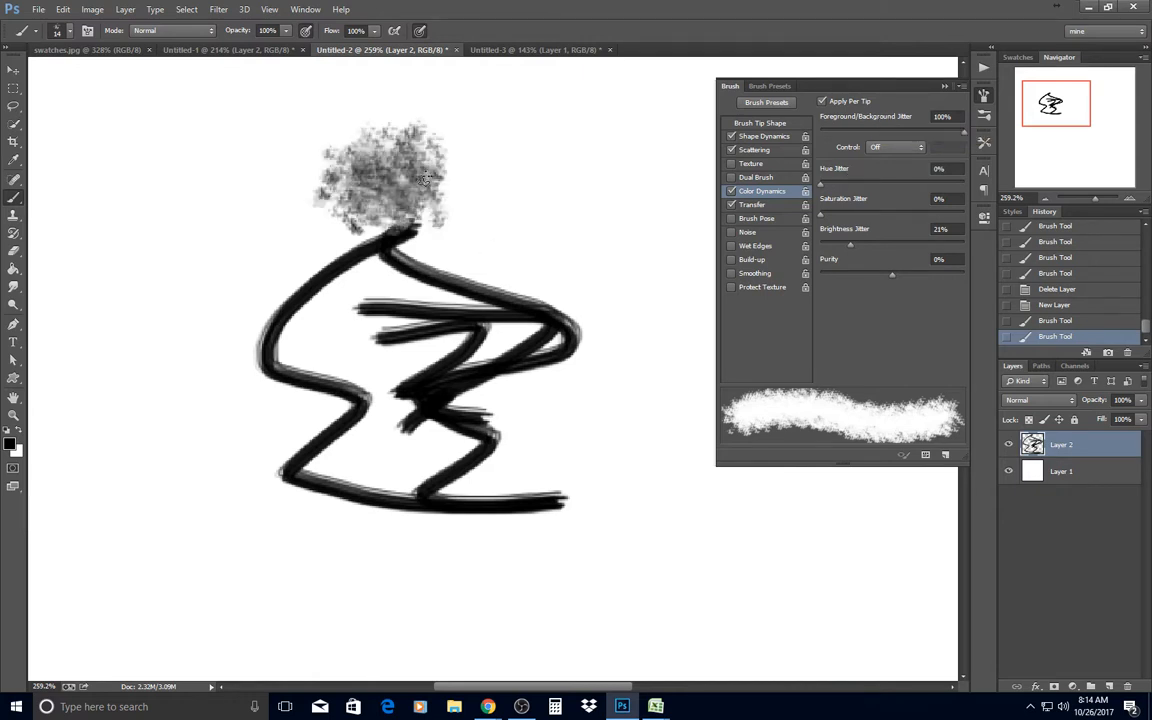
drag(425, 180, 555, 290)
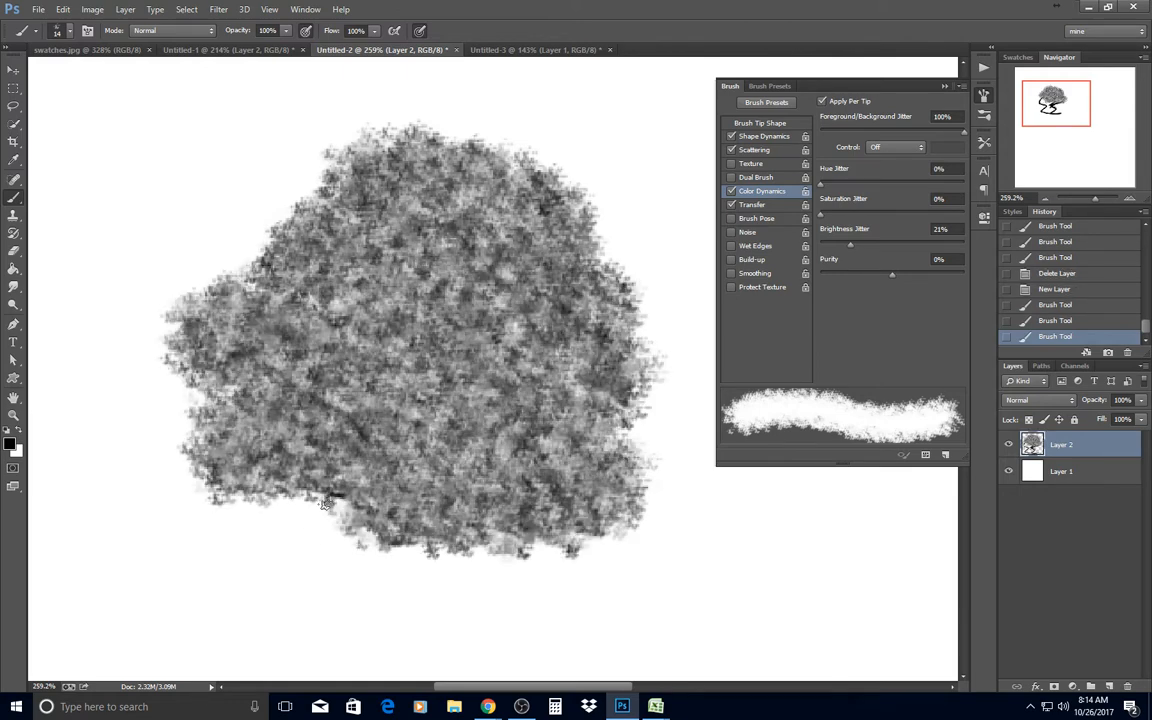
drag(330, 500, 640, 430)
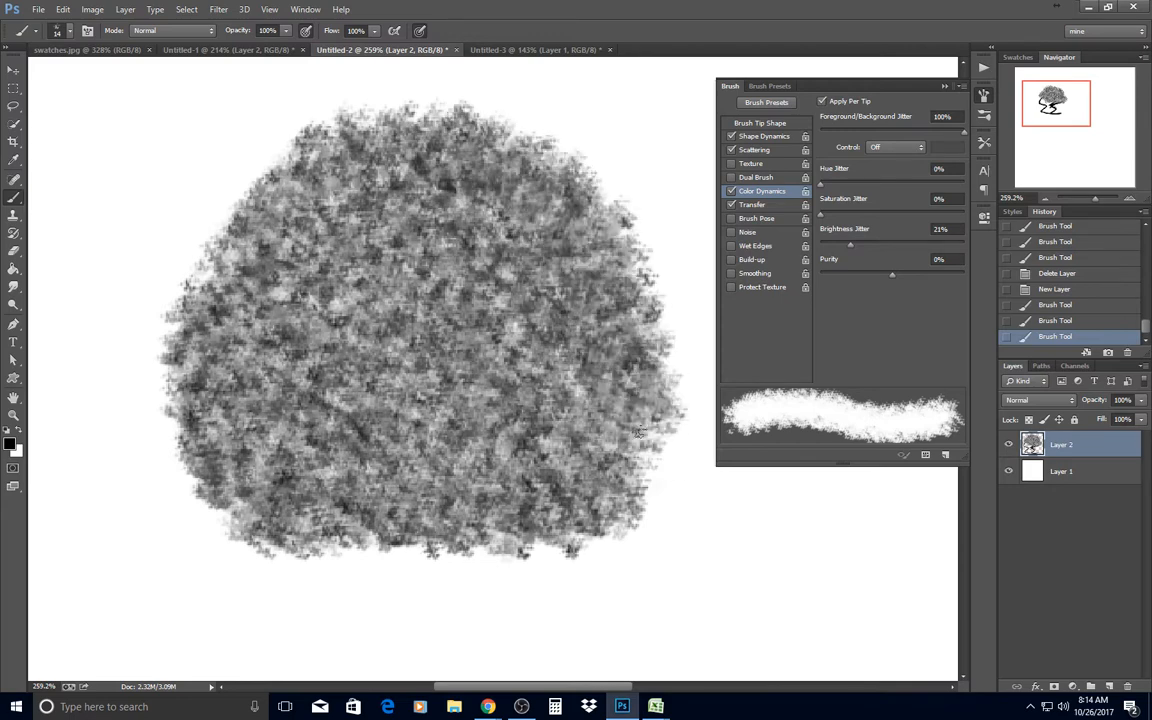
drag(540, 250, 400, 600)
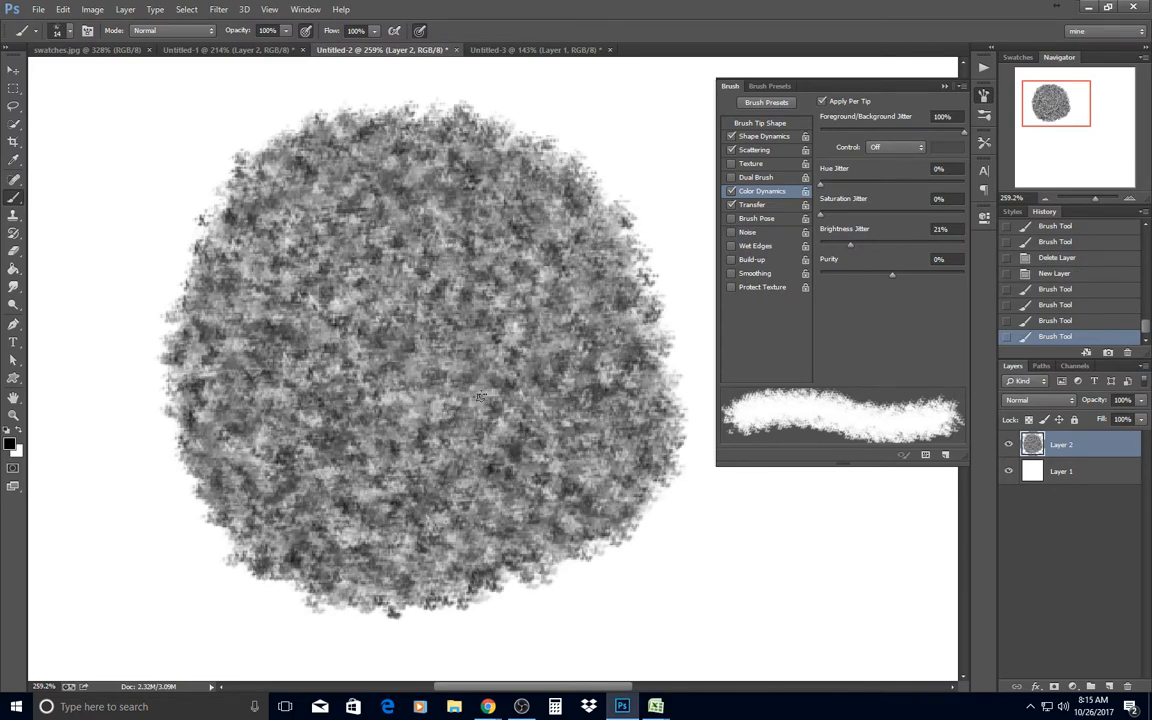
drag(470, 395, 490, 450)
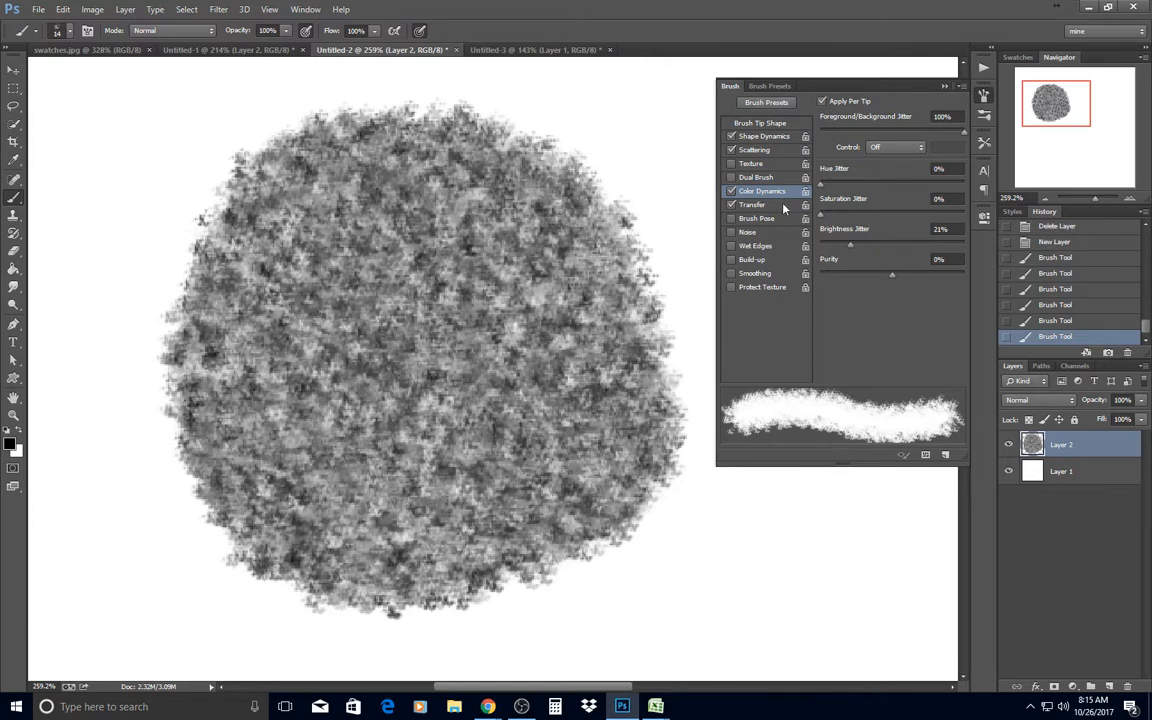
drag(820, 180, 837, 180)
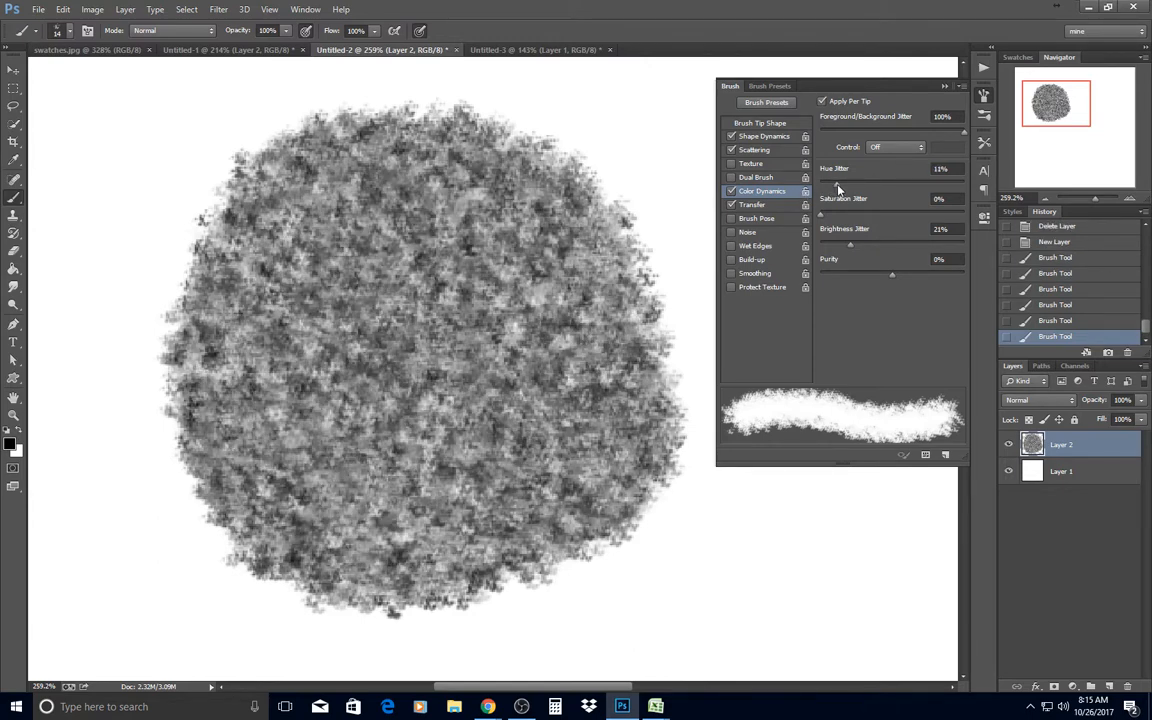
drag(820, 184, 870, 184)
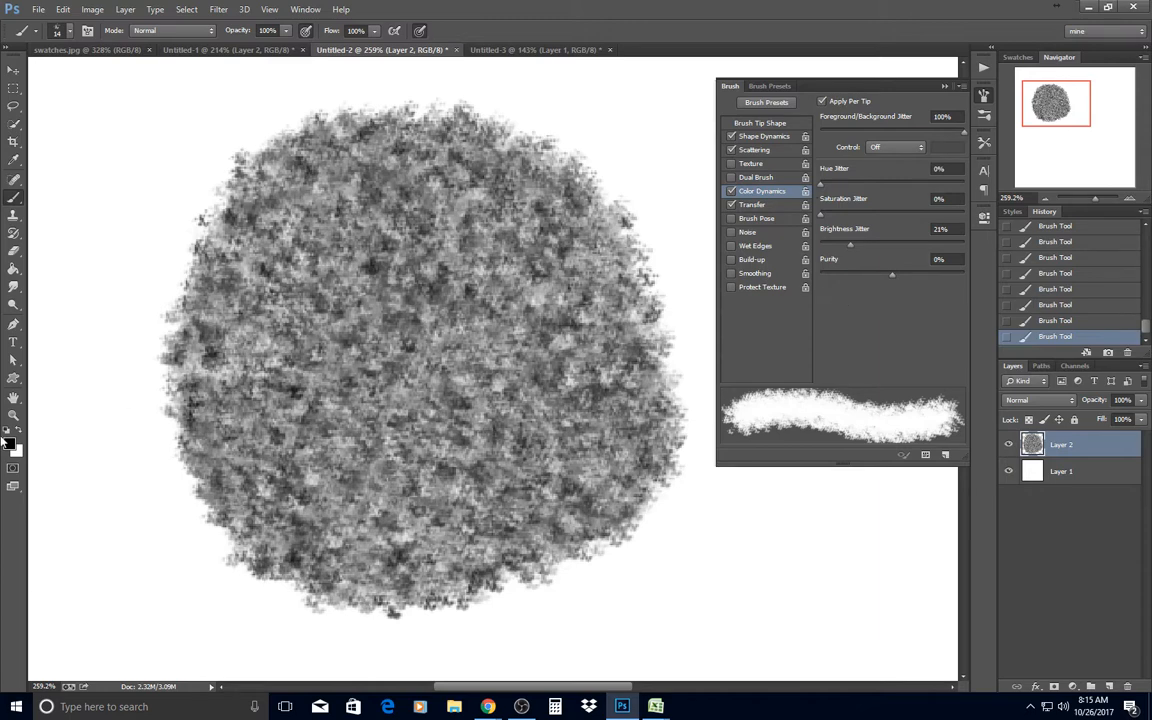
Choose a dark brown foreground colour, then reopen the picker and pick dark red 540000.
click(8, 443)
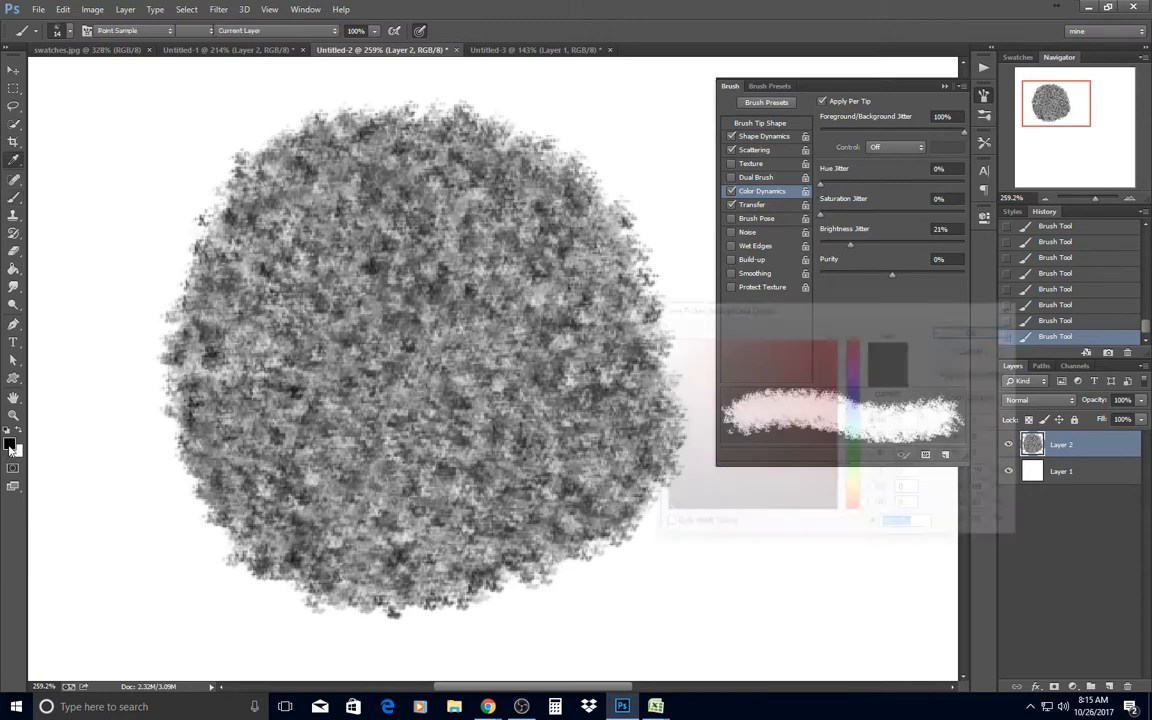
click(9, 444)
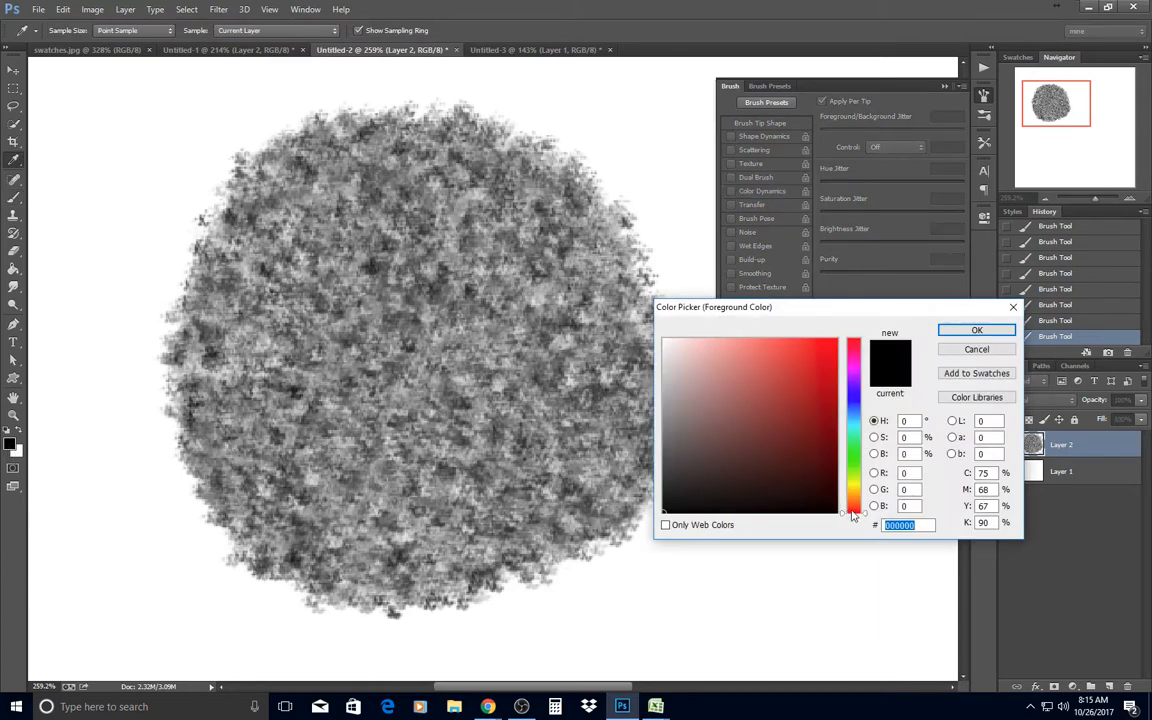
click(834, 489)
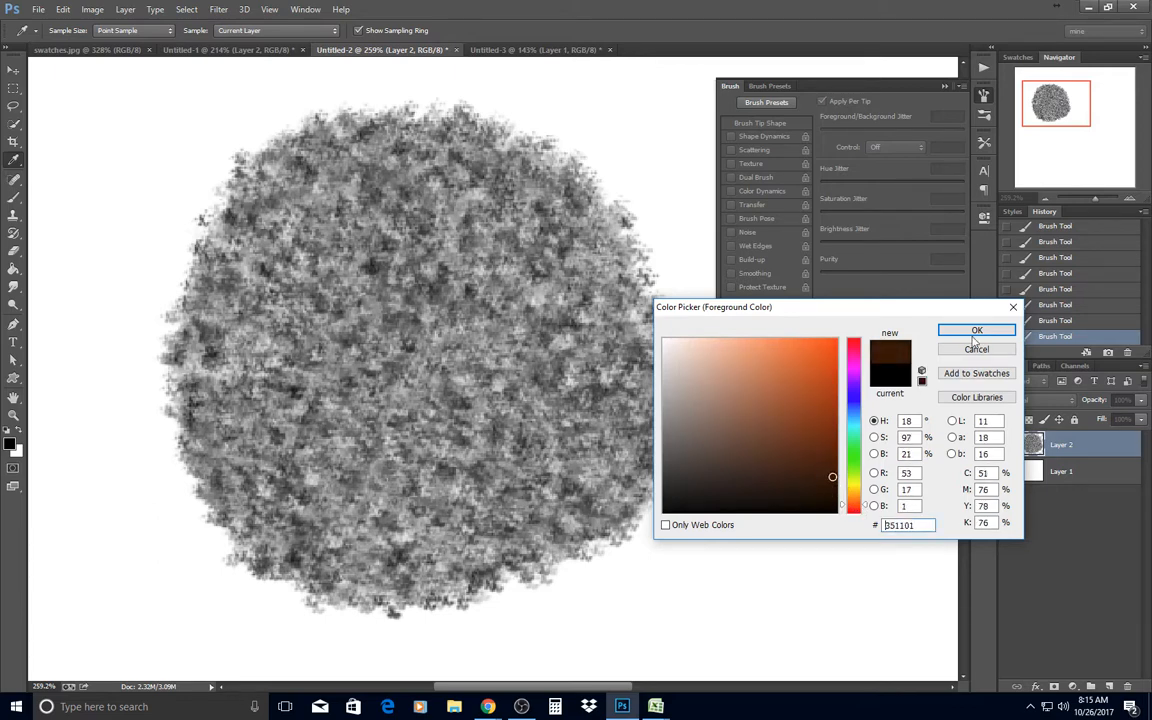
click(977, 330)
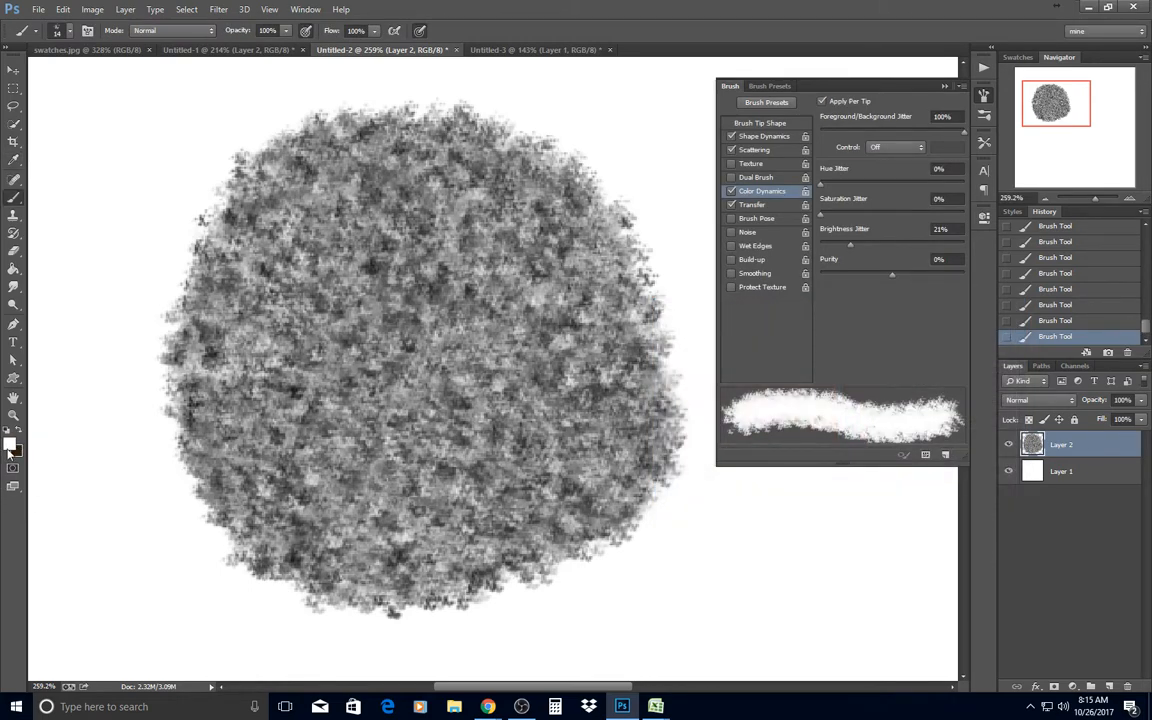
click(9, 447)
text(540000)
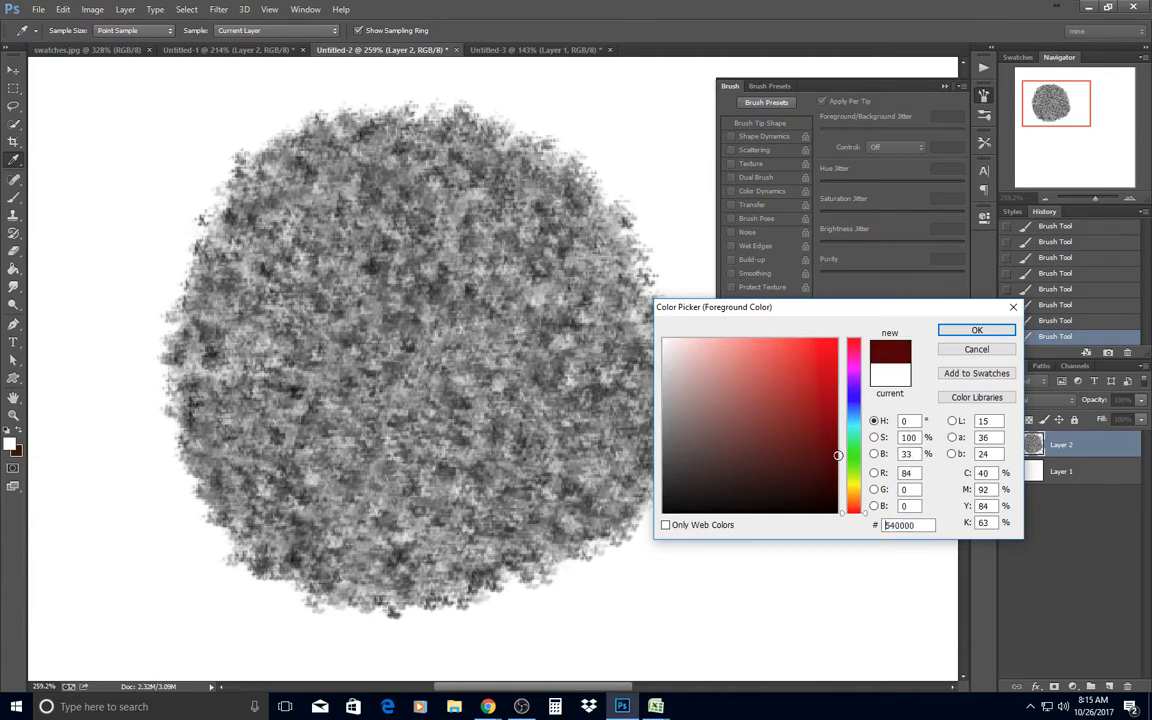
Paint speckled dark red texture over the grey patch and lower Hue Jitter to 6%.
click(977, 330)
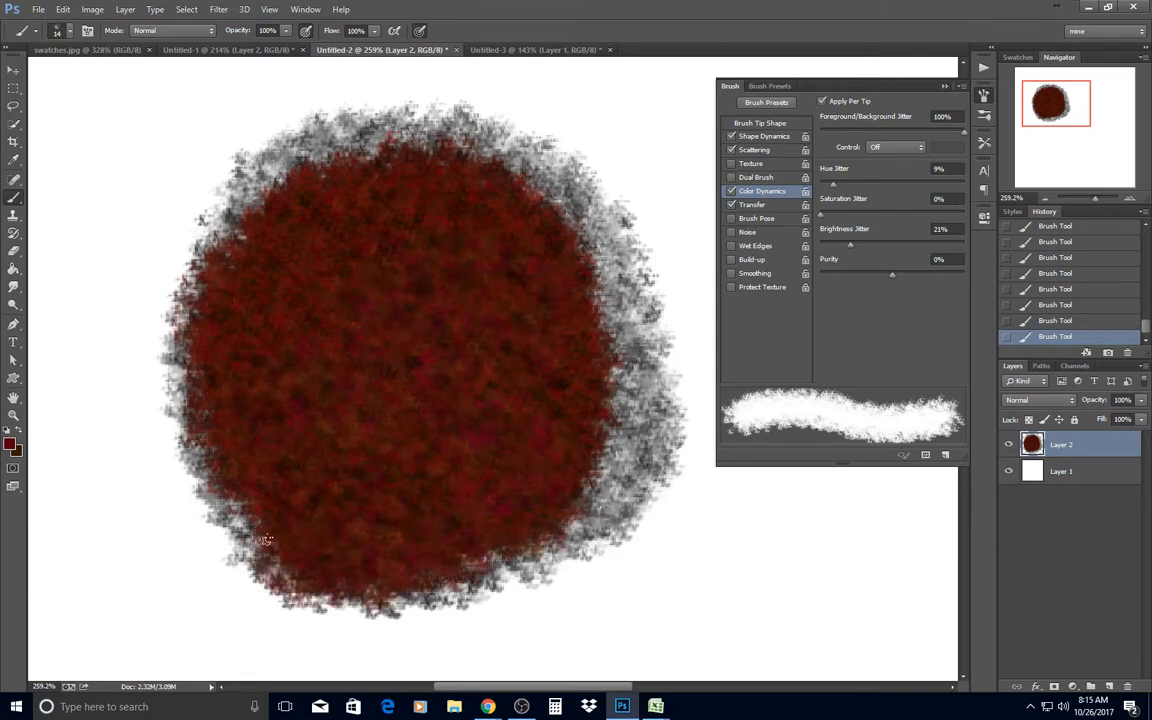
drag(265, 540, 490, 513)
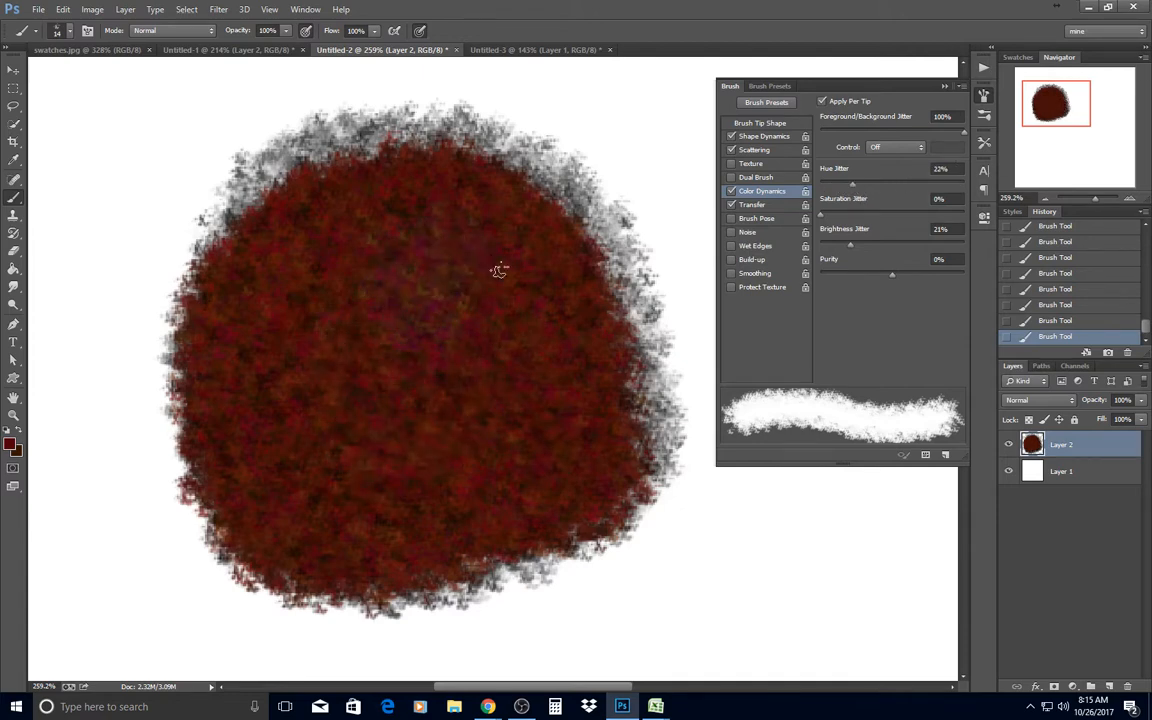
drag(498, 270, 383, 252)
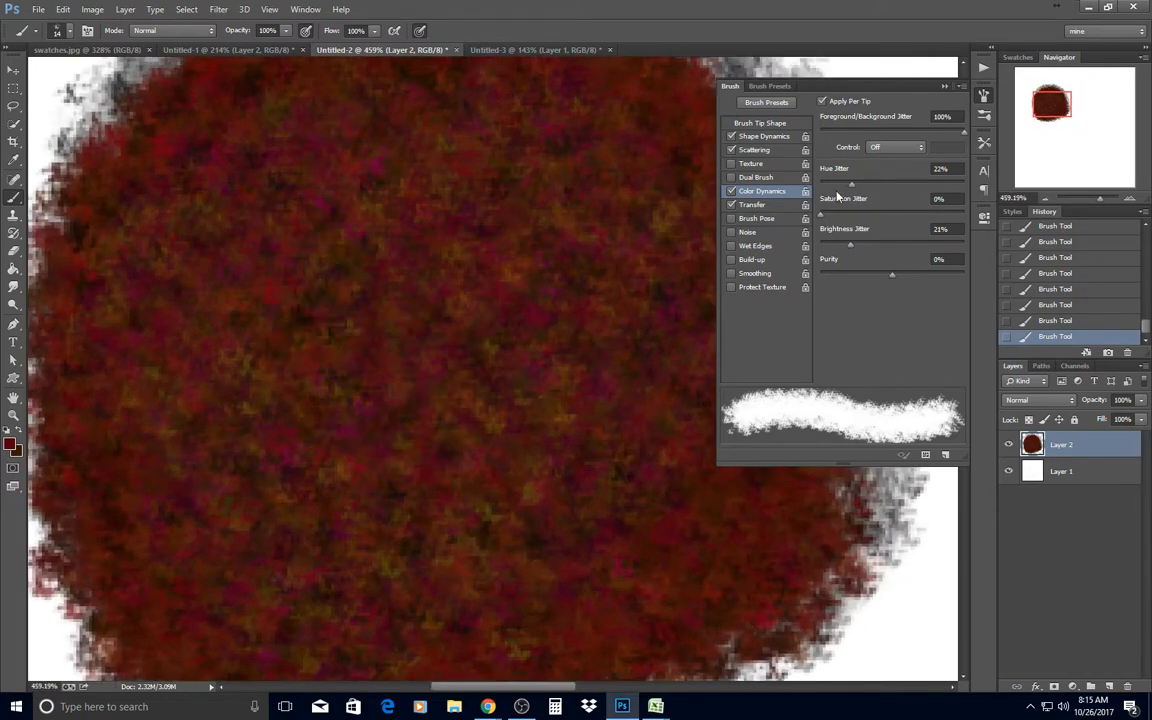
drag(852, 181, 835, 181)
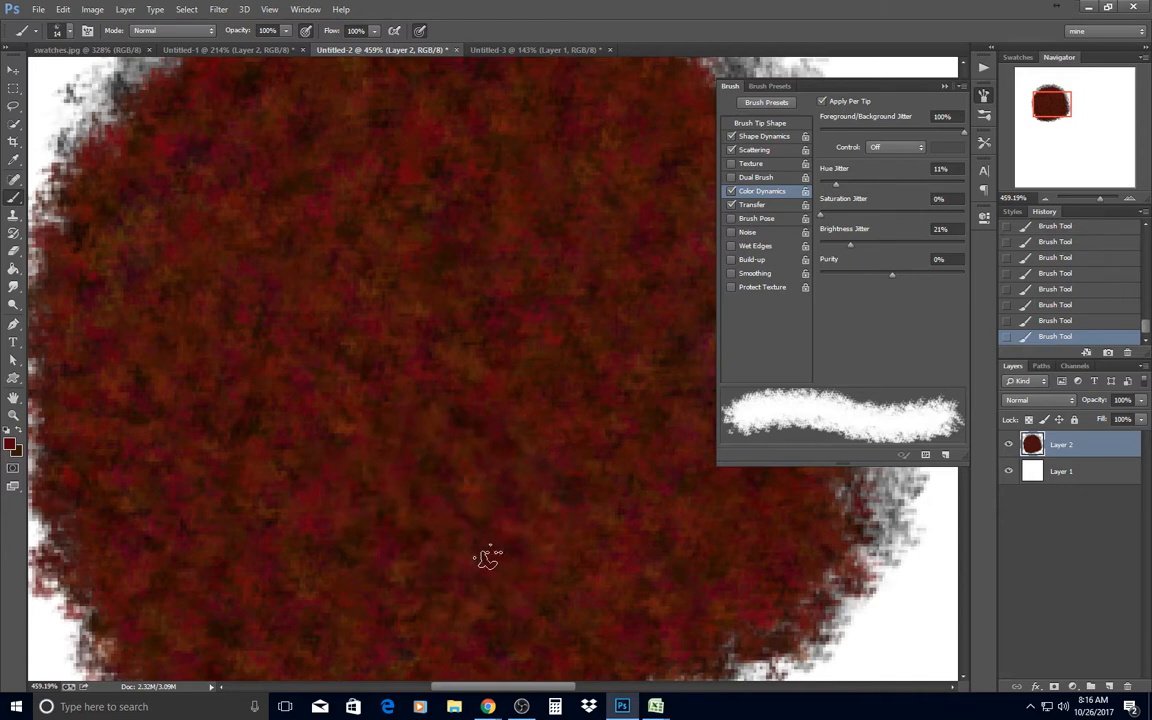
mouse_move(27, 466)
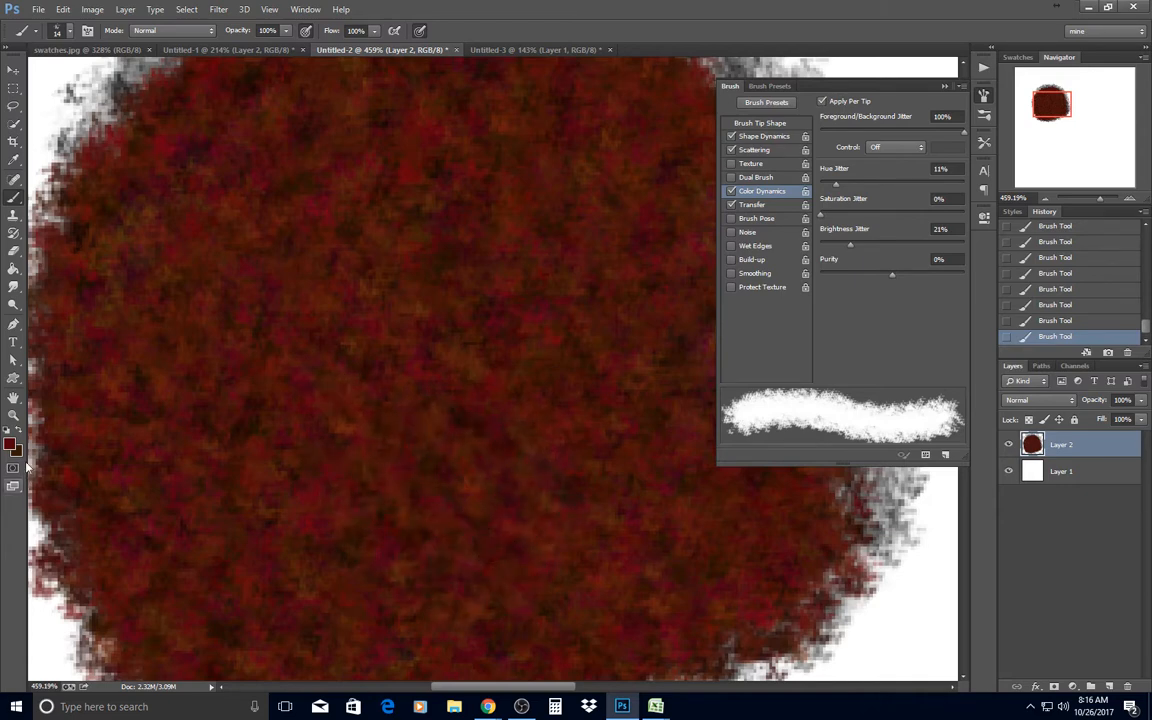
mouse_move(825, 203)
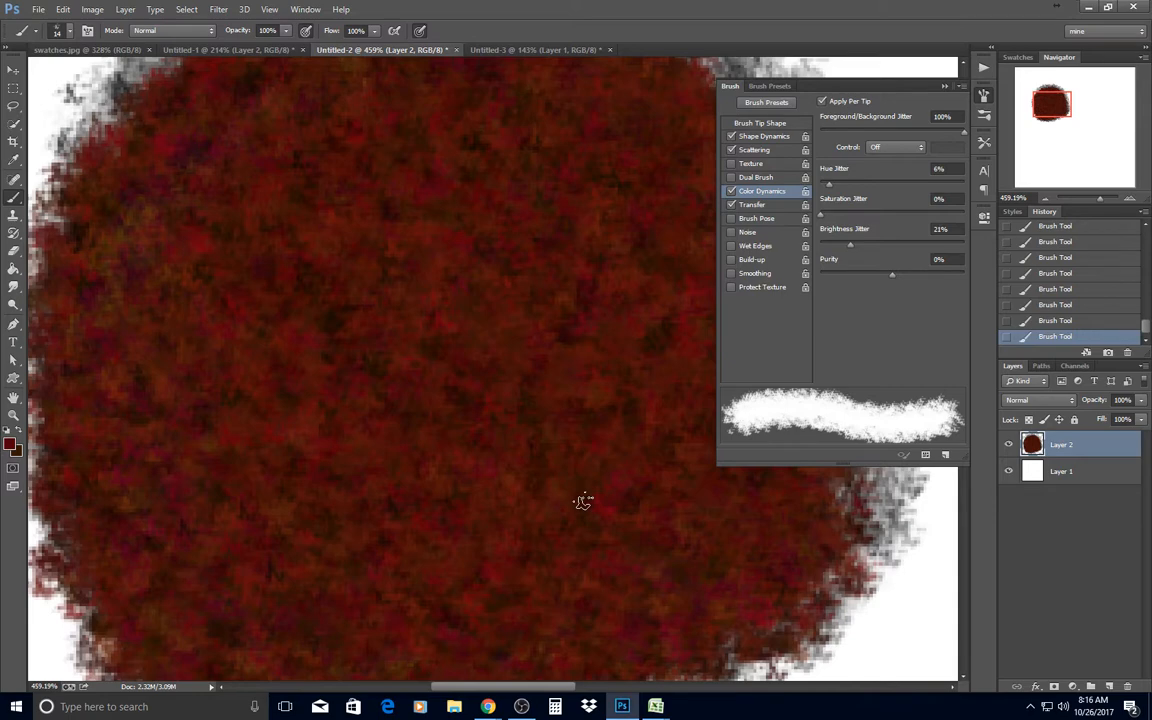
mouse_move(240, 67)
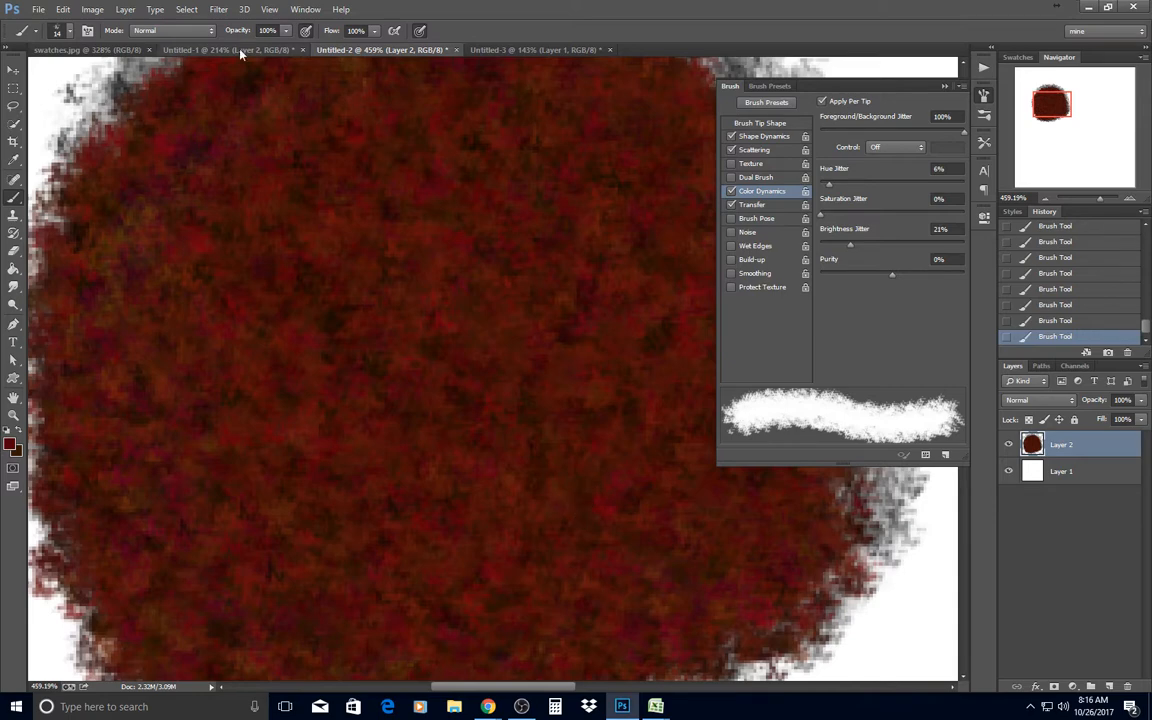
Brush red tint onto Layer 2 over the right and left chain strands.
click(210, 55)
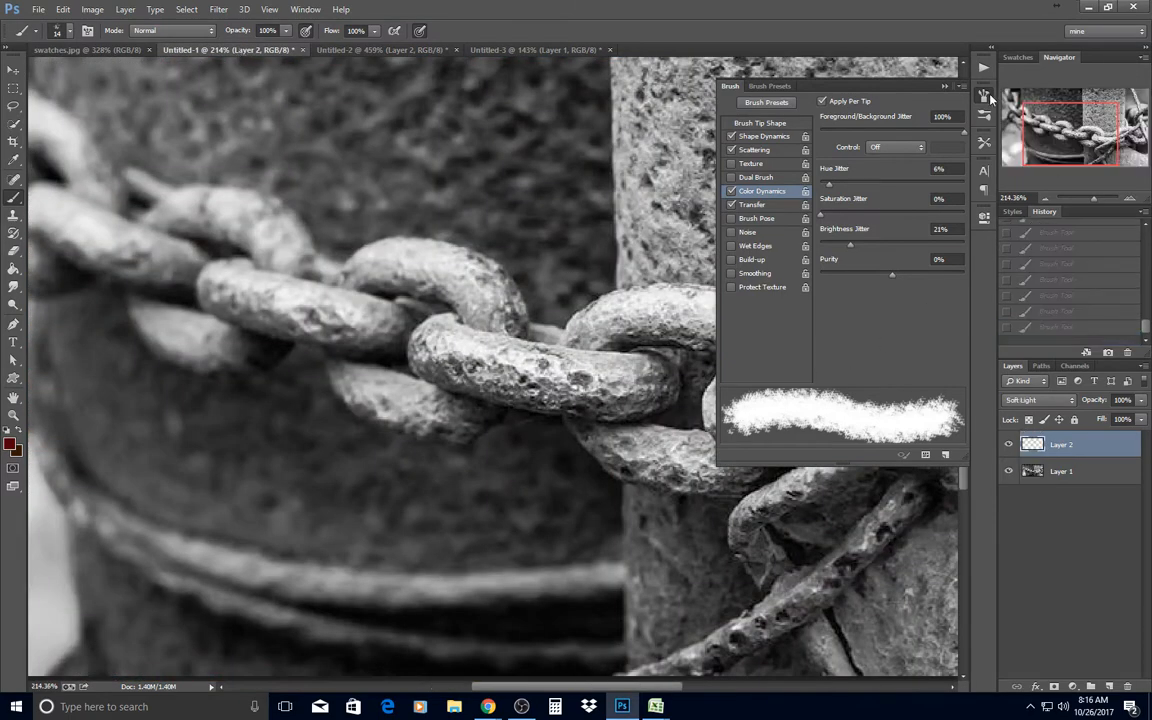
click(978, 96)
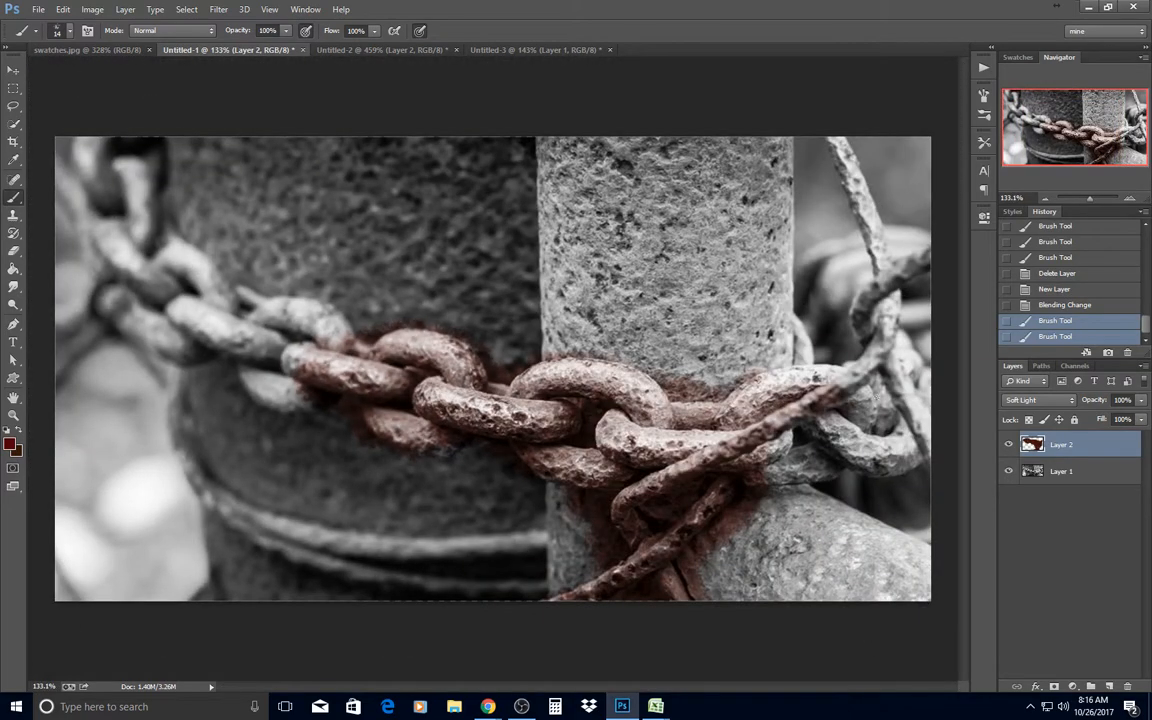
drag(875, 395, 825, 450)
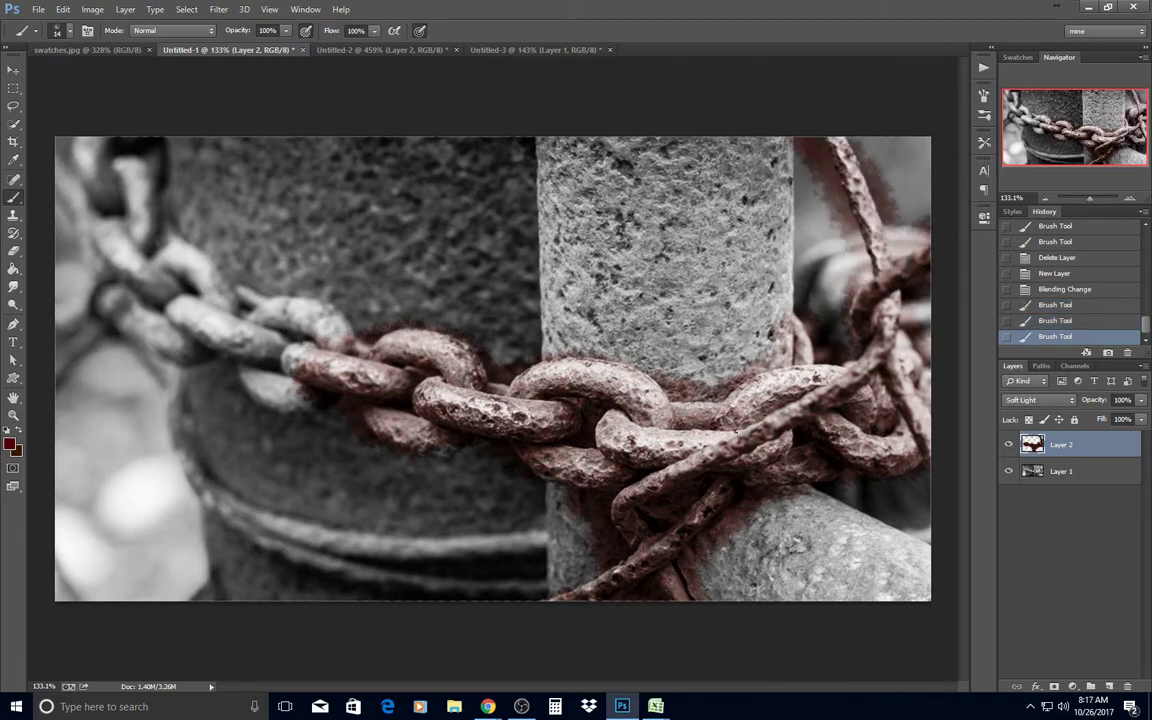
click(236, 383)
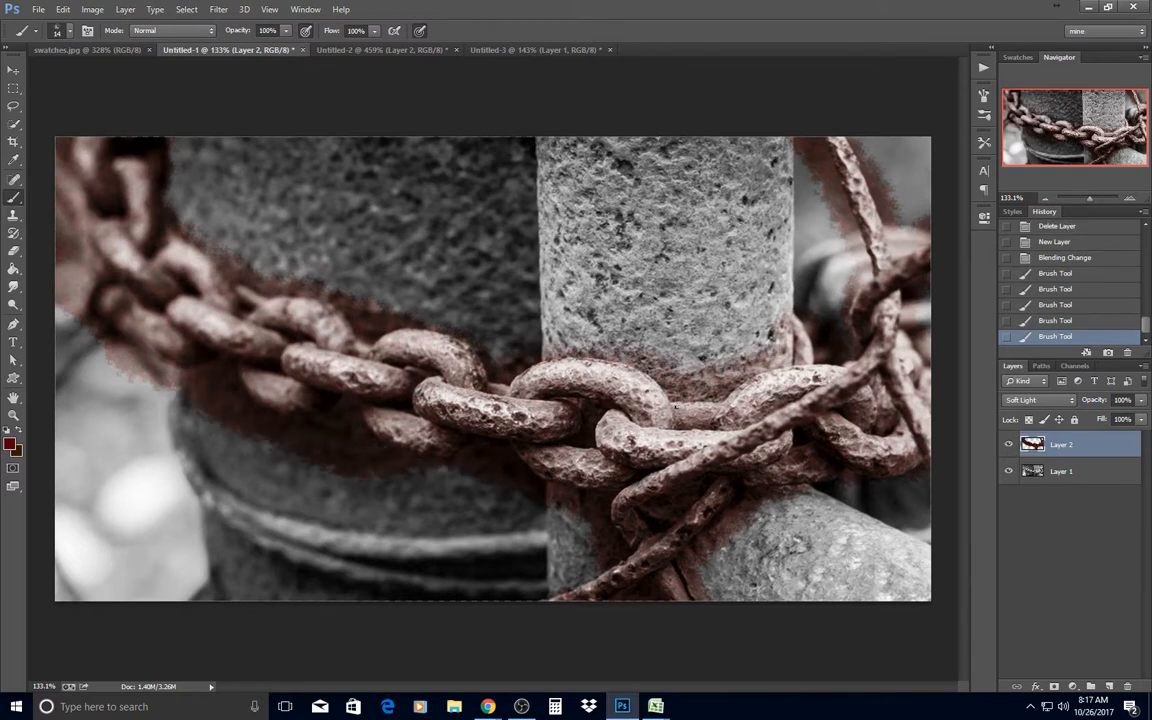
Try Overlay and Multiply on the red layer, then return it to Soft Light.
click(1035, 400)
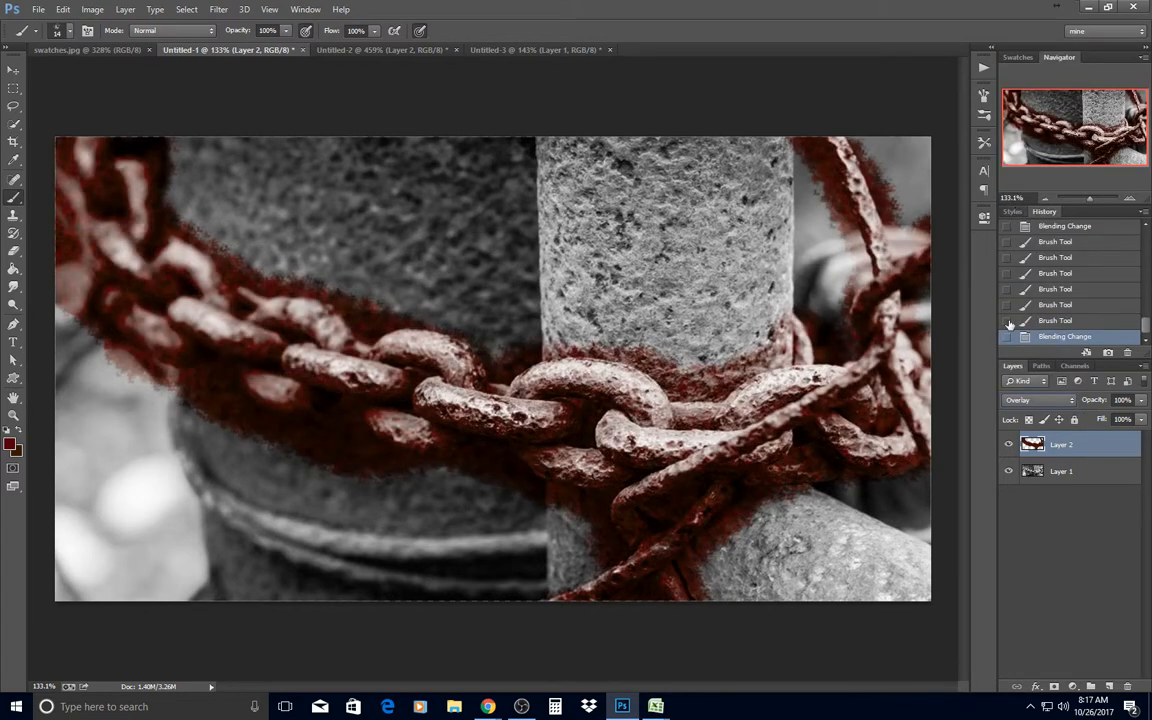
click(1037, 400)
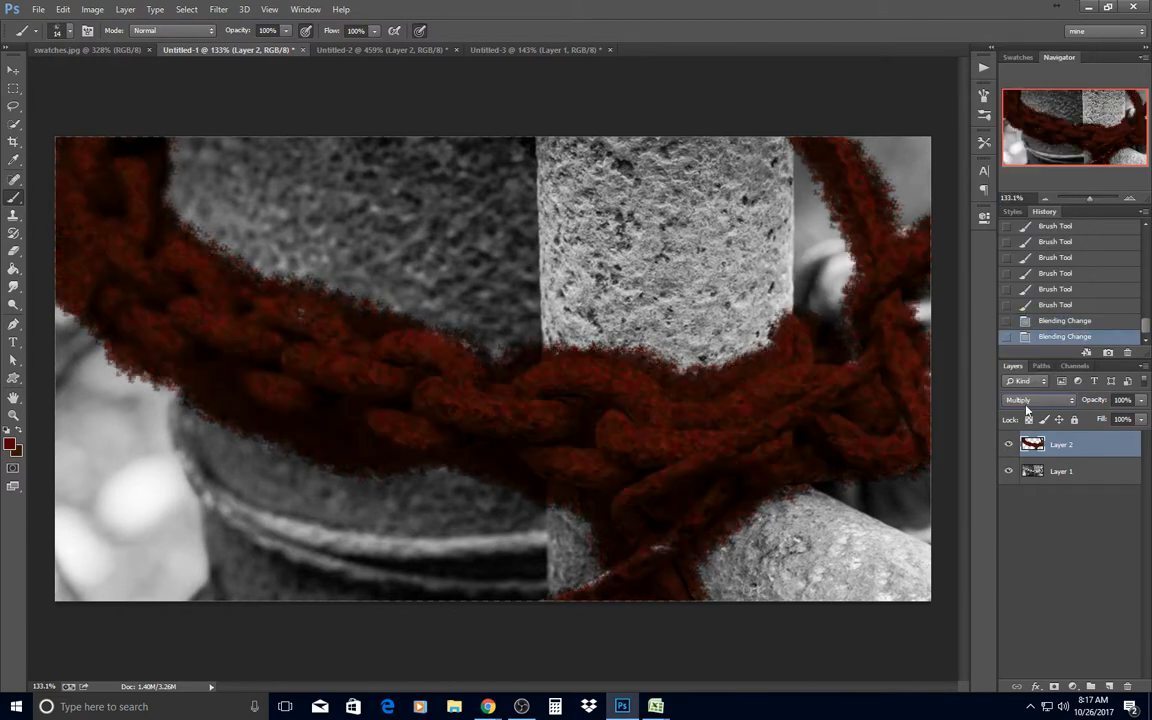
click(1037, 399)
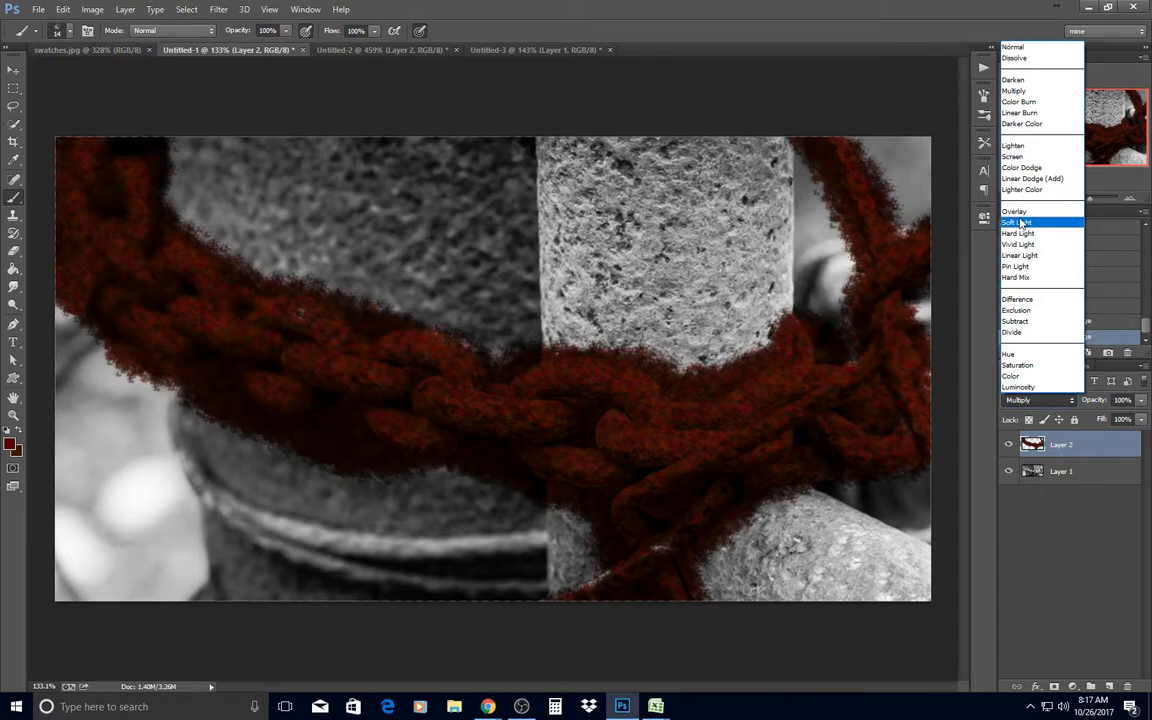
click(1018, 222)
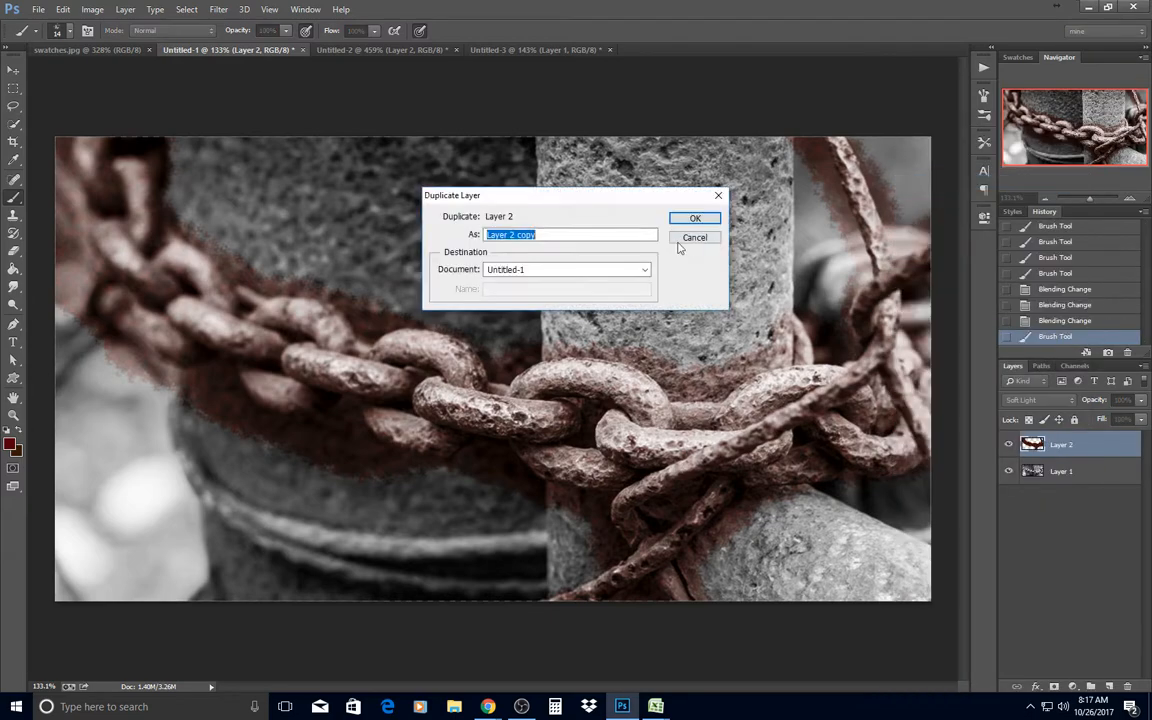
Duplicate Layer 2, add Soft Light Layer 3, and choose a warm dark brown foreground.
click(695, 218)
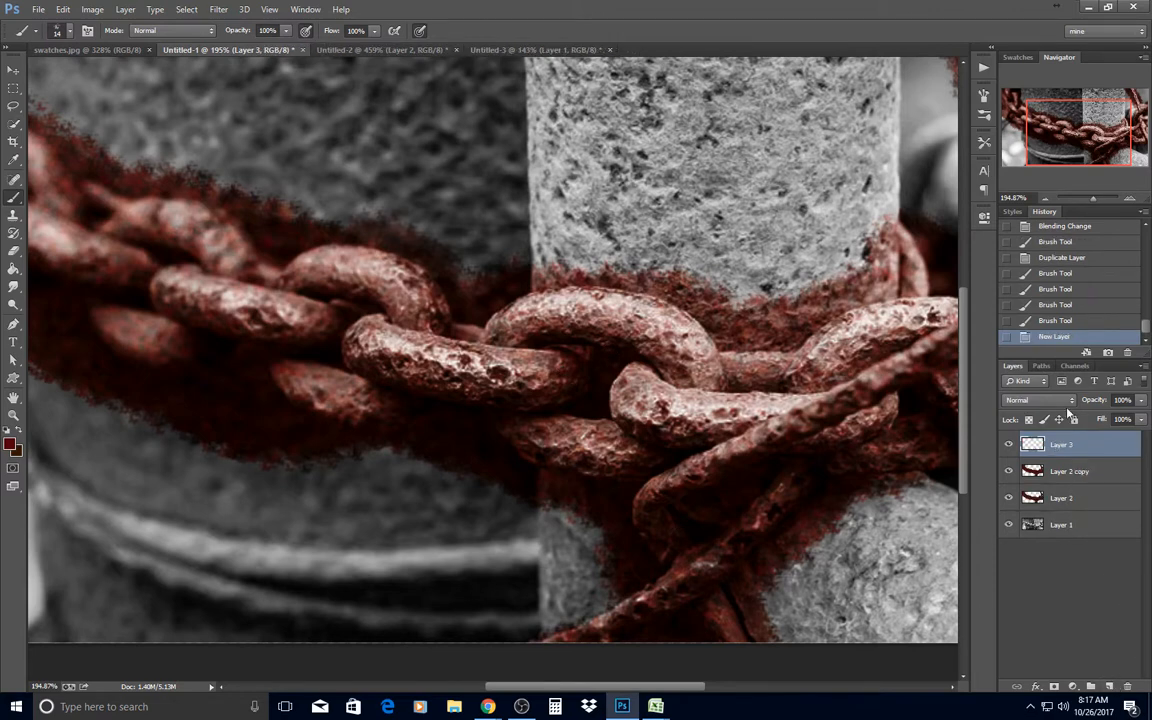
click(1030, 400)
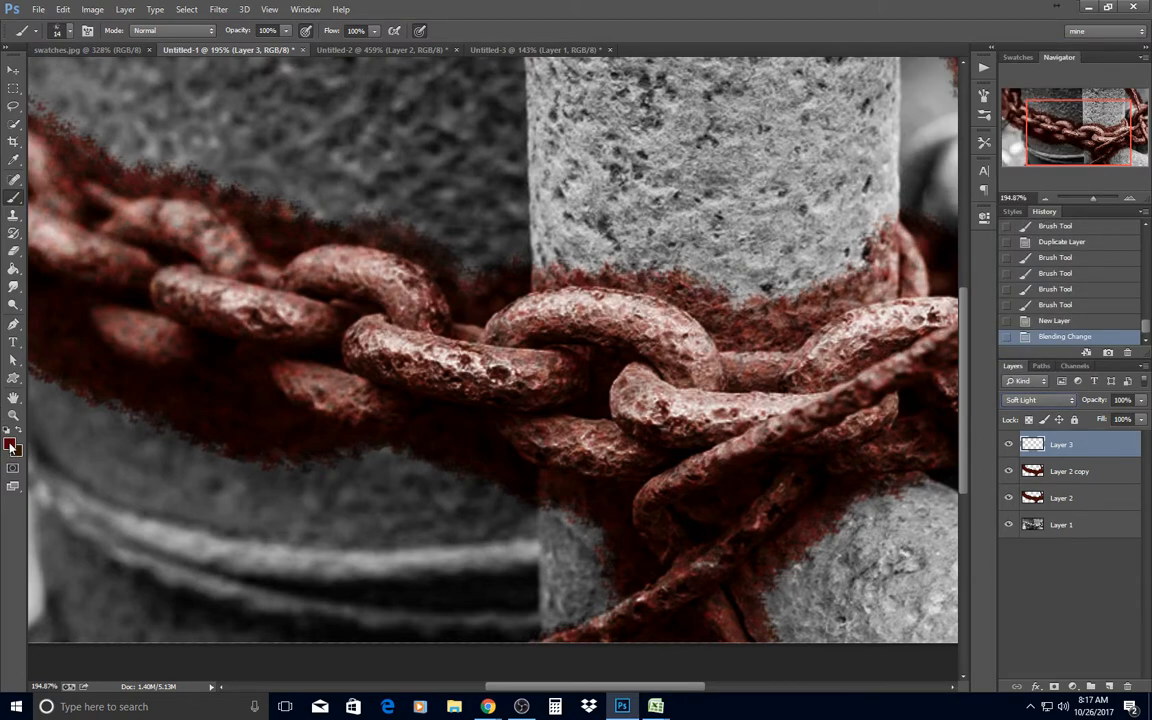
click(10, 444)
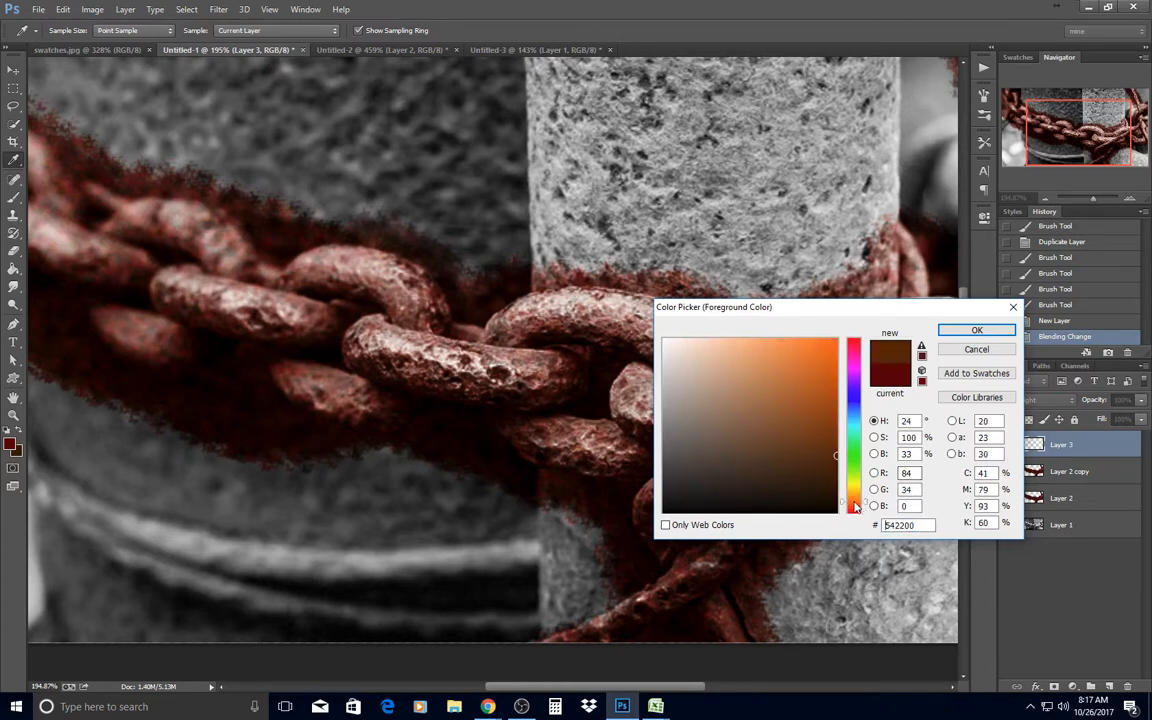
click(829, 451)
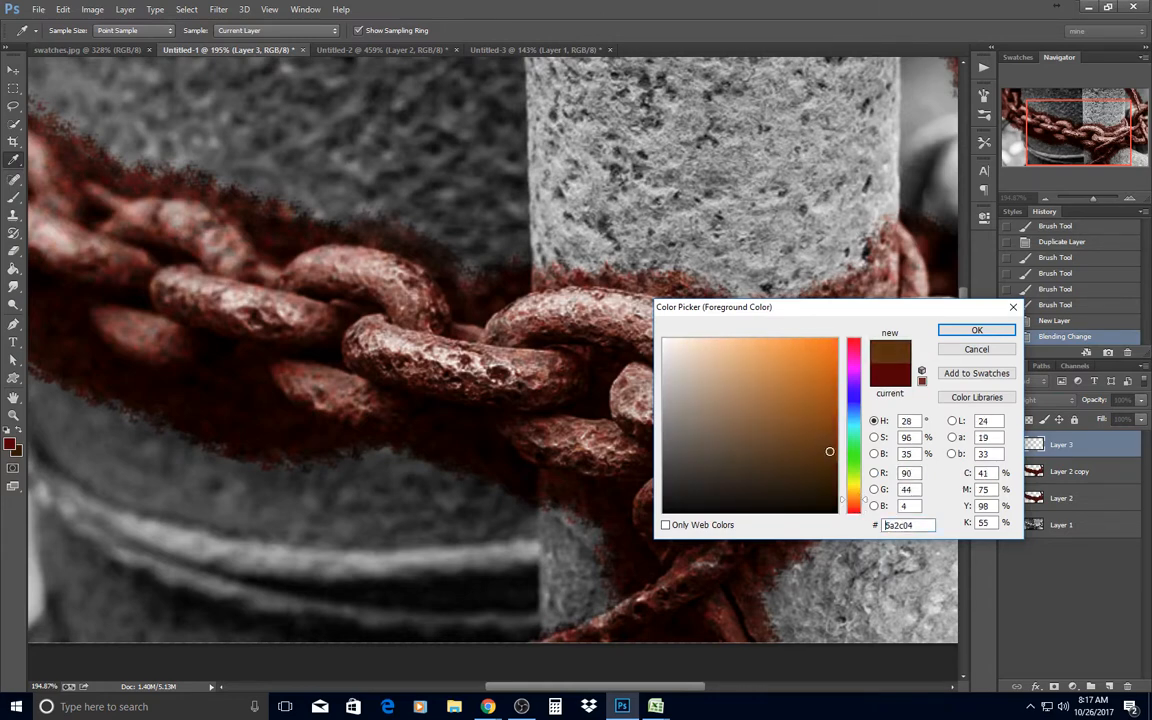
click(818, 441)
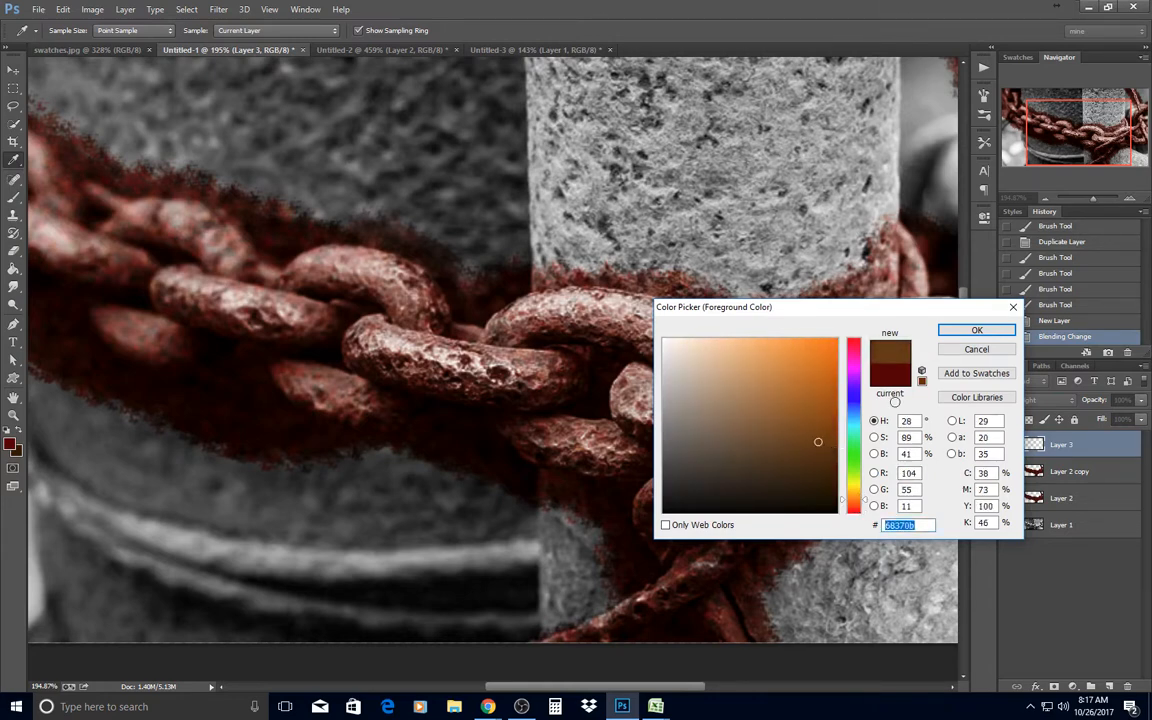
click(976, 330)
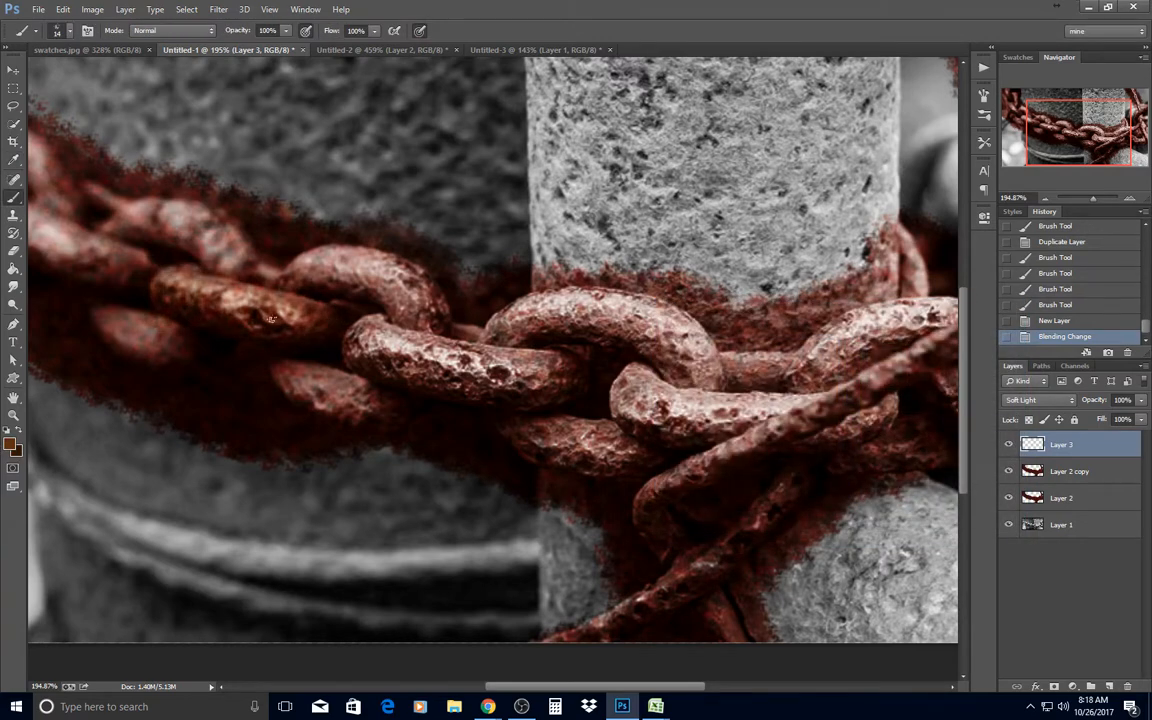
Paint brown on Layer 3 over the central links and left chain strand.
drag(270, 320, 470, 370)
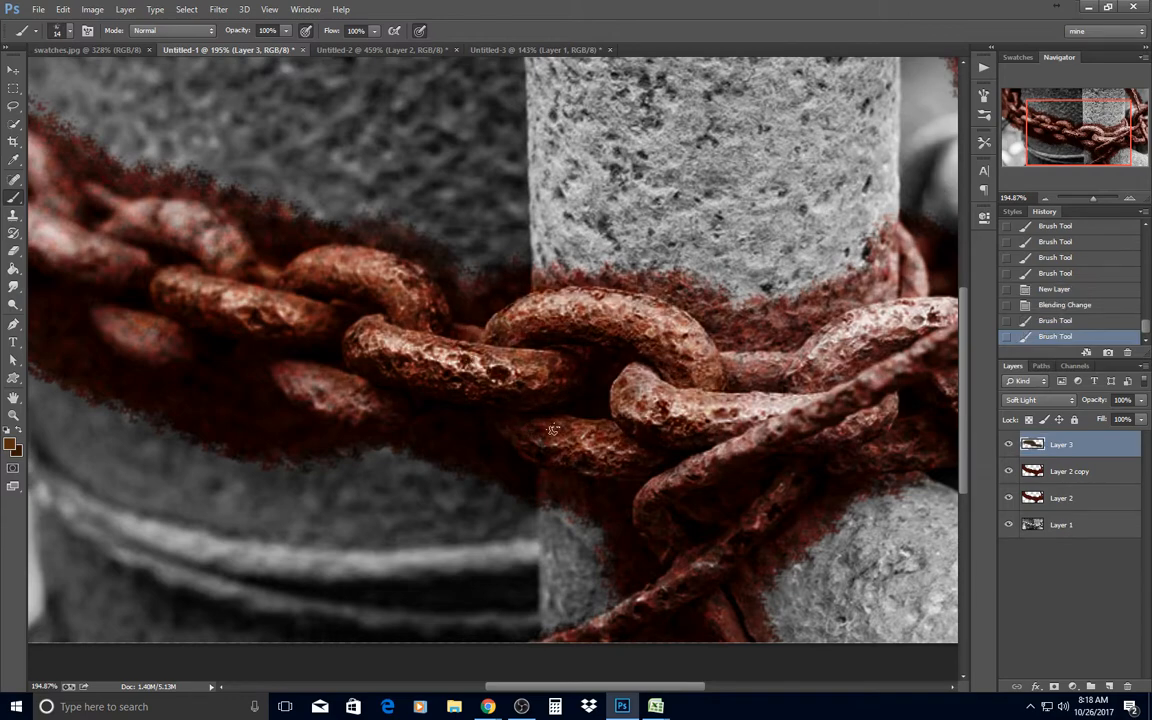
drag(553, 430, 800, 433)
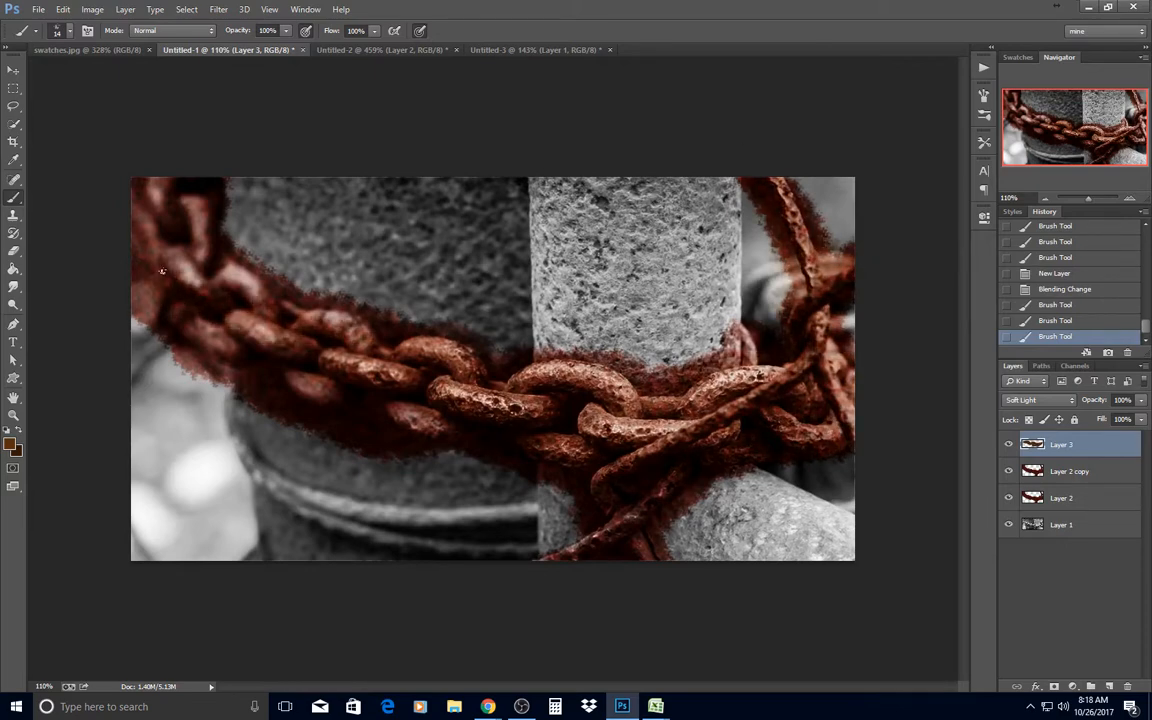
drag(162, 271, 393, 411)
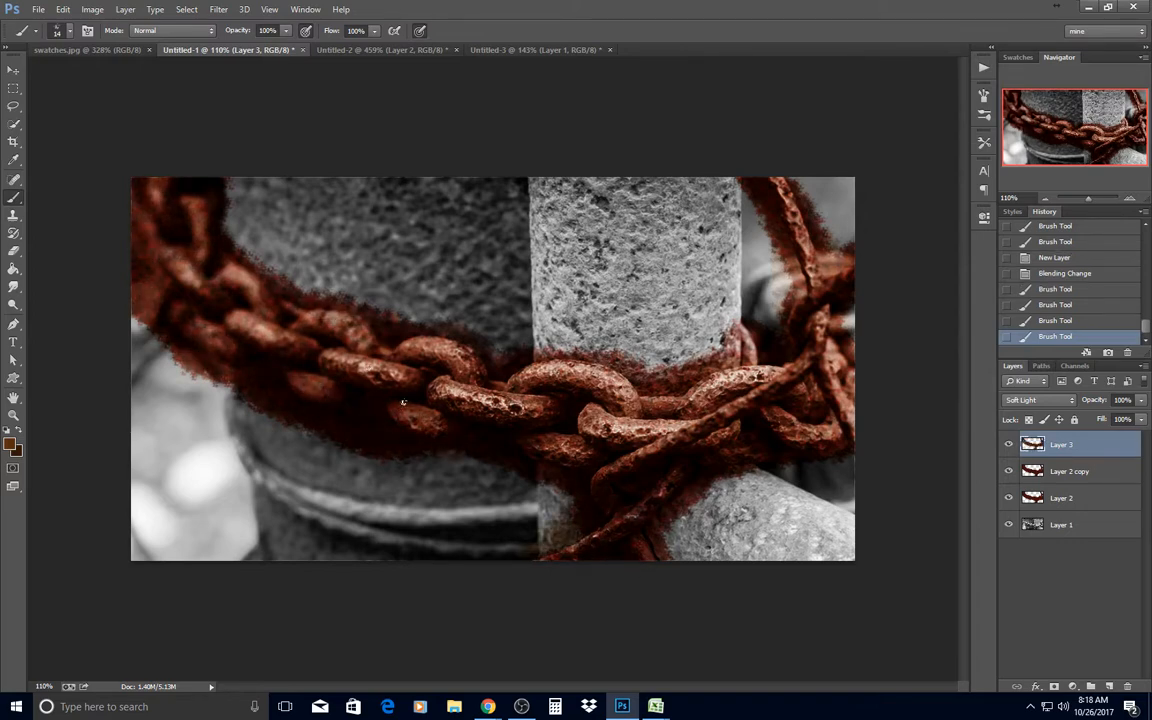
Lower the opacity of Layer 2 copy in several small adjustments.
click(1069, 471)
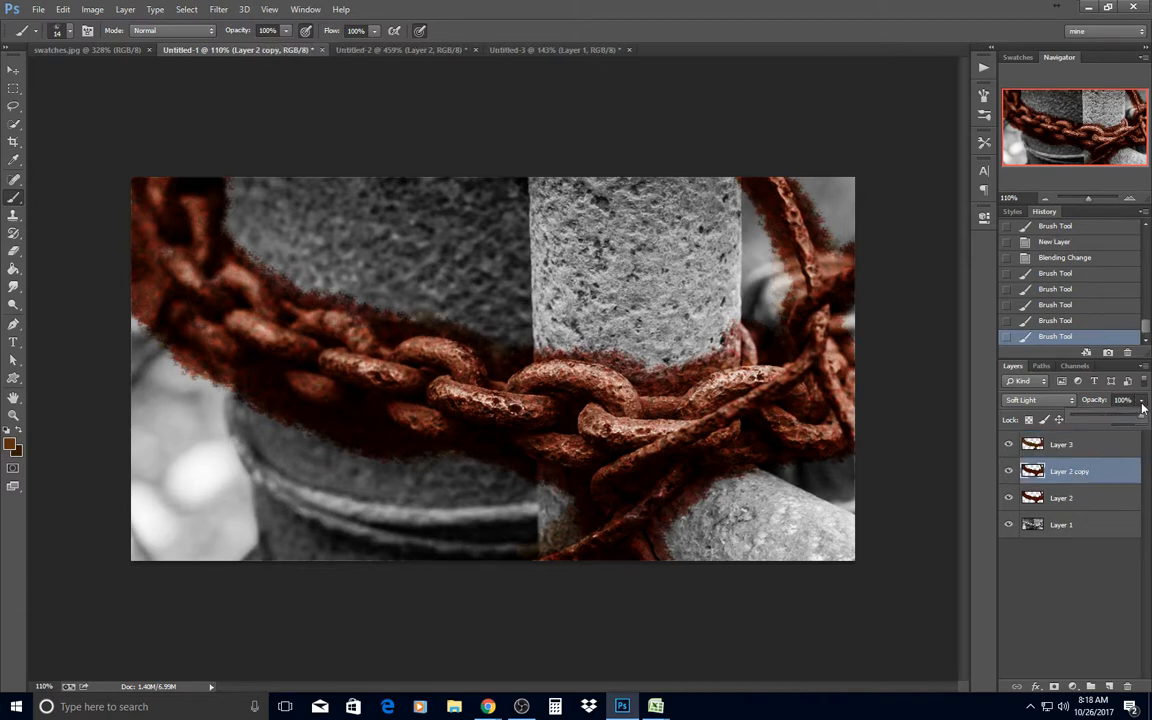
drag(1130, 418, 1118, 418)
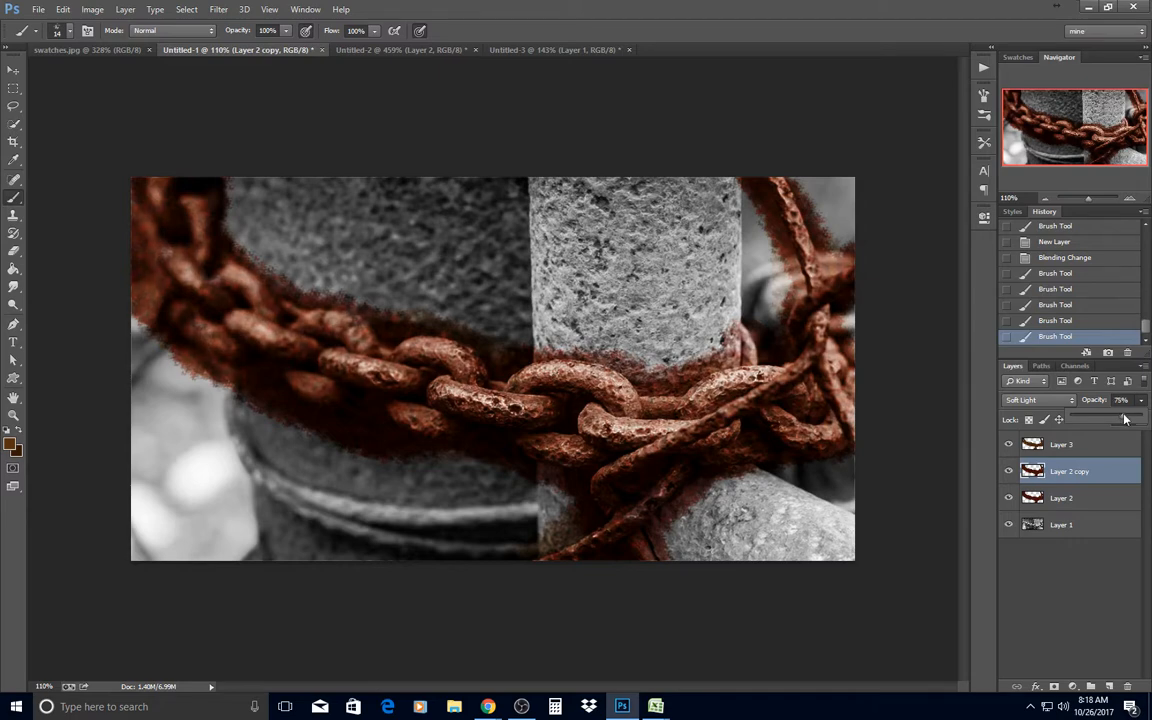
drag(1125, 419, 1115, 419)
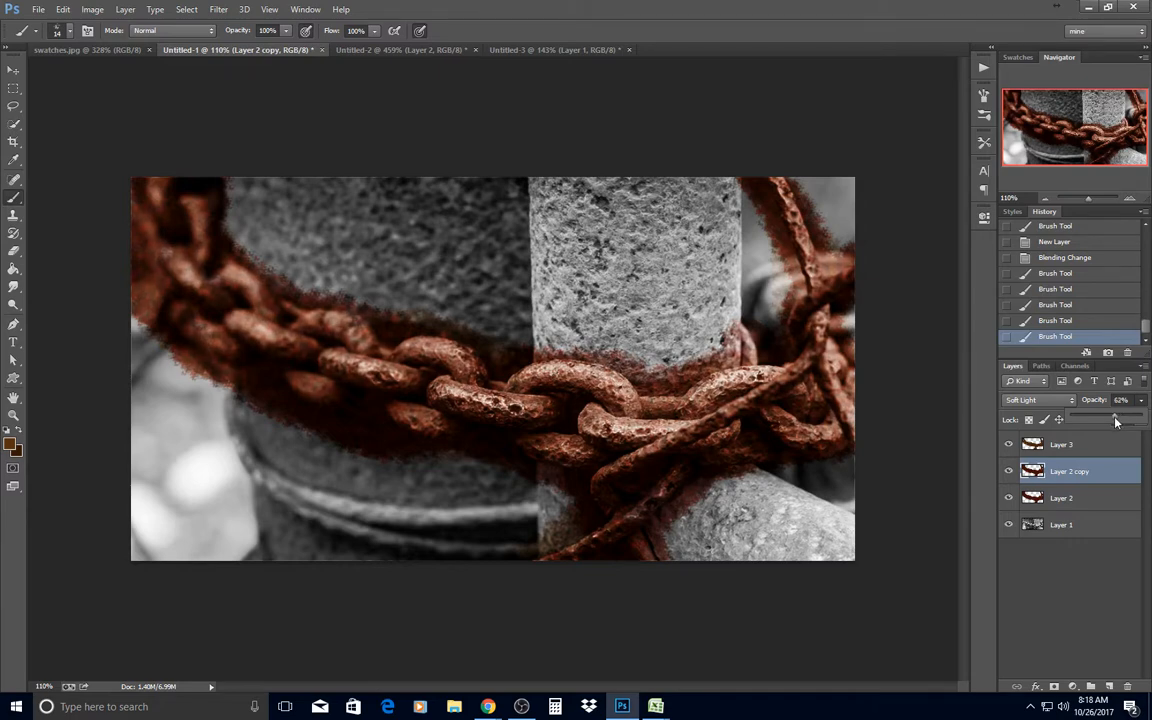
drag(1115, 418, 1110, 418)
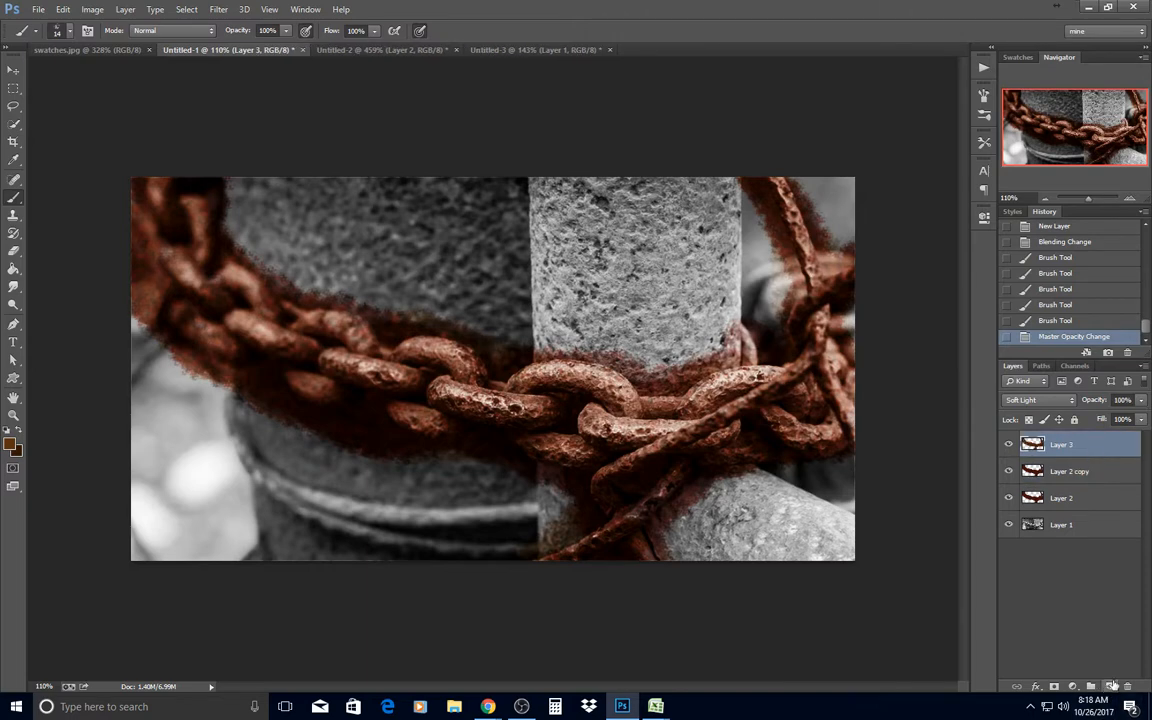
Add a Soft Light layer and brush light orange over the chain links.
click(1035, 400)
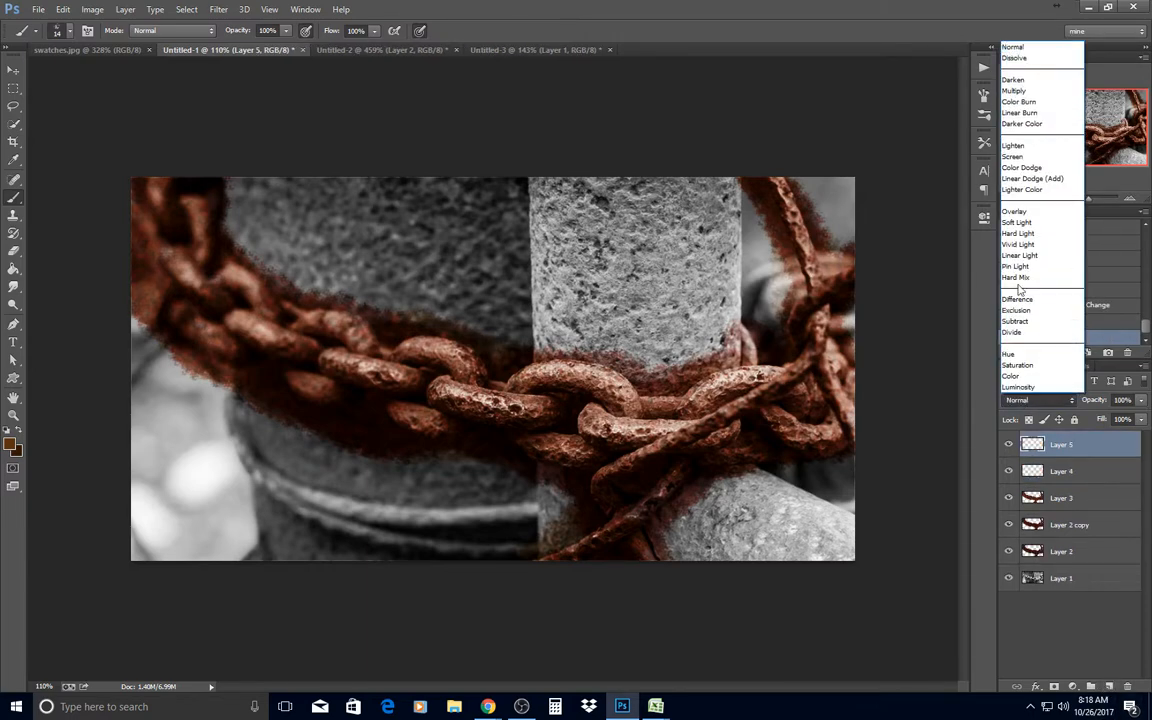
mouse_move(1017, 222)
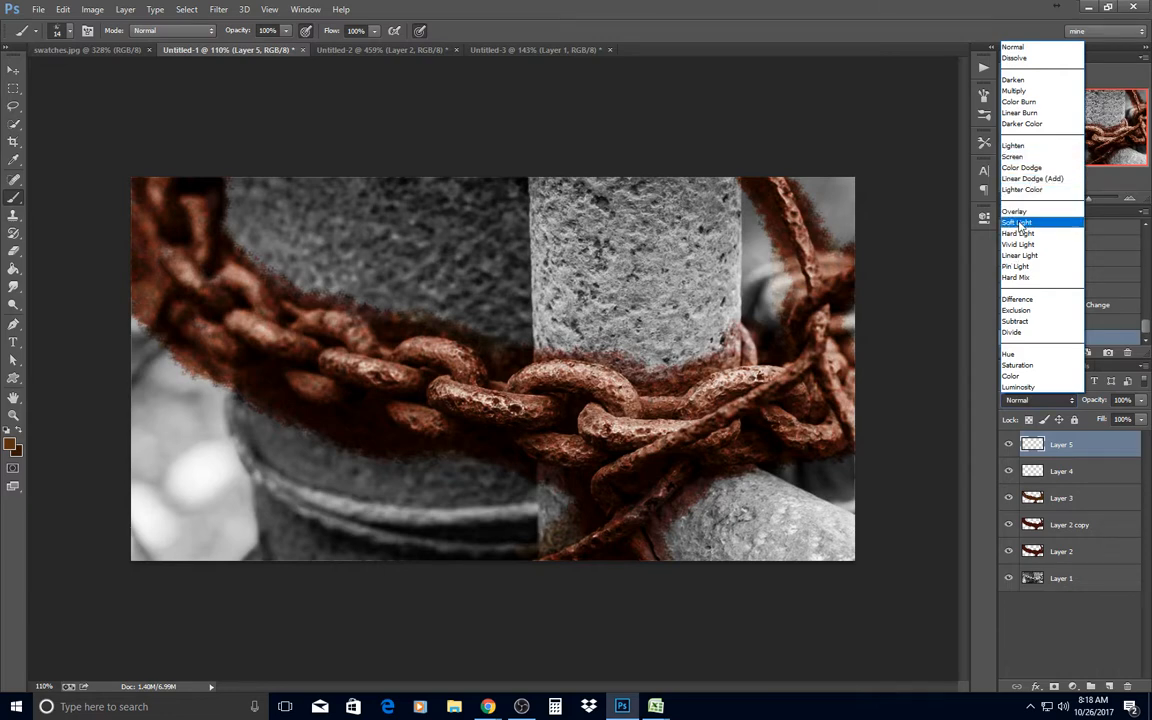
click(1023, 221)
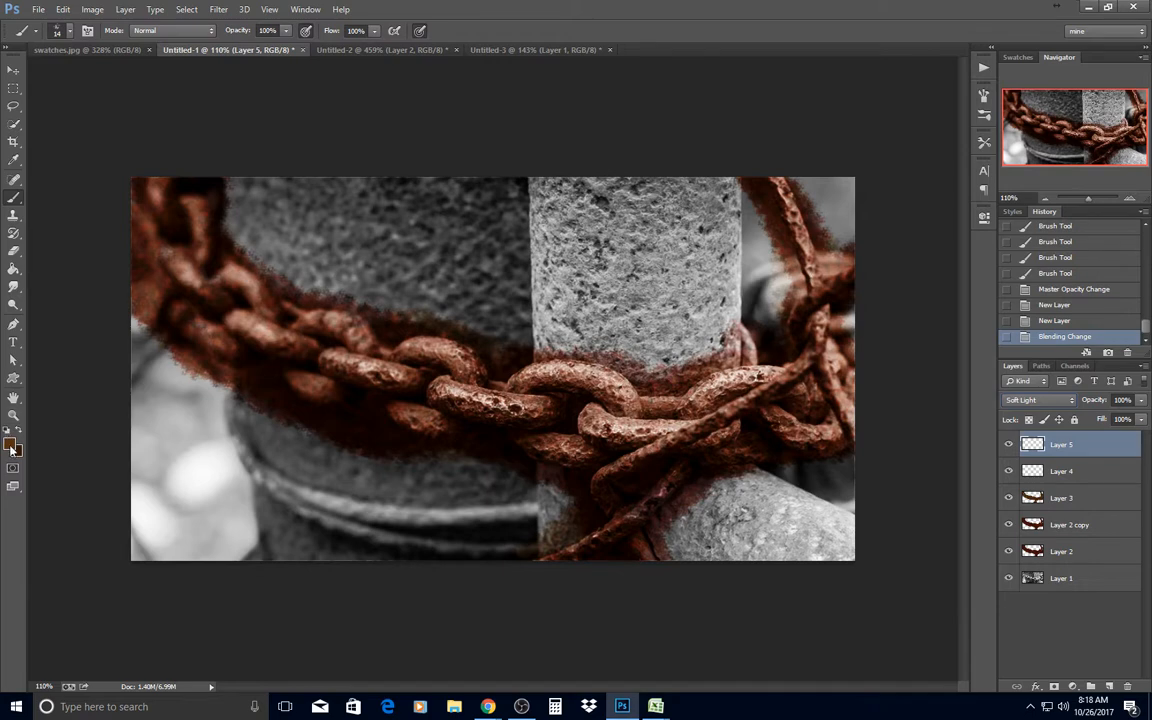
click(9, 445)
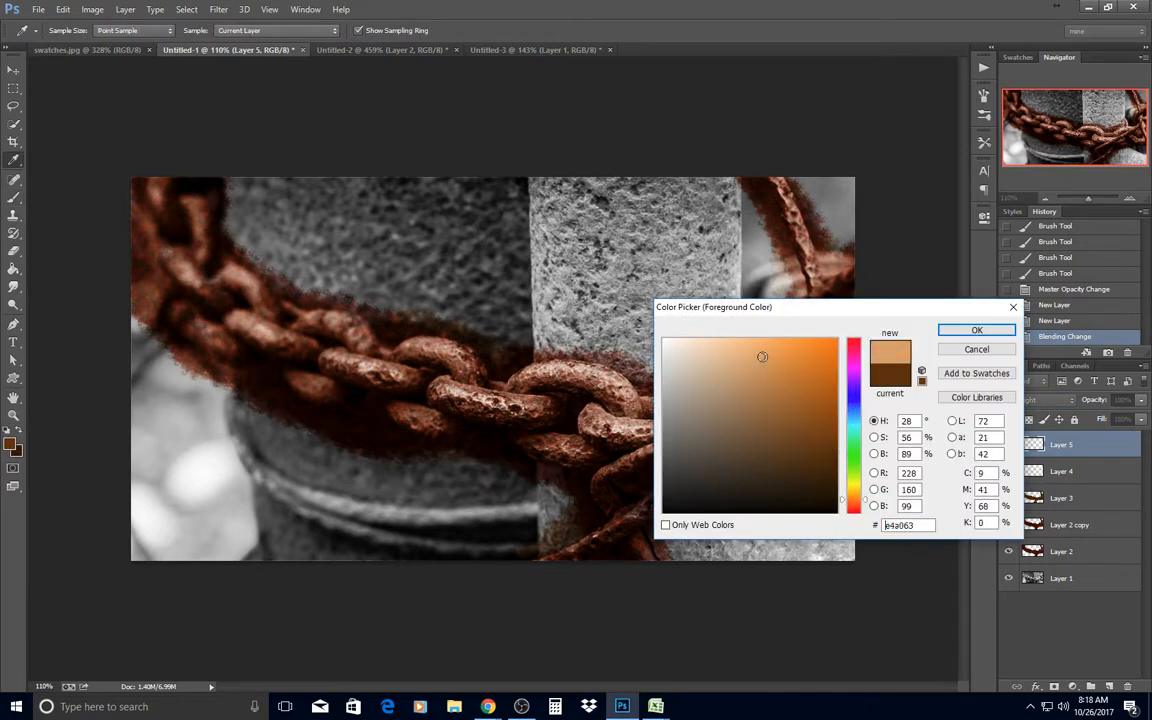
click(811, 368)
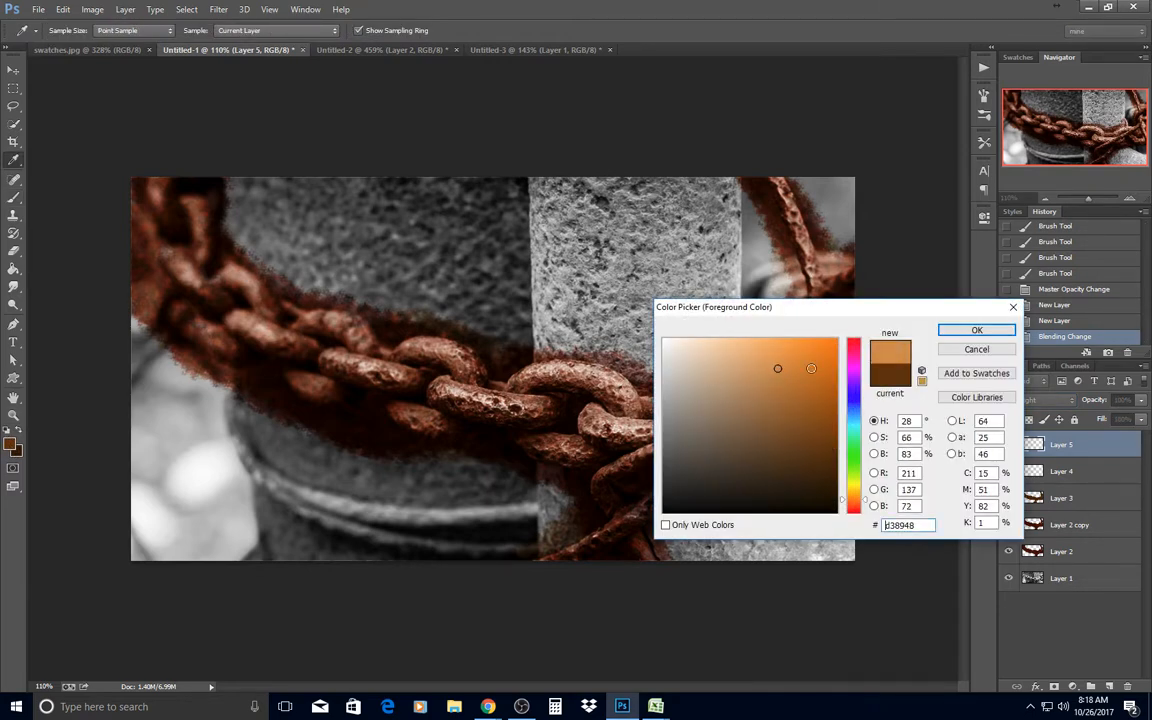
click(976, 330)
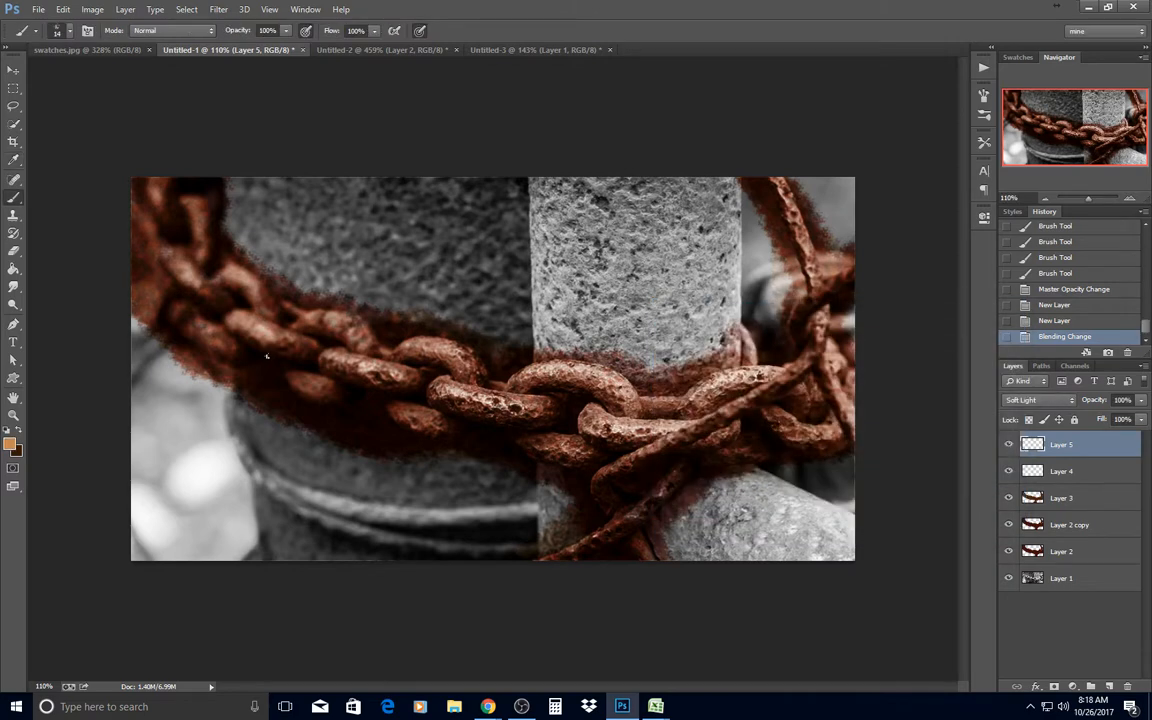
drag(267, 355, 478, 378)
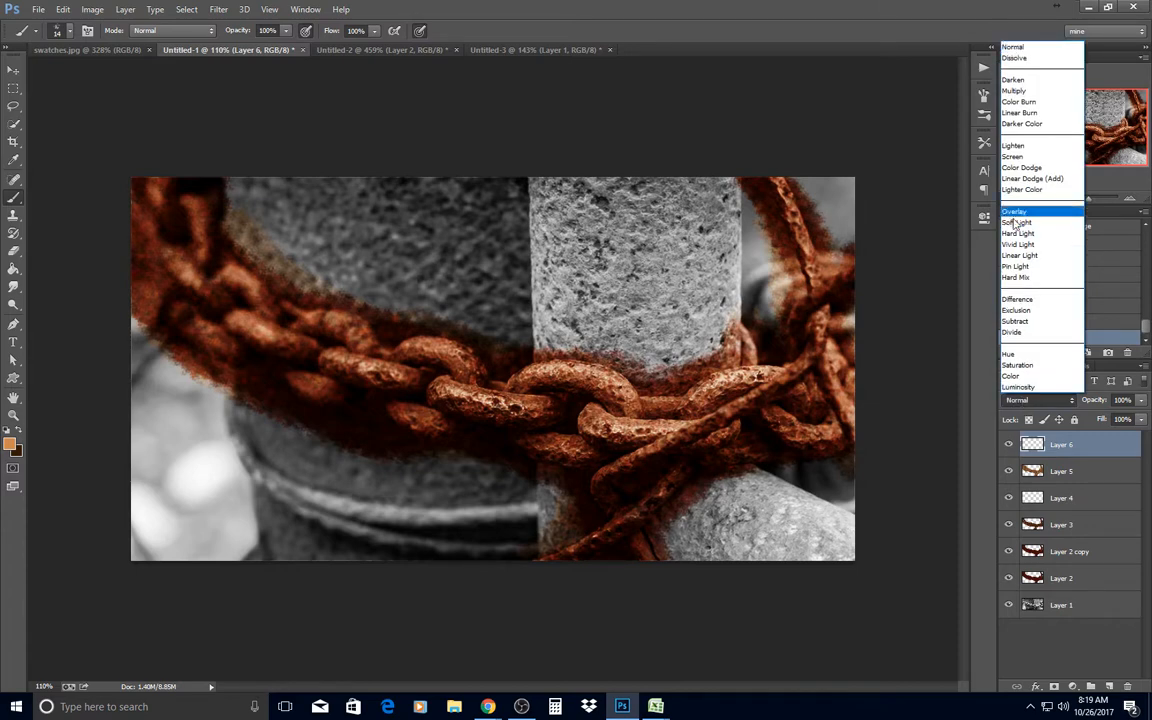
Set Layer 6 to Soft Light and make light blue the foreground colour.
click(1016, 222)
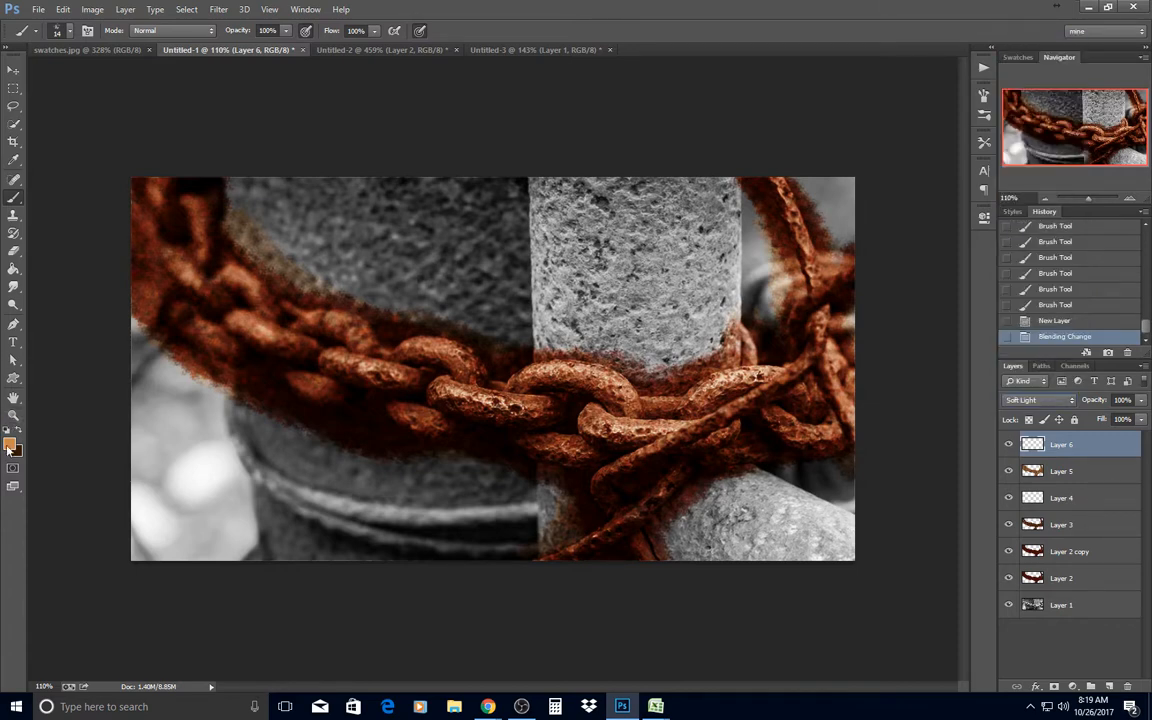
click(8, 445)
text(82afc6)
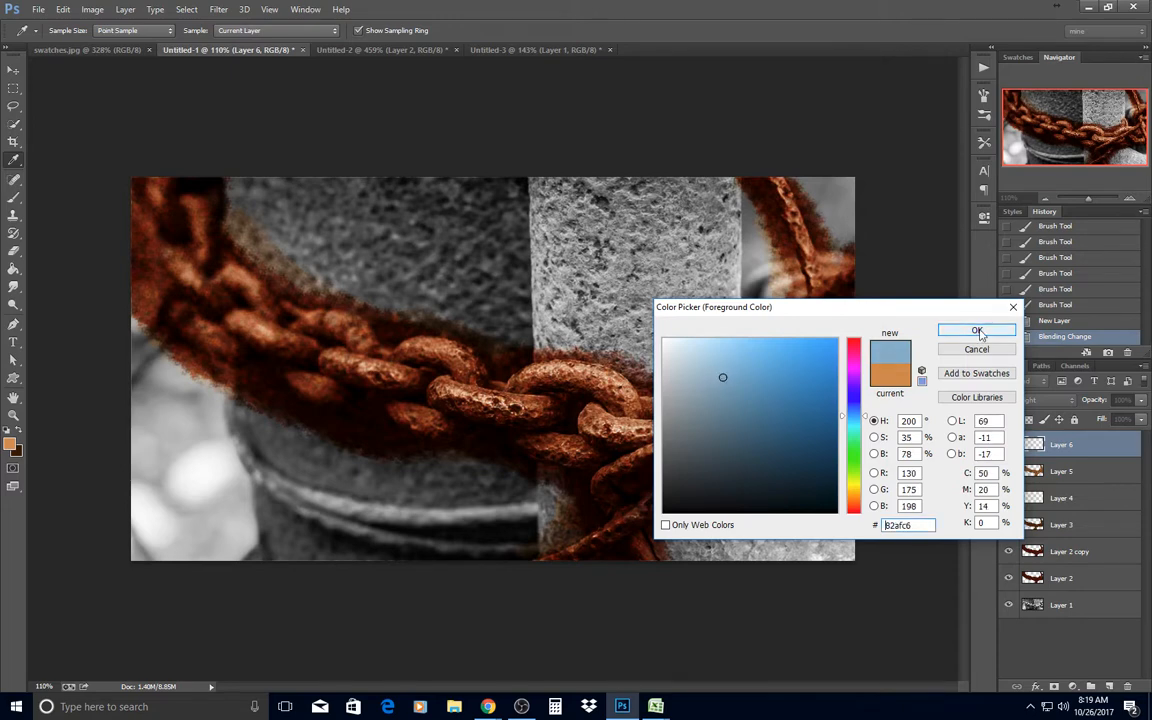
click(977, 331)
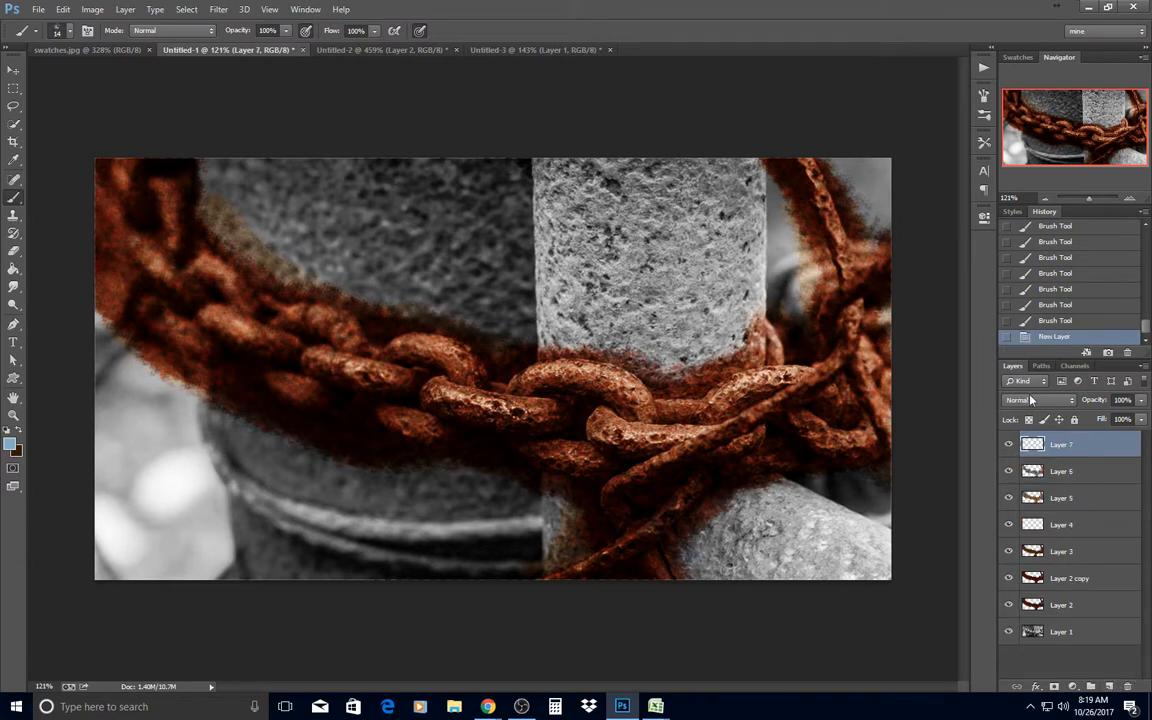
Set Layer 7 to Soft Light, choose dark red paint, and adjust its opacity.
click(1040, 400)
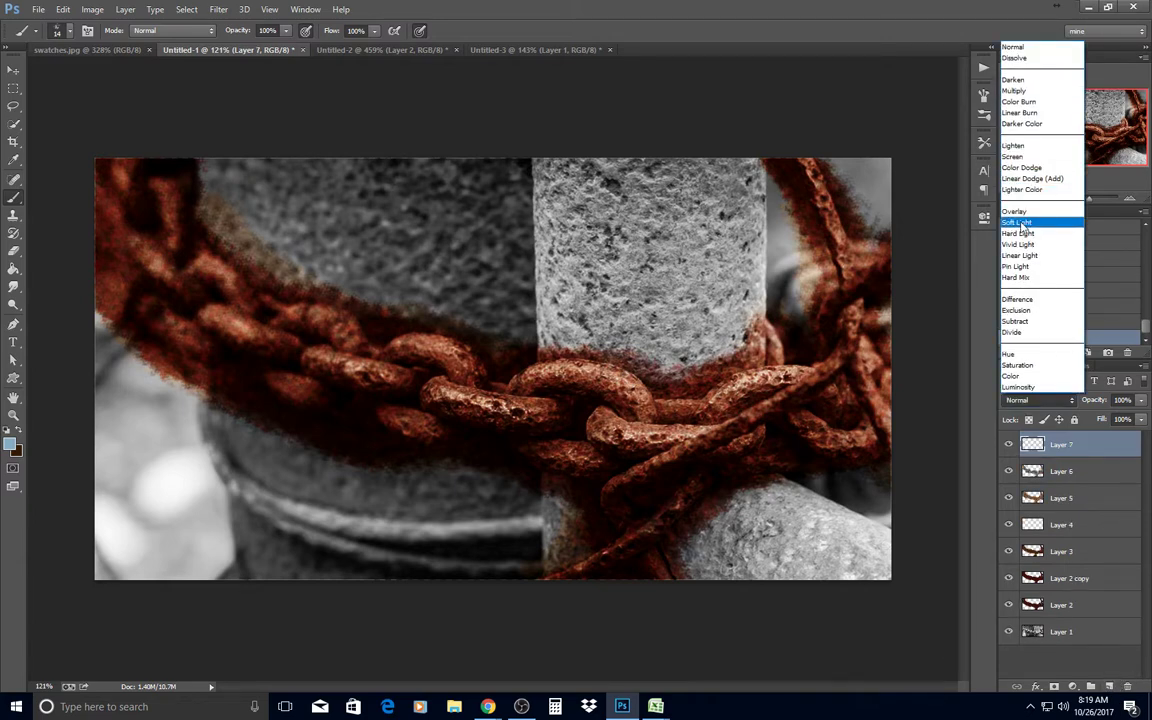
click(1017, 224)
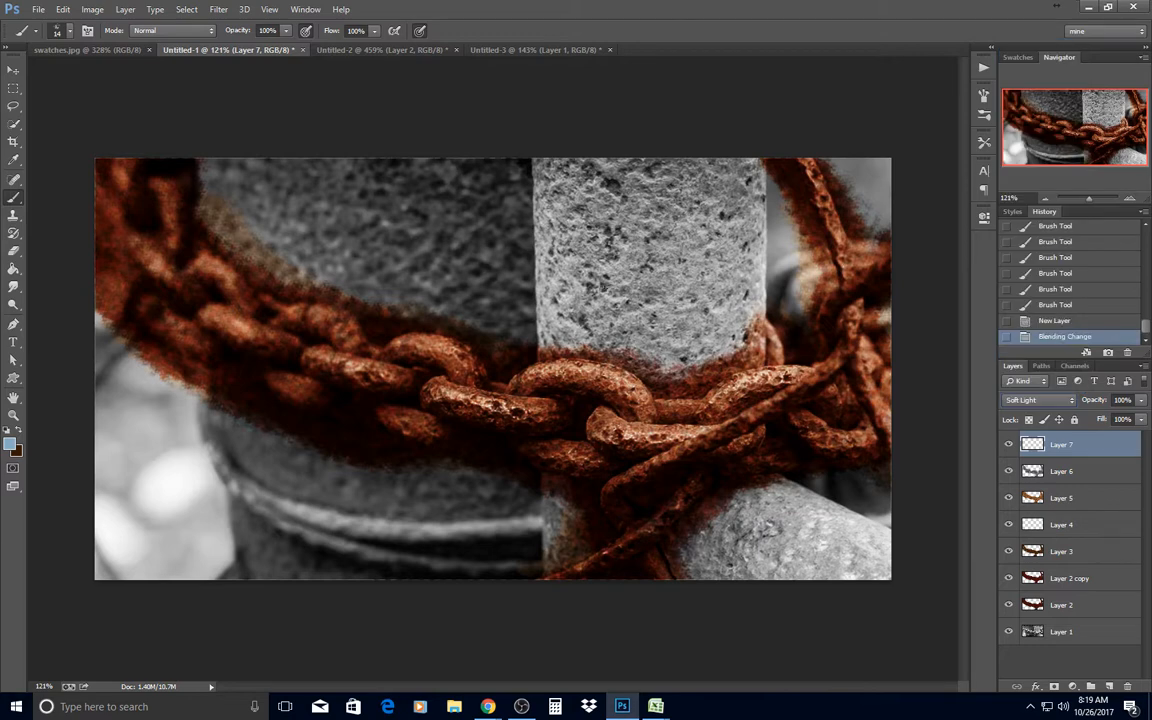
click(11, 447)
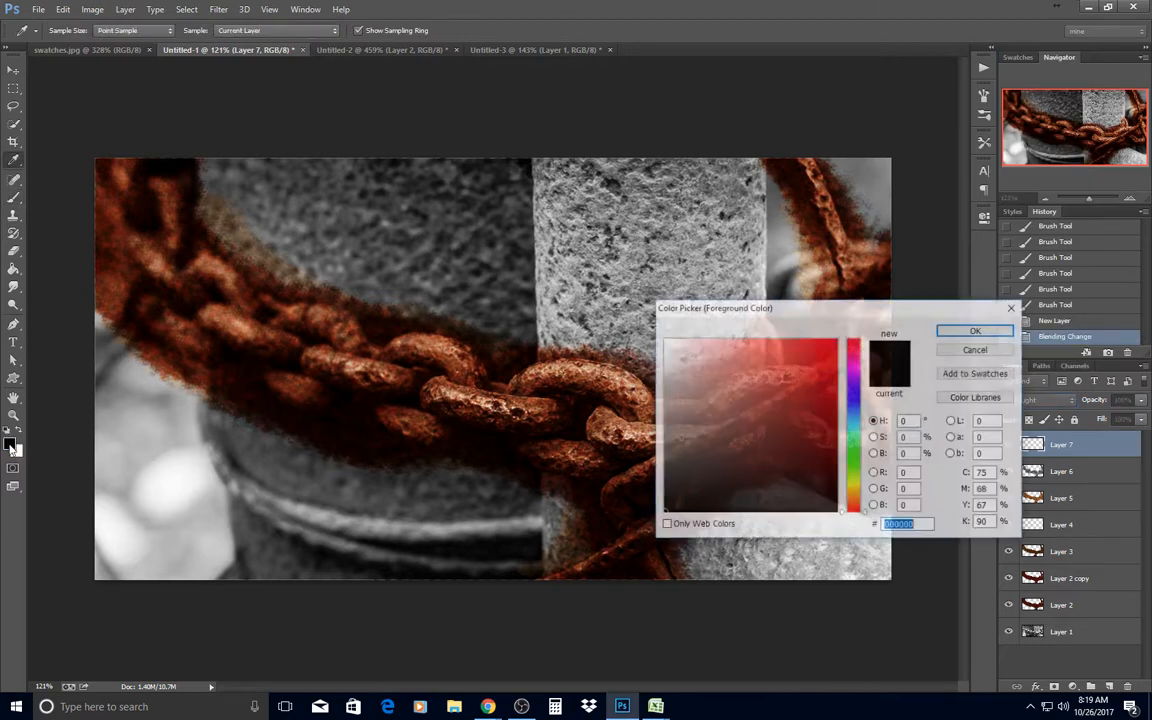
click(837, 435)
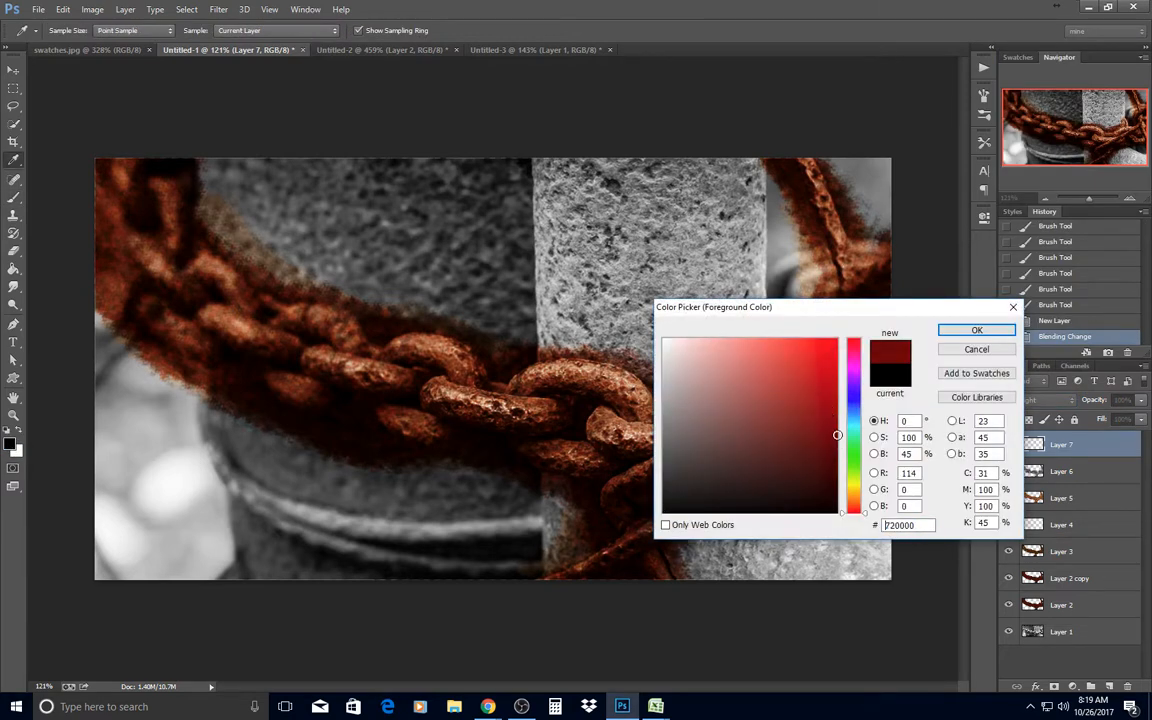
click(837, 425)
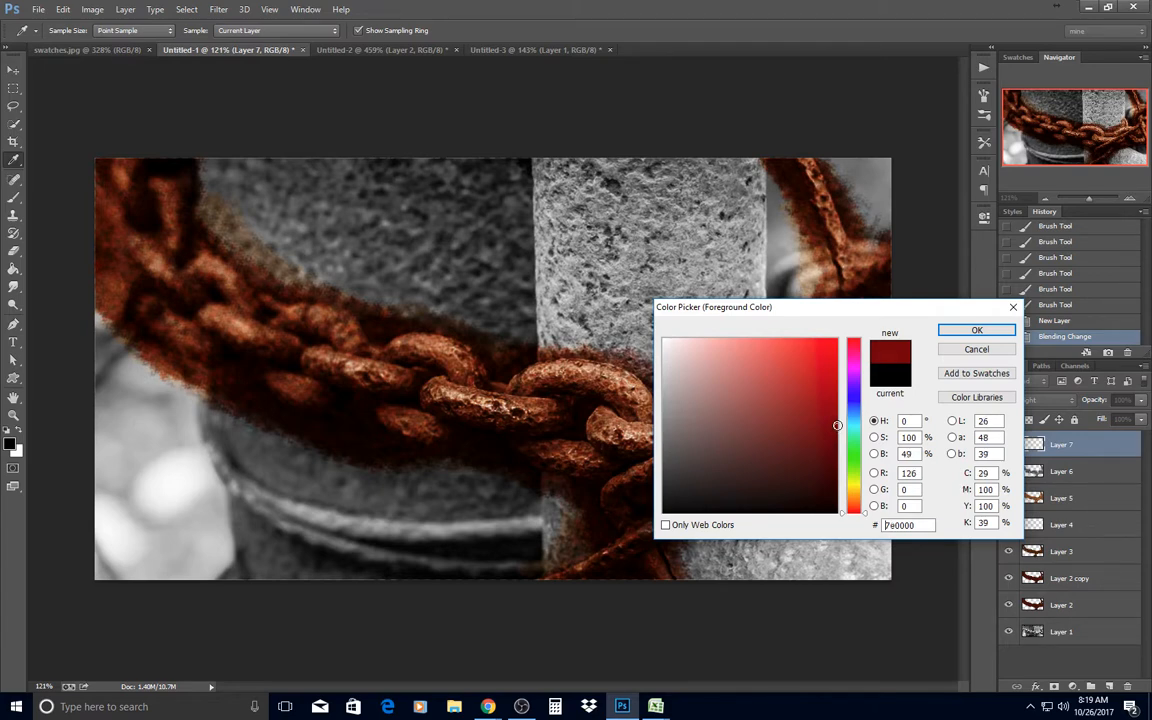
click(976, 330)
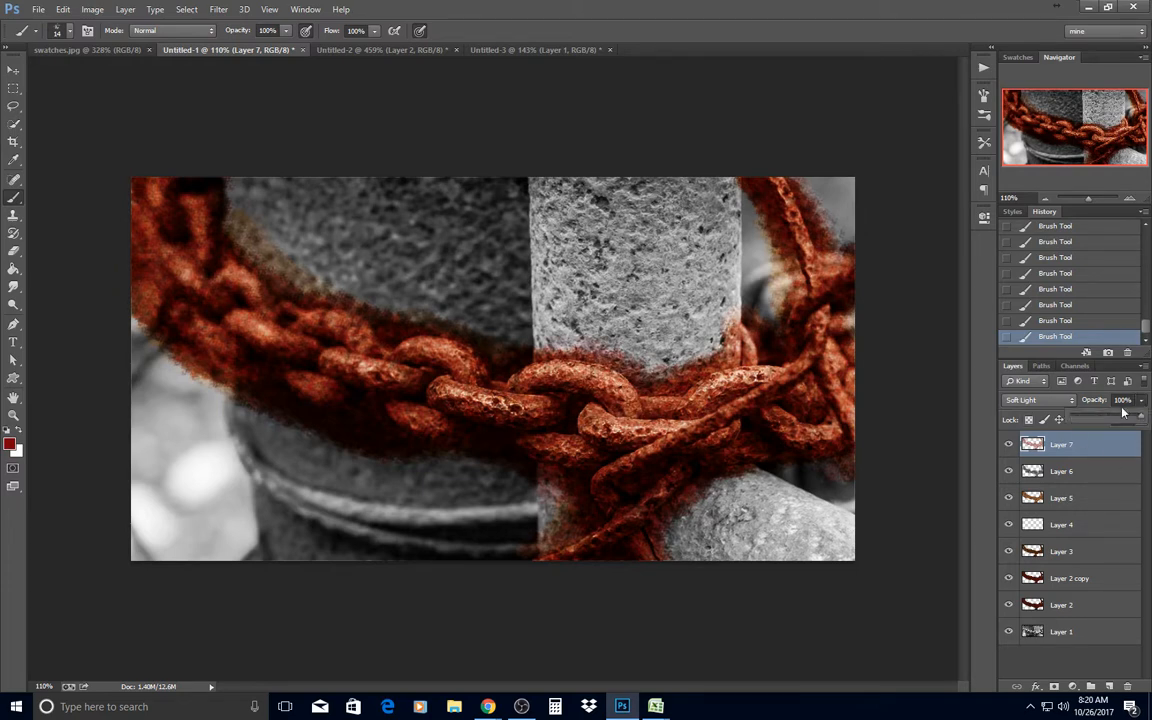
drag(1135, 412, 1128, 420)
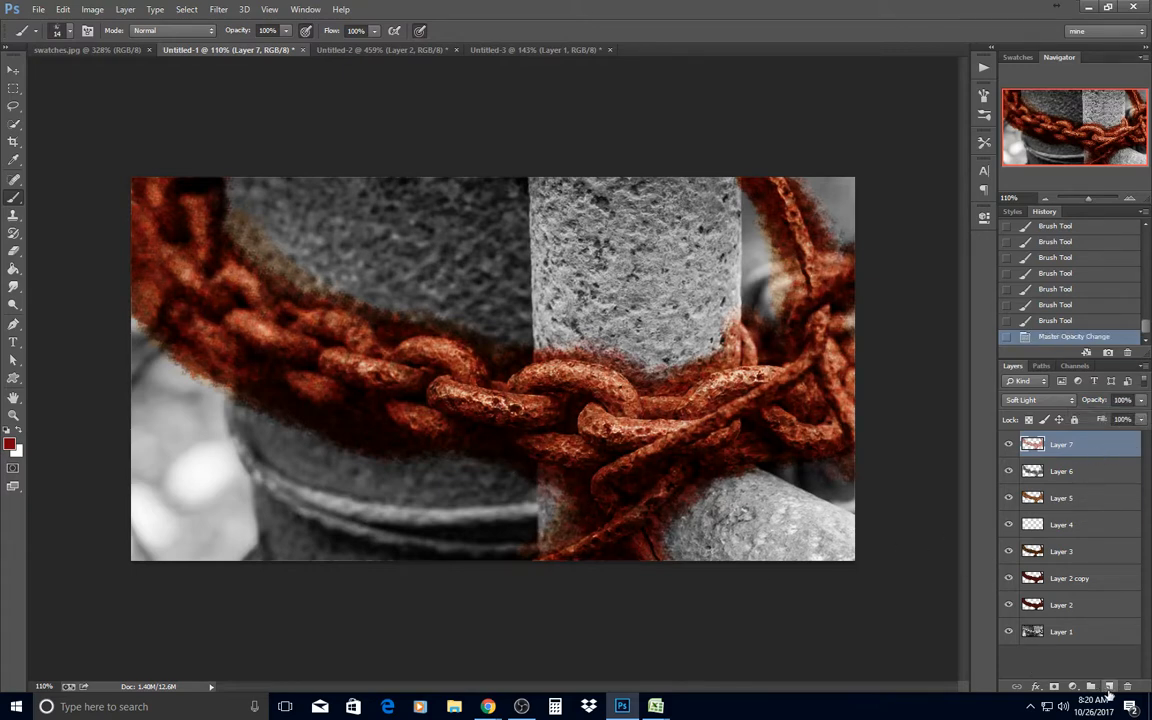
Add Layer 8 in Soft Light mode and begin selecting the colour layers.
click(1037, 400)
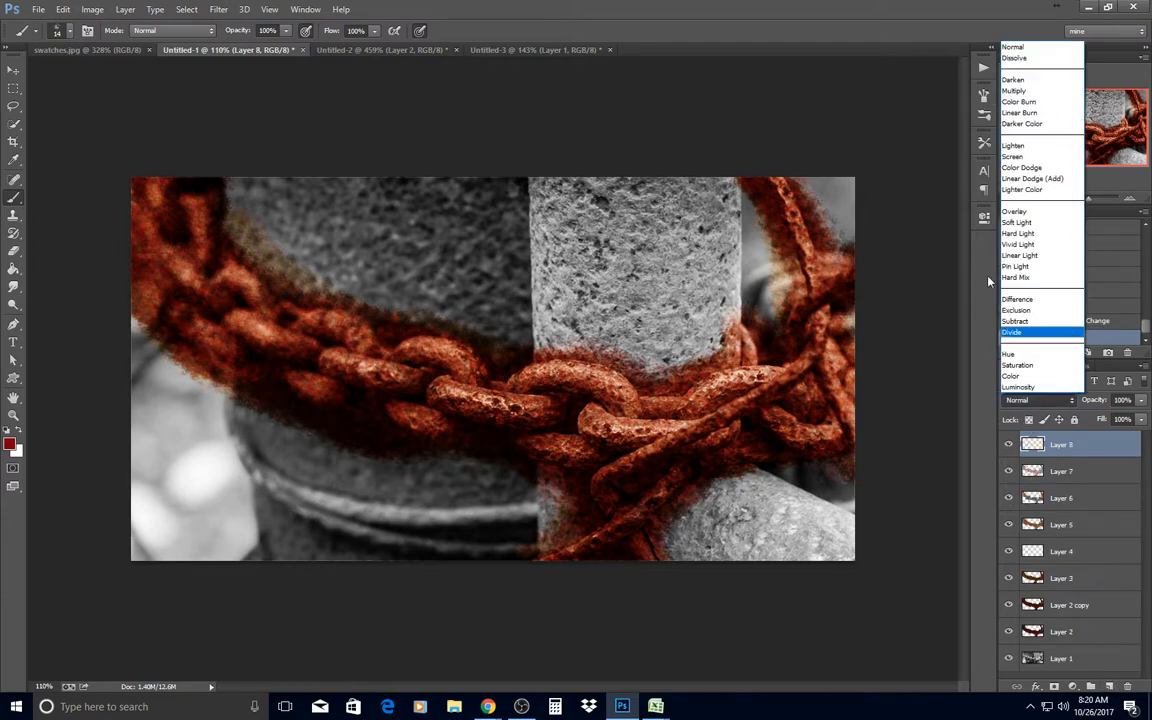
click(1018, 222)
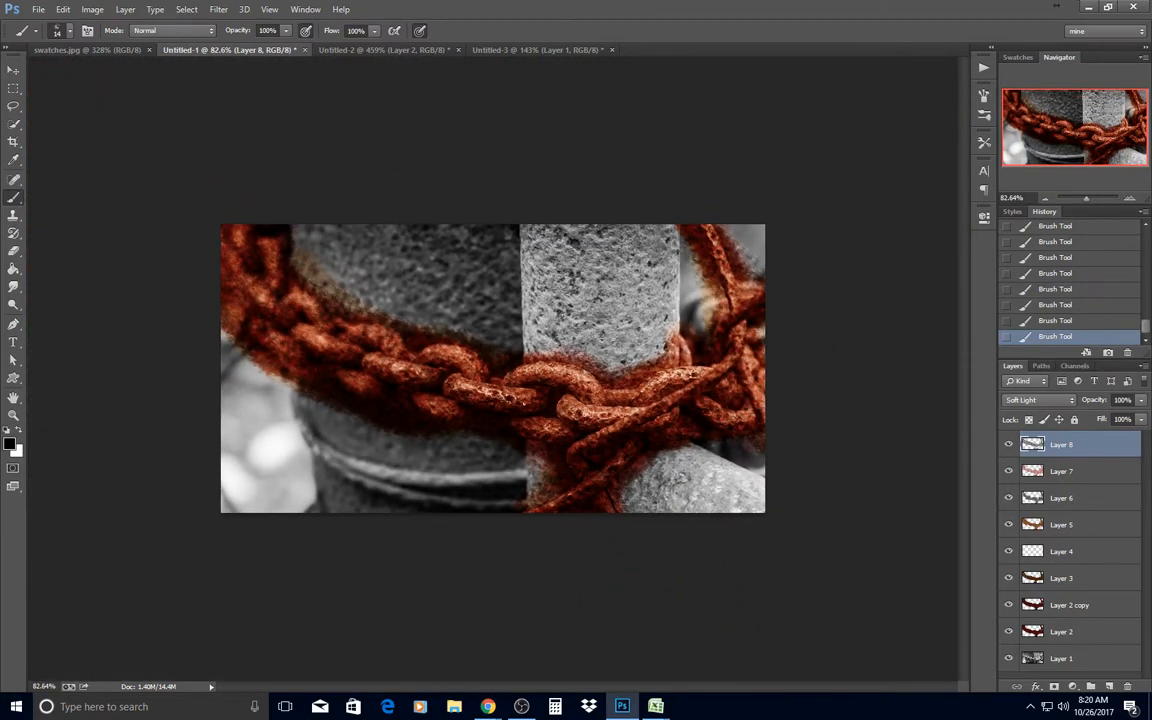
mouse_move(839, 401)
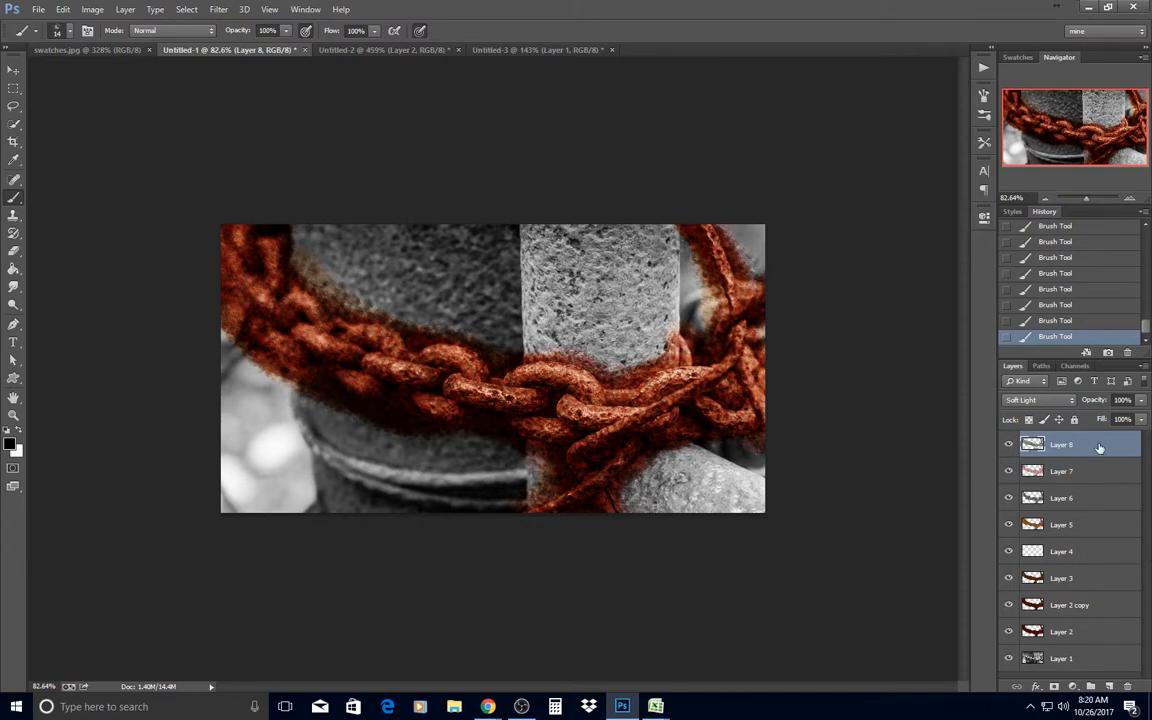
mouse_move(1097, 445)
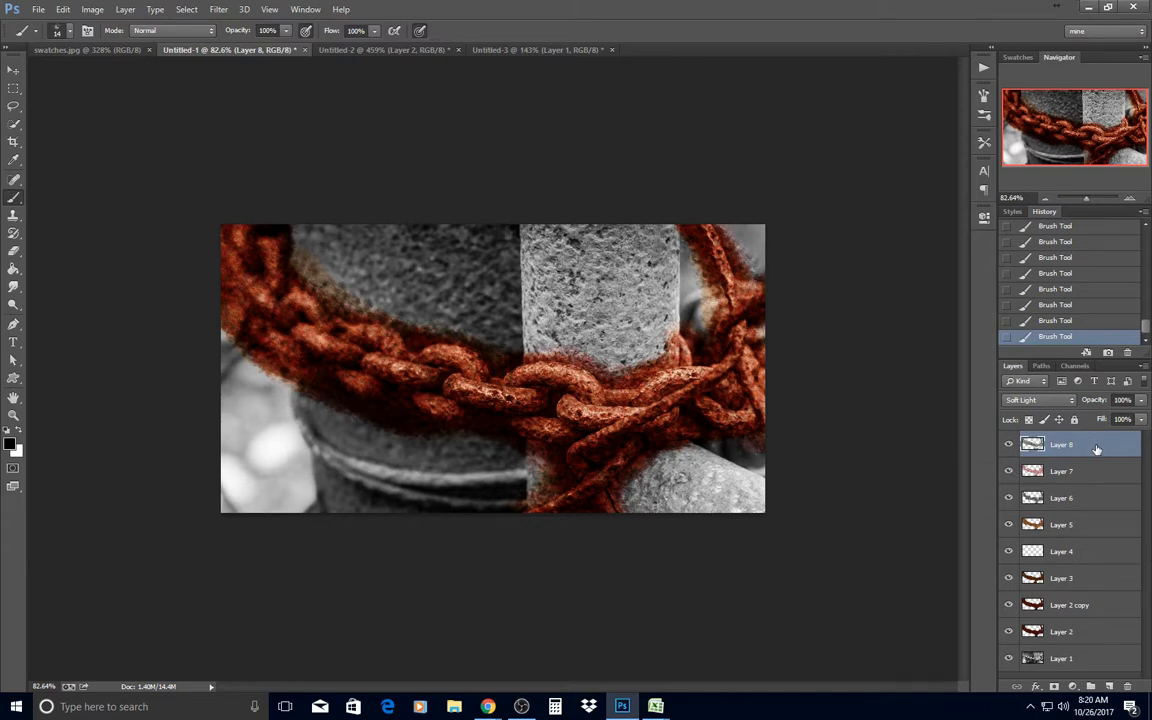
click(1095, 631)
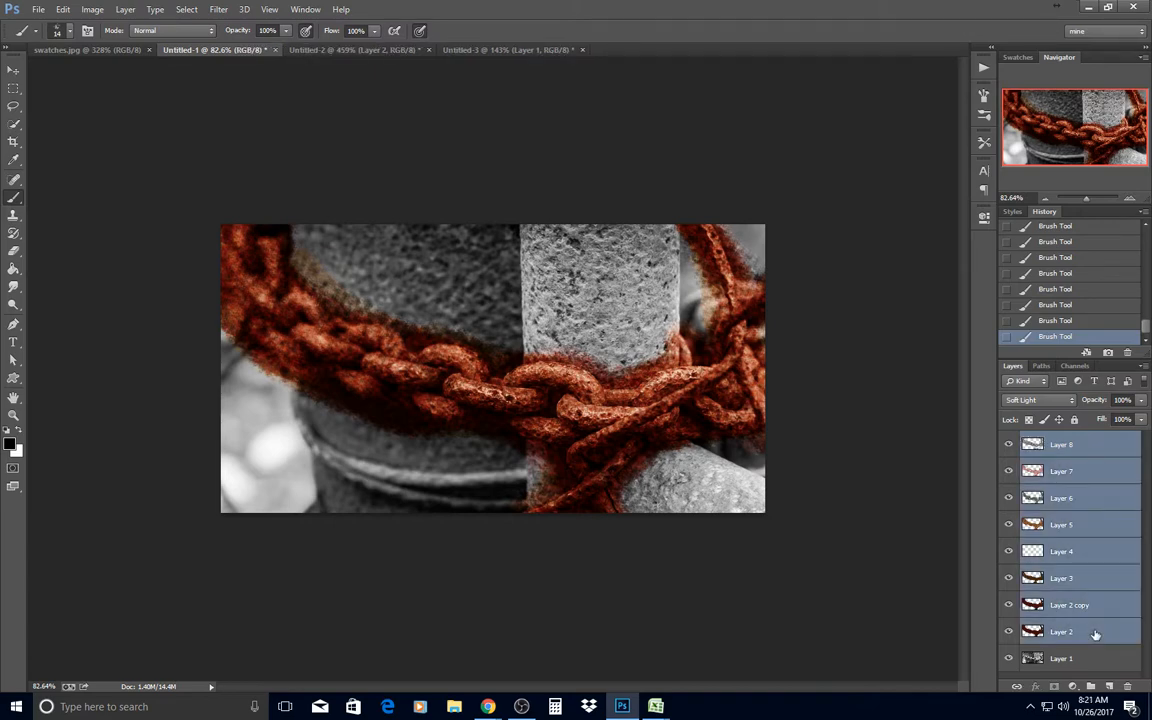
Group the selected Layers 2–8 into a new group named 'Chain'.
right_click(1095, 632)
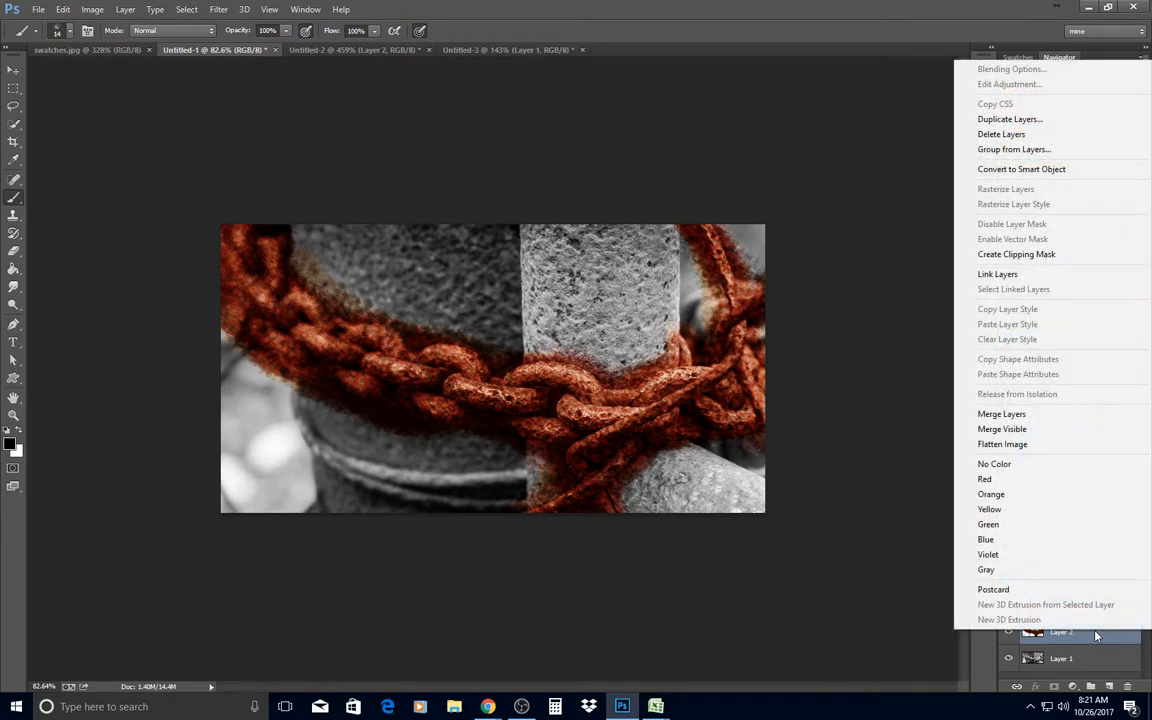
mouse_move(1014, 149)
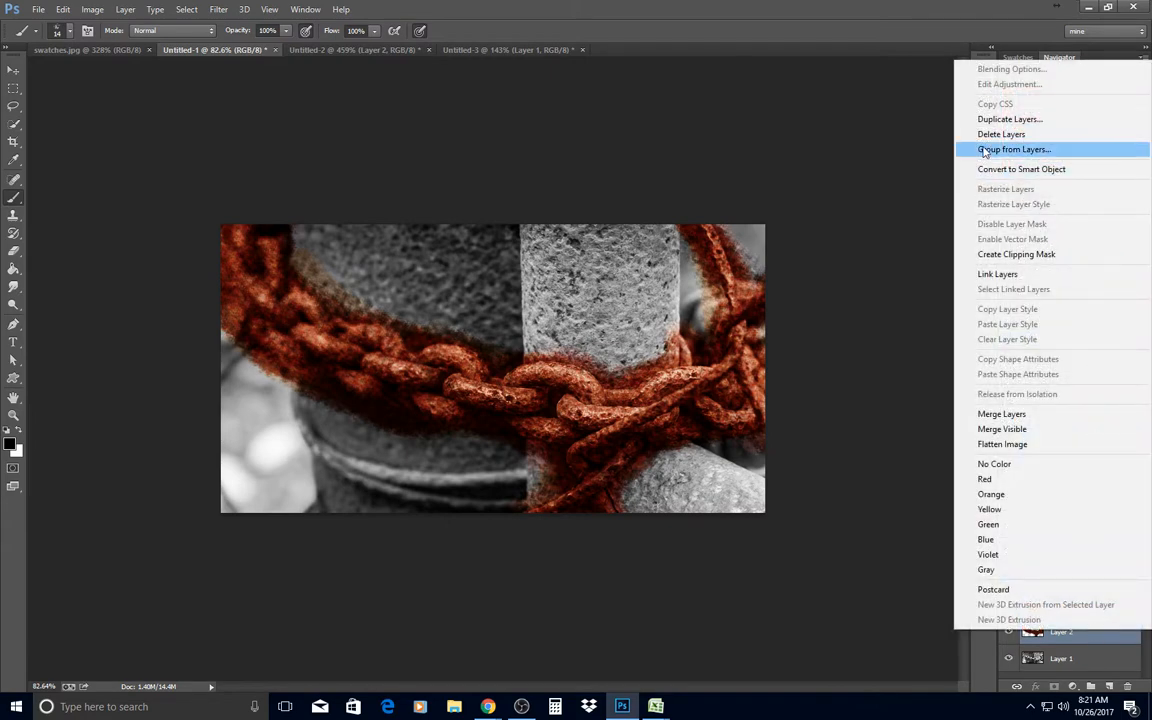
click(1014, 149)
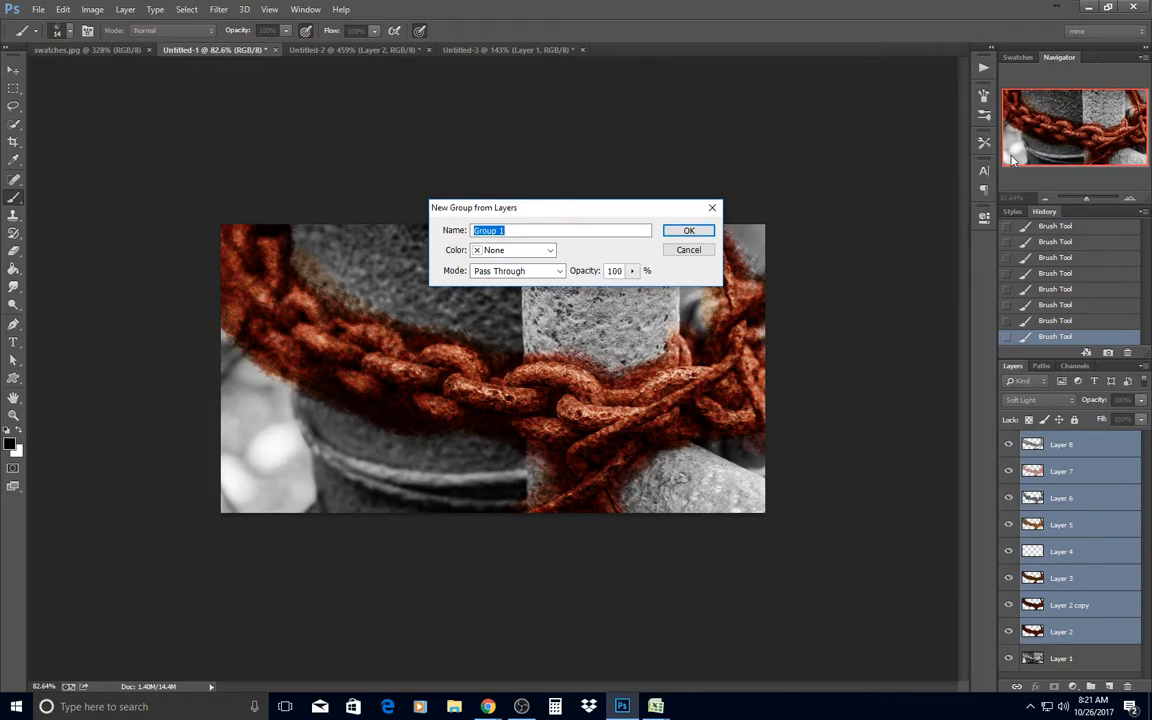
text(Chain)
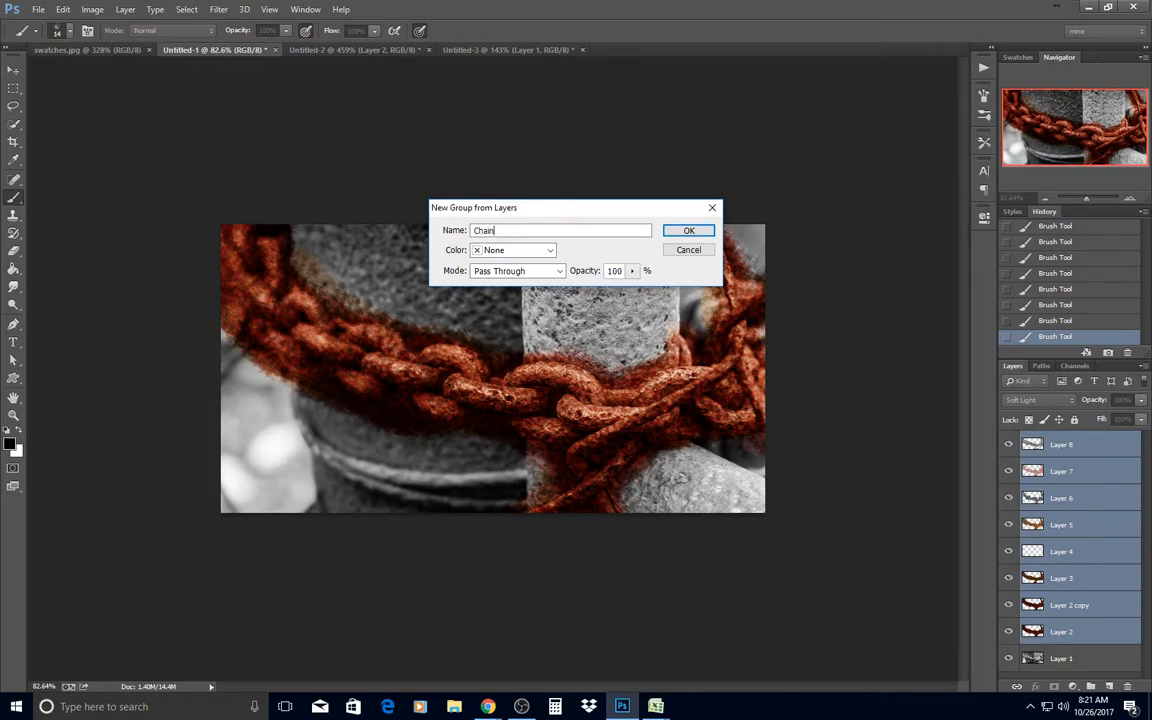
click(689, 230)
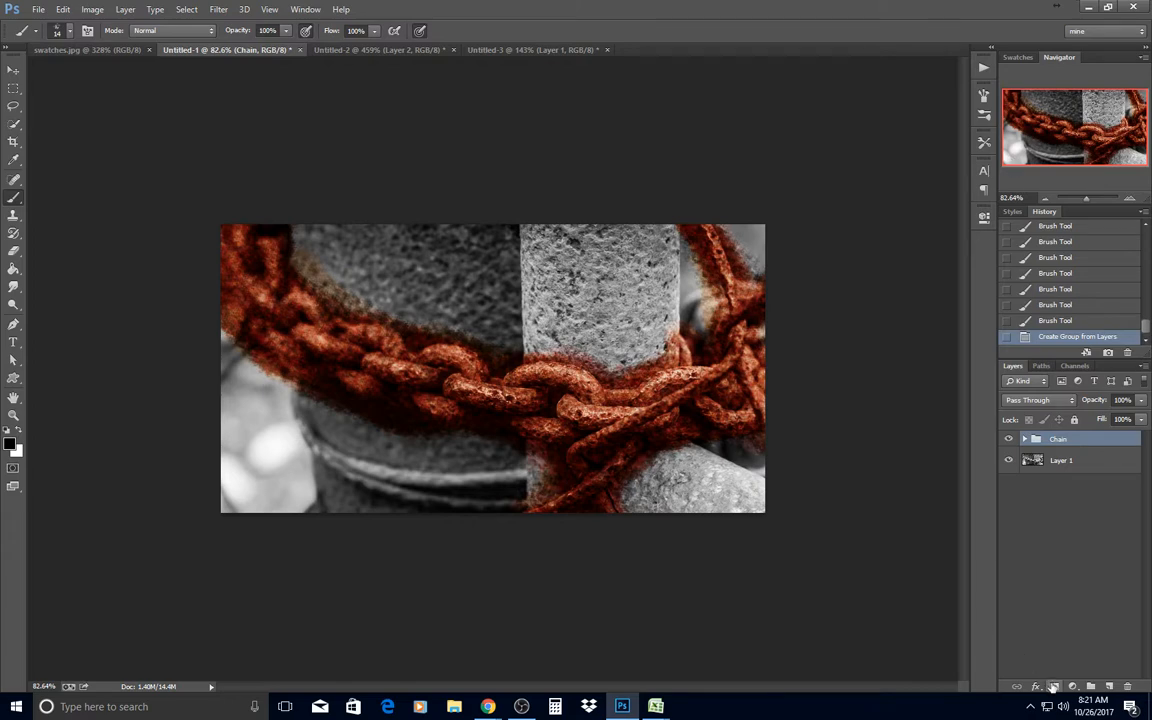
mouse_move(1056, 687)
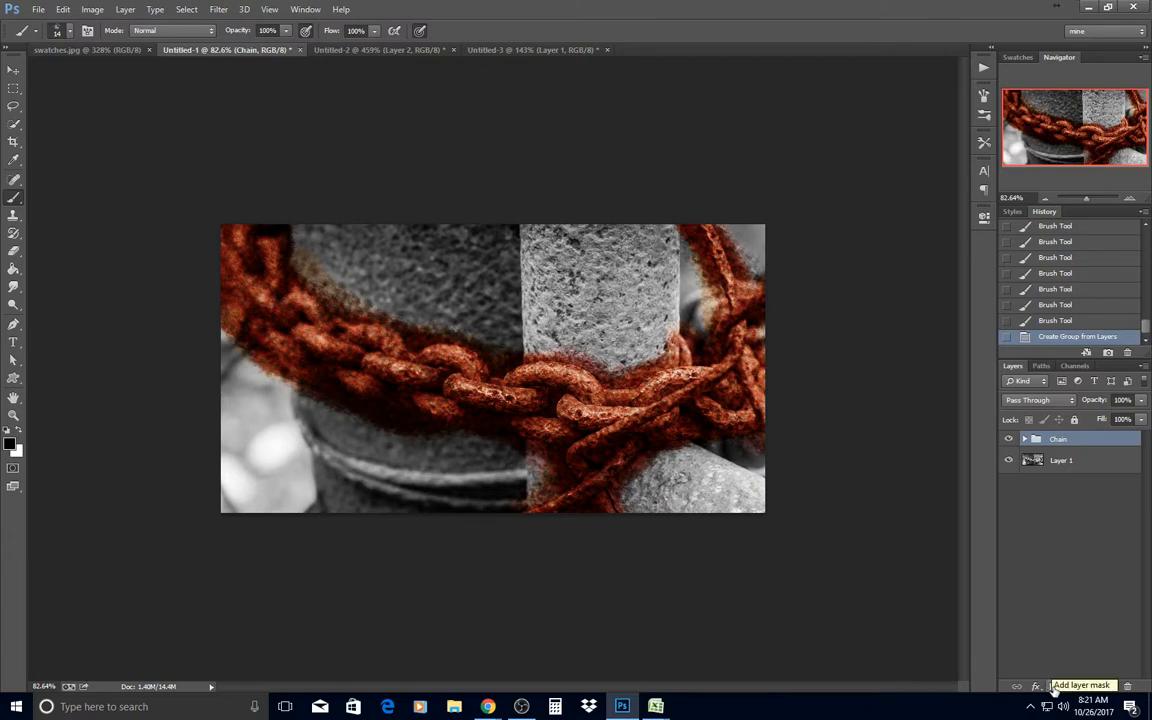
Add a layer mask to the Chain group and invert it to black.
click(1055, 685)
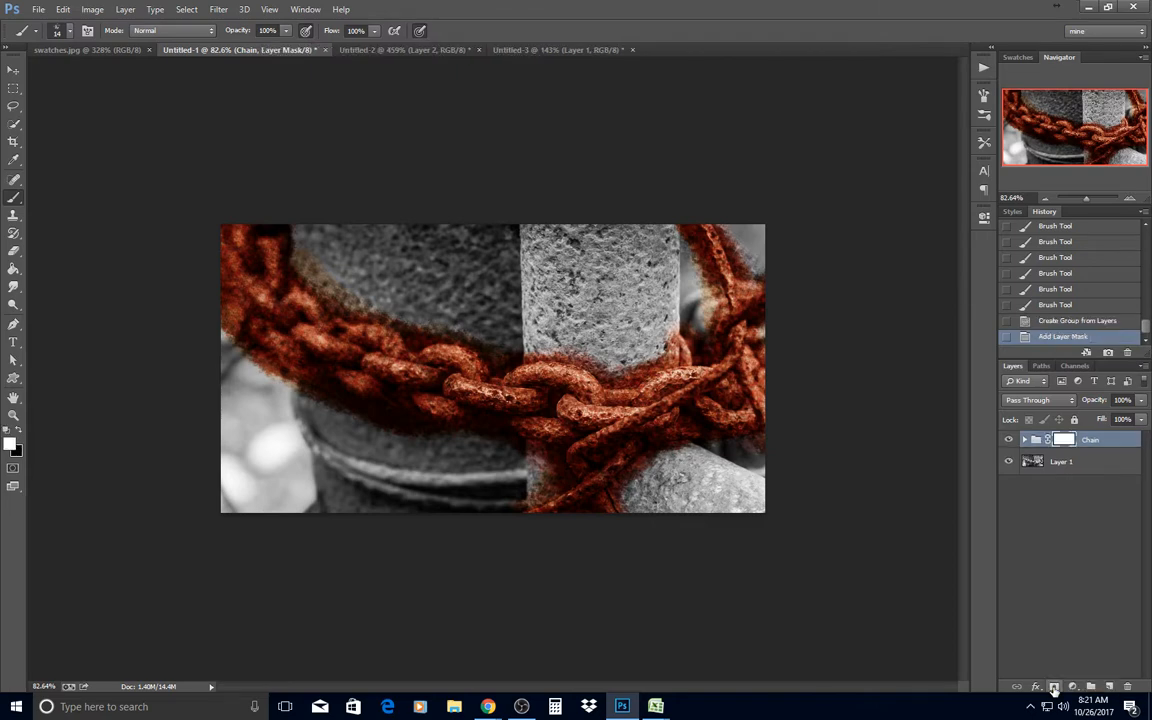
mouse_move(1062, 451)
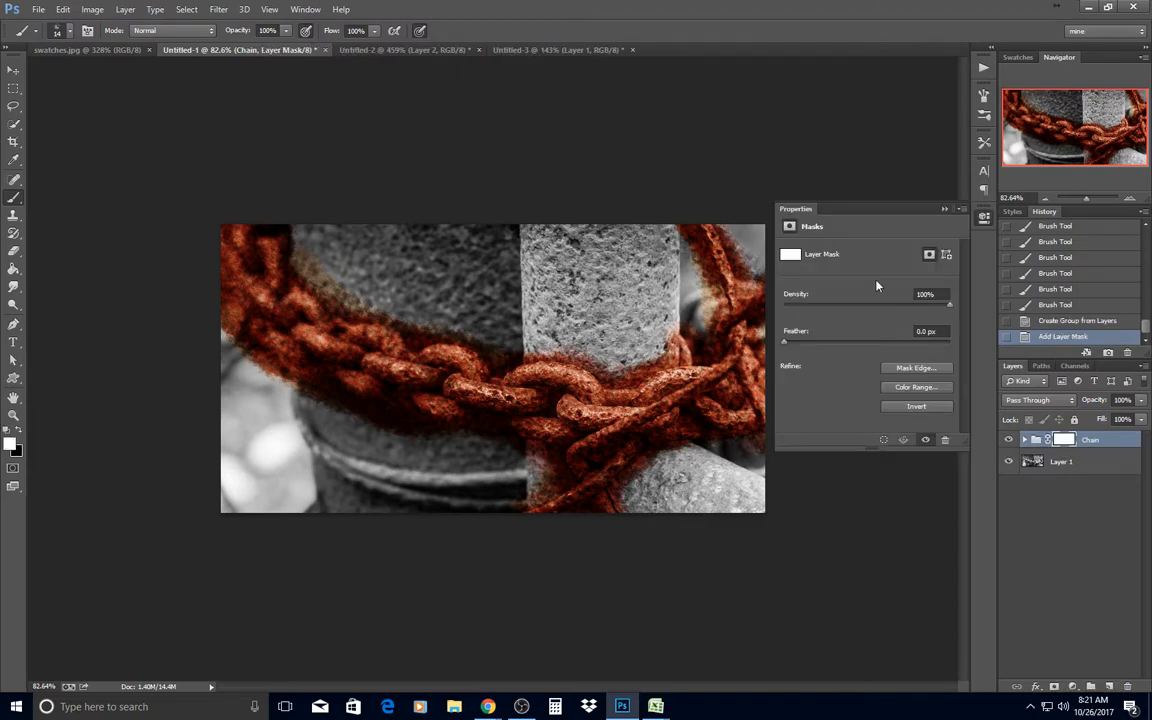
click(916, 406)
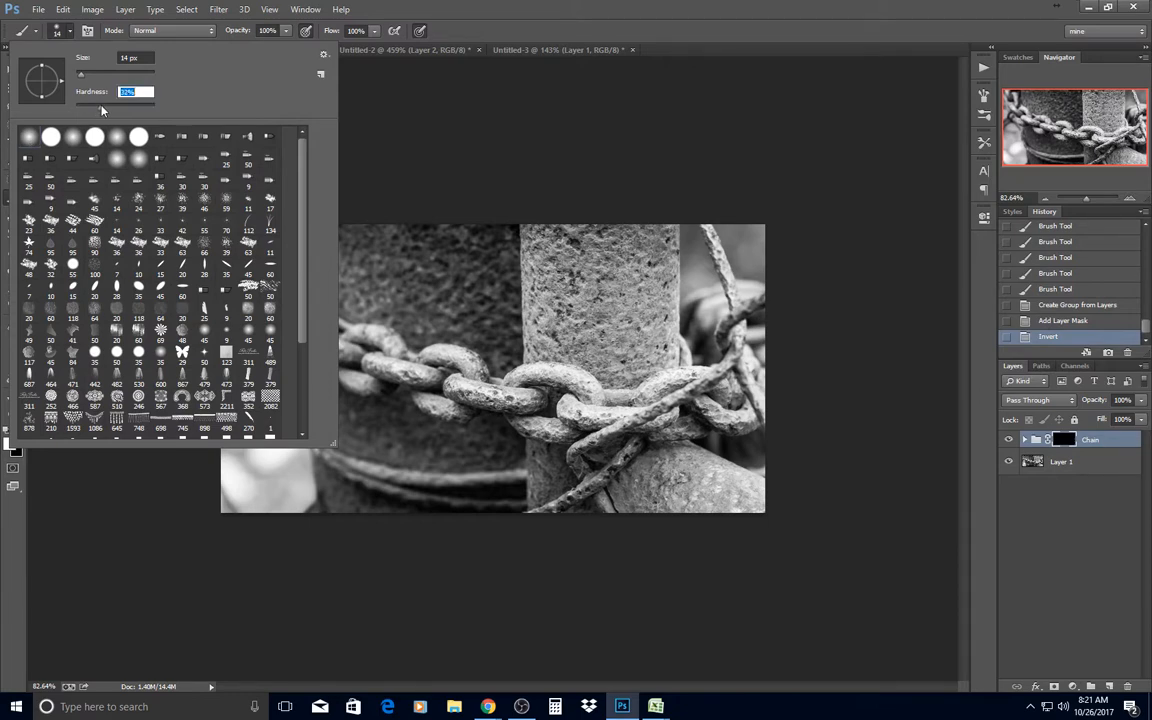
mouse_move(117, 111)
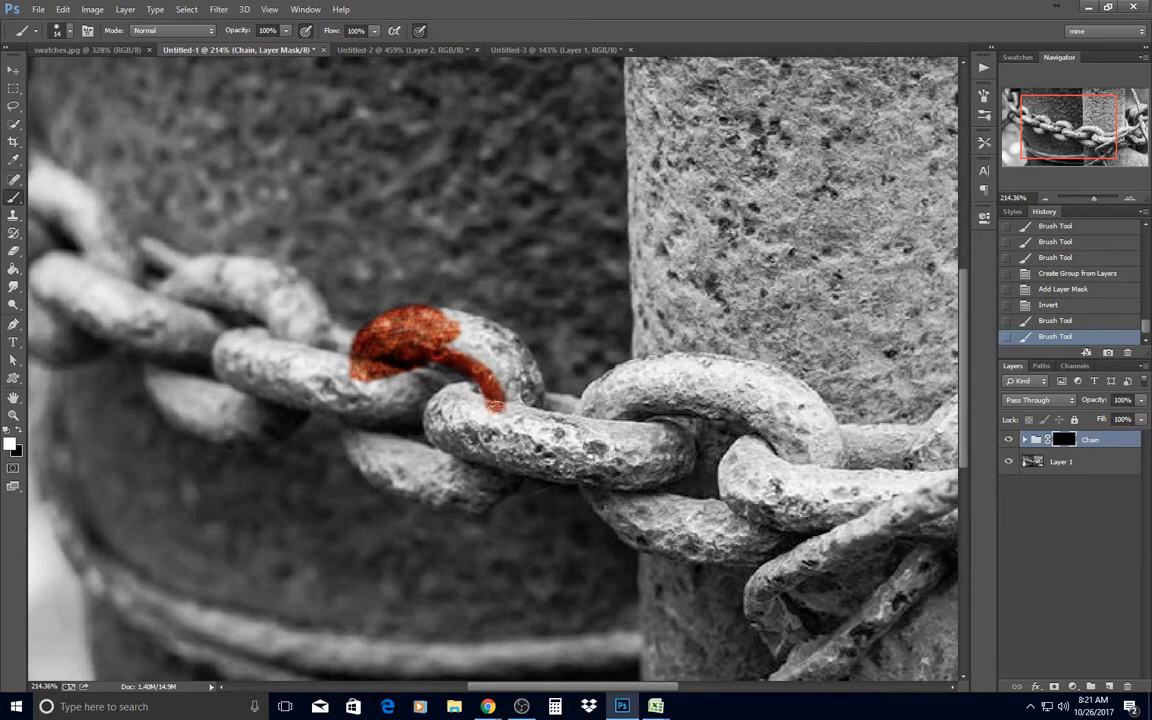
Paint rust colour back onto the central link and the links below it.
drag(500, 400, 525, 375)
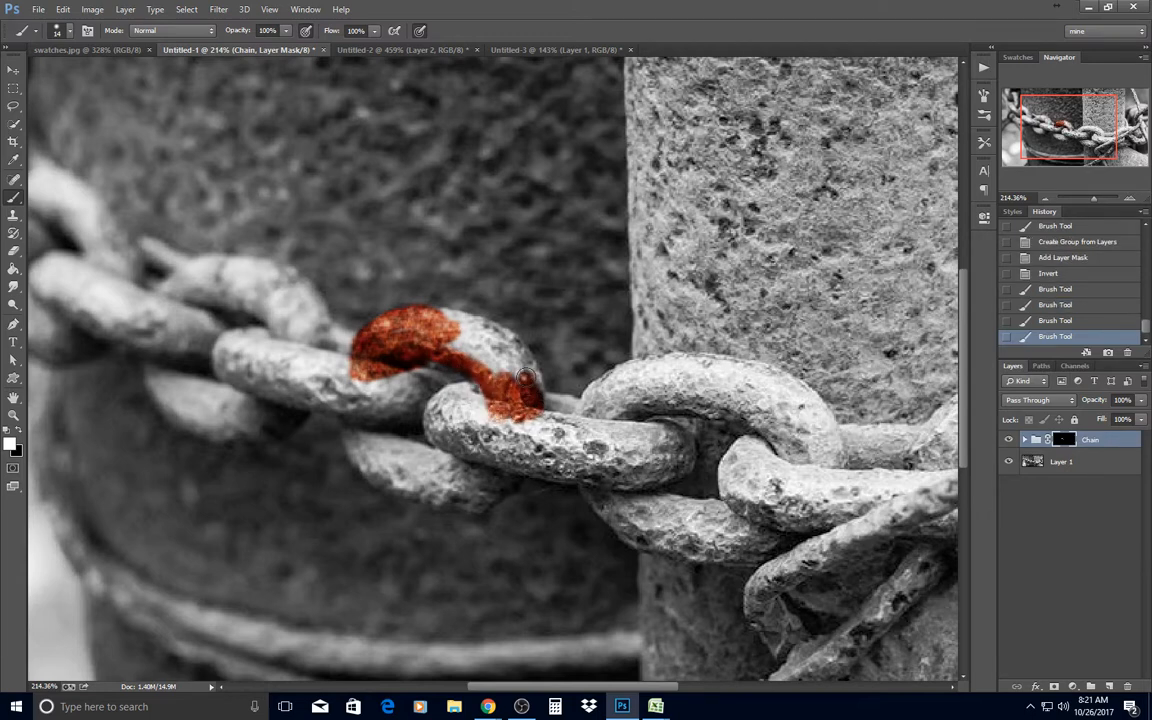
drag(525, 375, 510, 343)
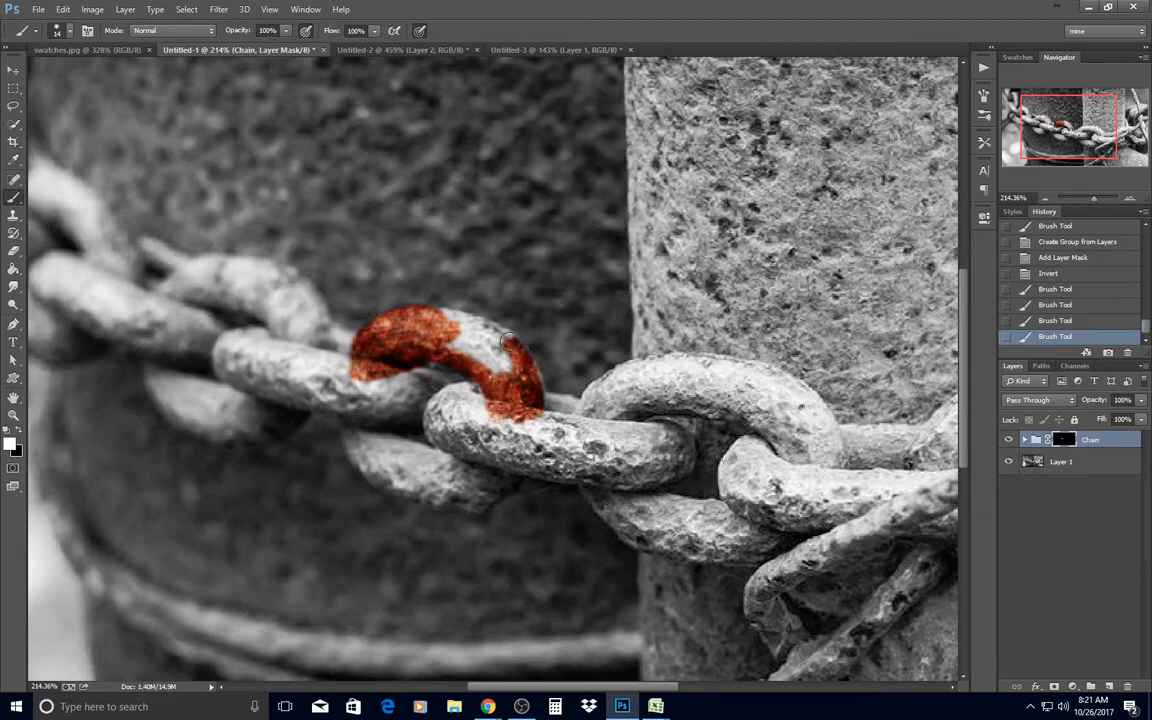
drag(505, 345, 480, 360)
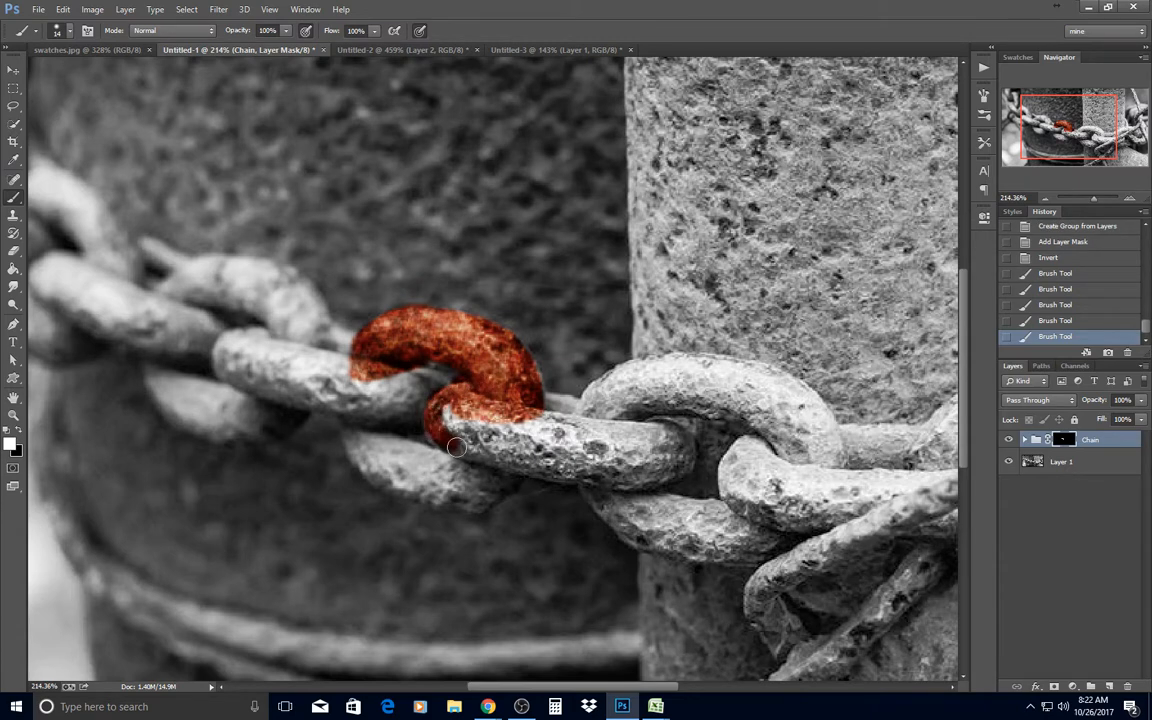
drag(456, 447, 451, 426)
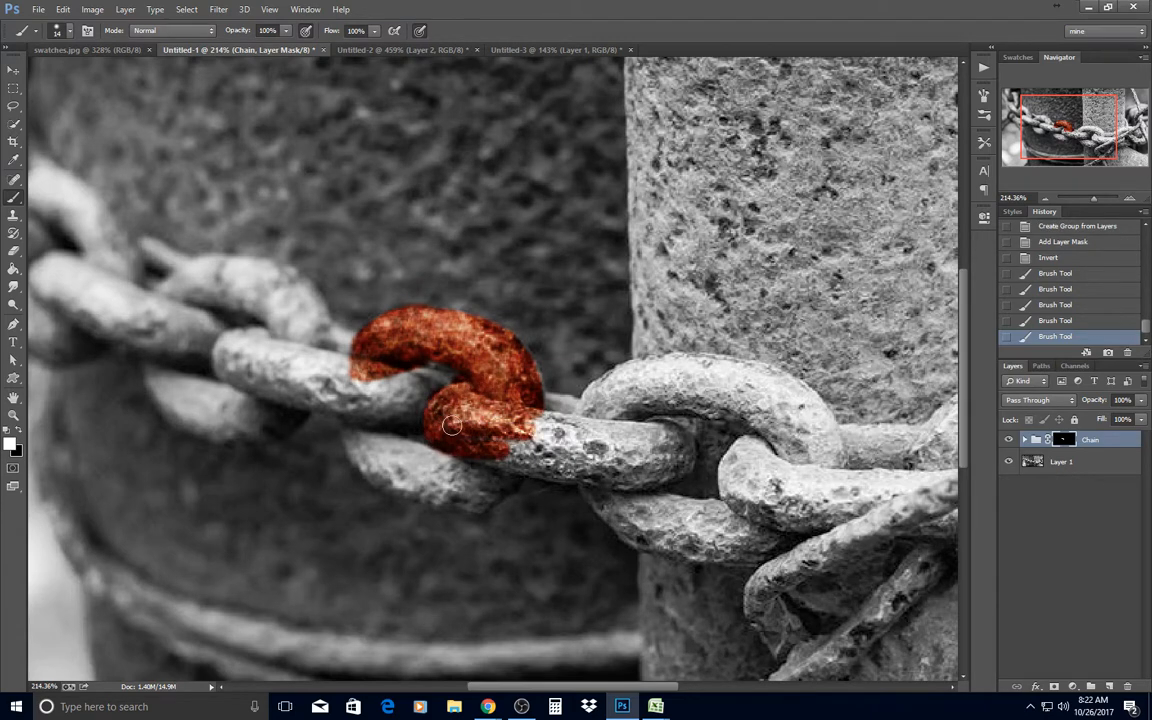
drag(450, 425, 610, 481)
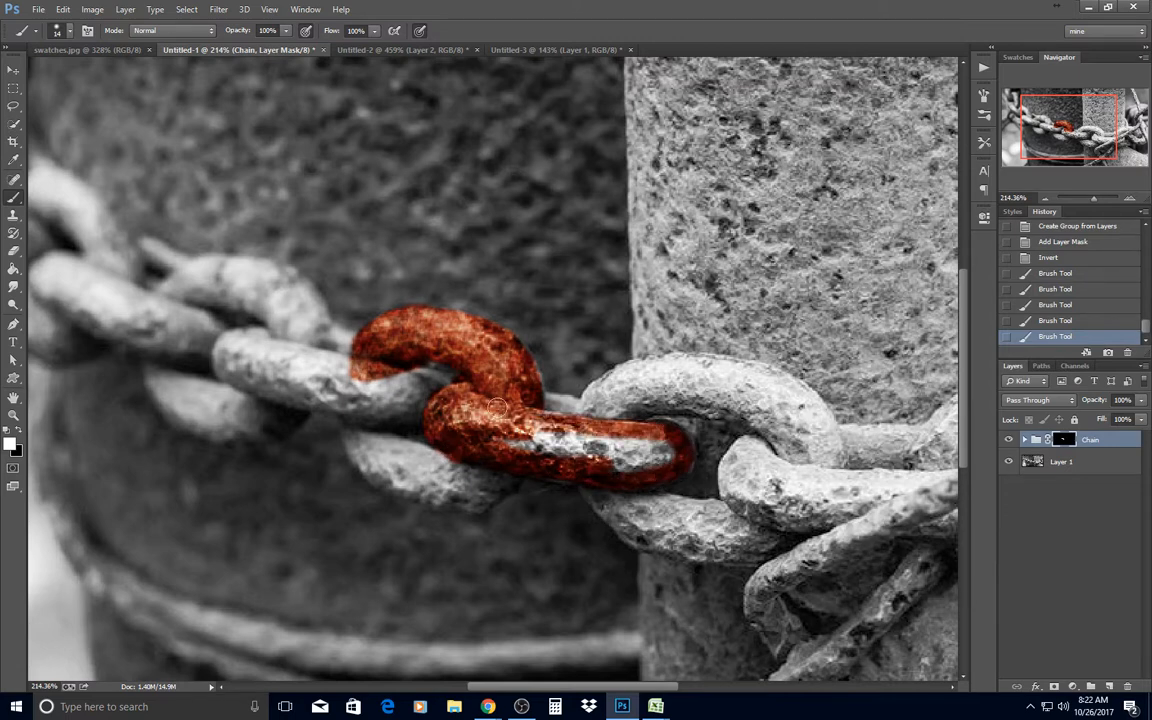
drag(500, 405, 660, 453)
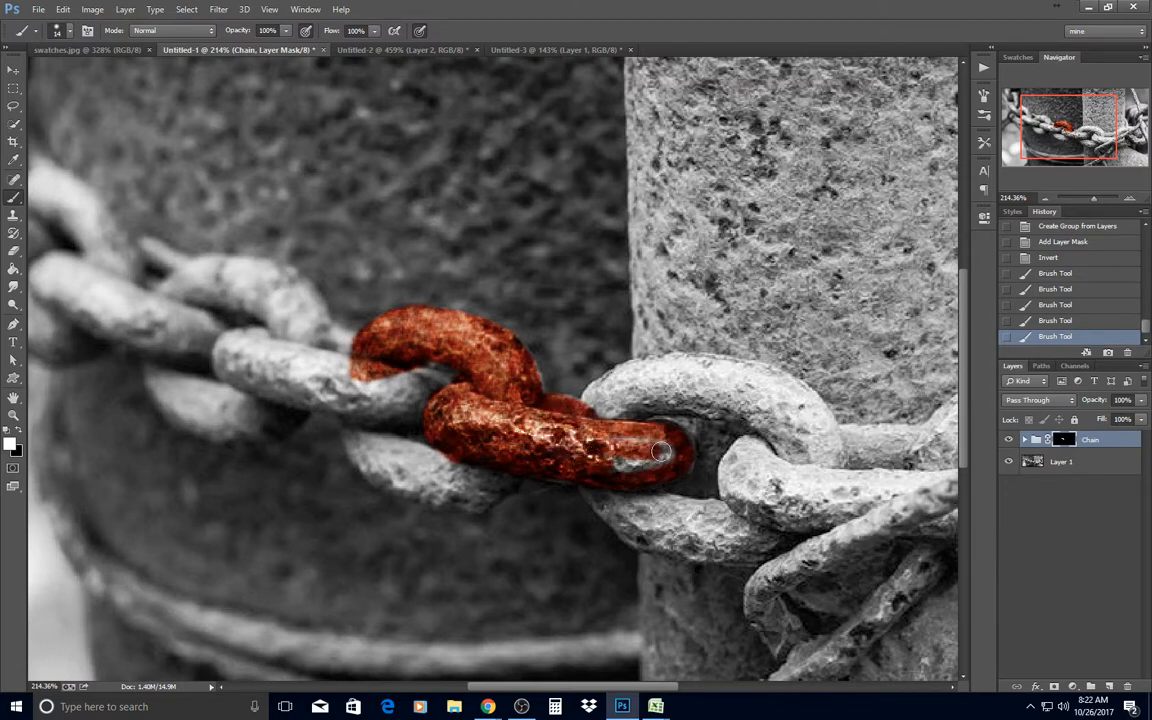
drag(660, 452, 645, 460)
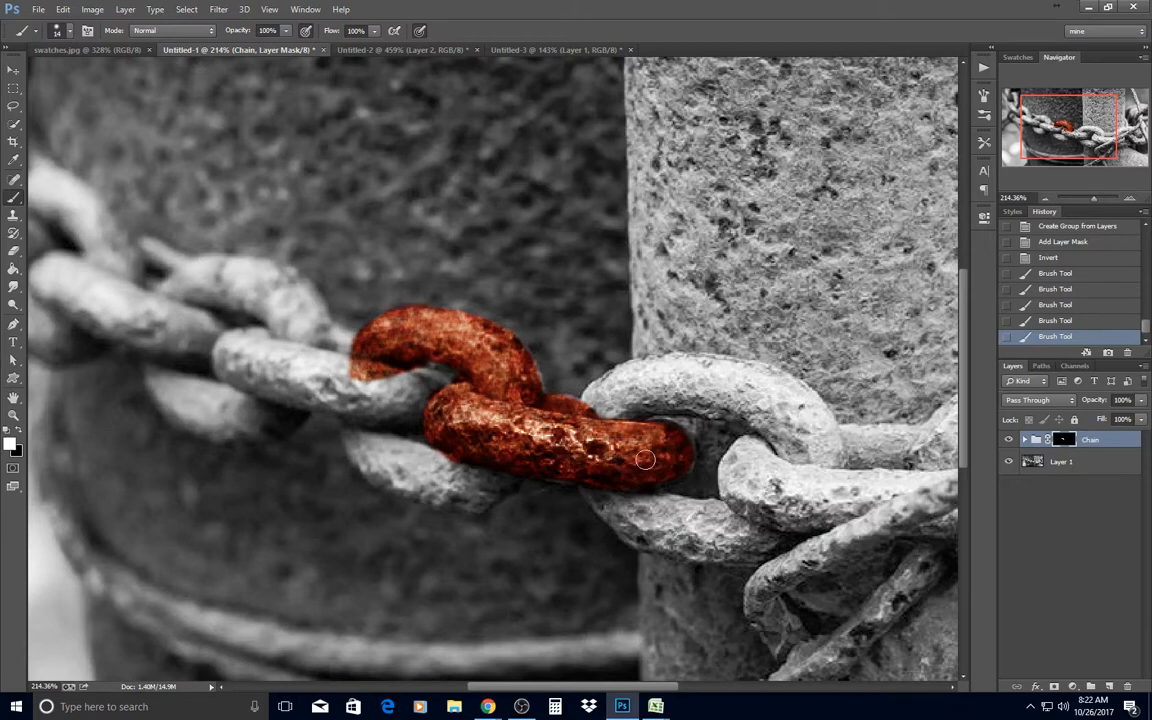
drag(645, 460, 507, 484)
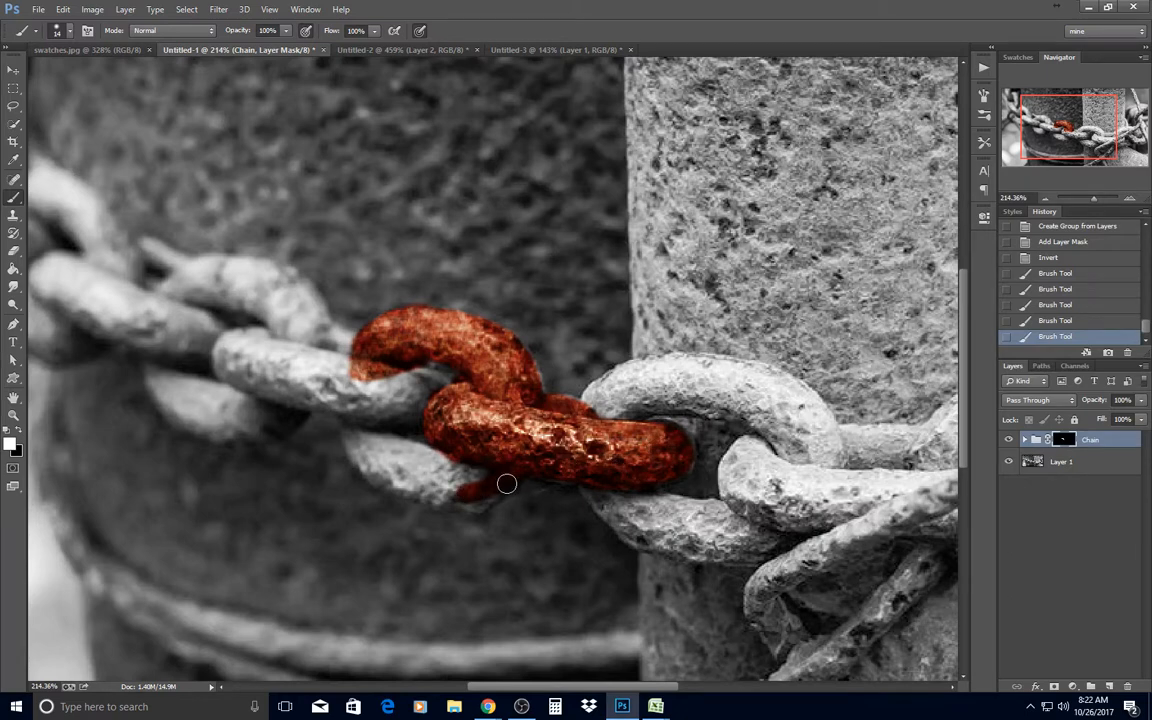
drag(505, 484, 370, 466)
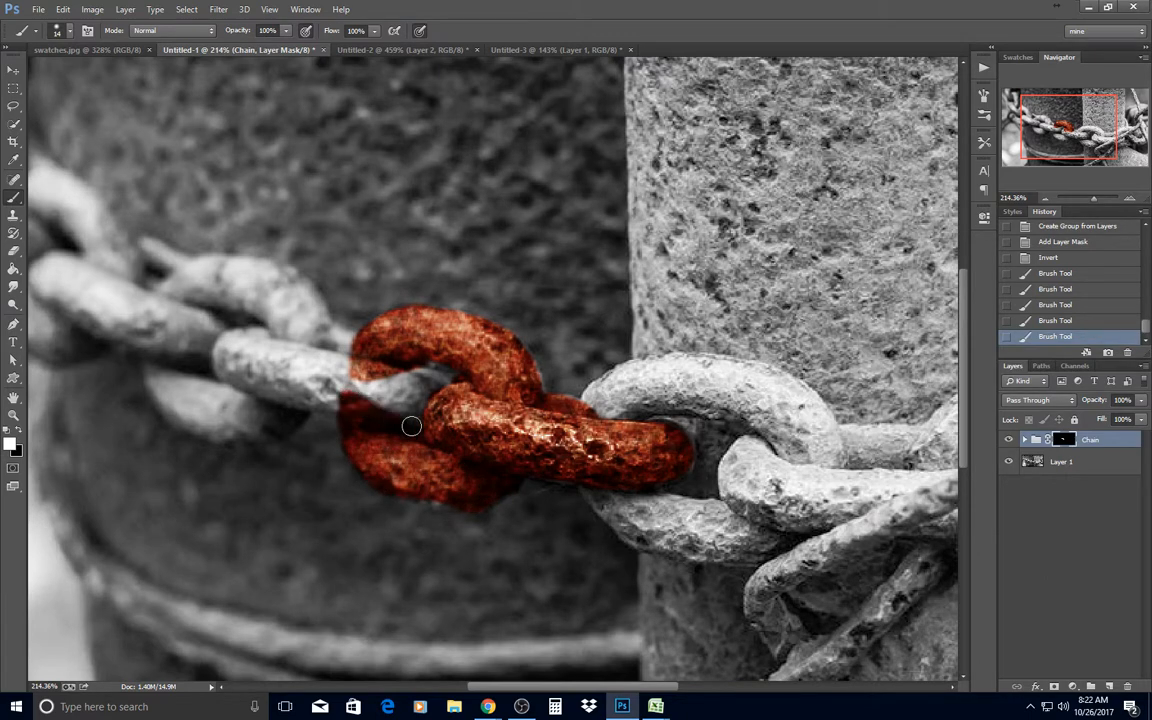
Reveal rust on the left link and the right-hand link over the pillar.
drag(411, 426, 423, 415)
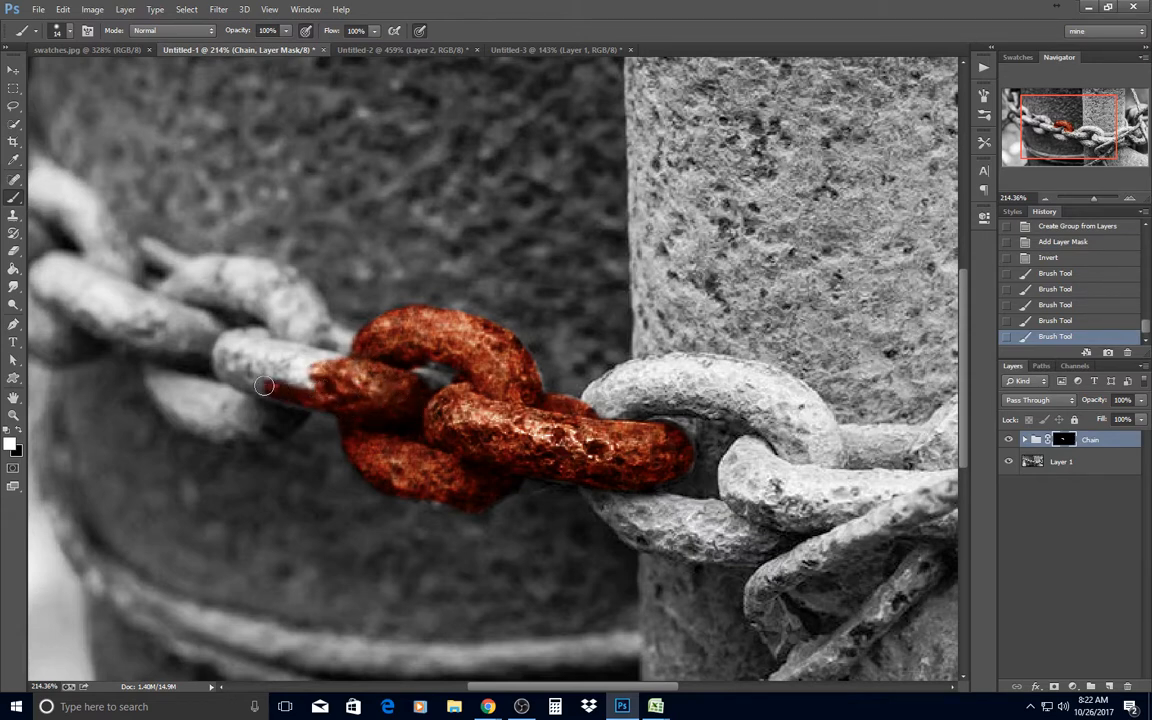
drag(265, 386, 260, 346)
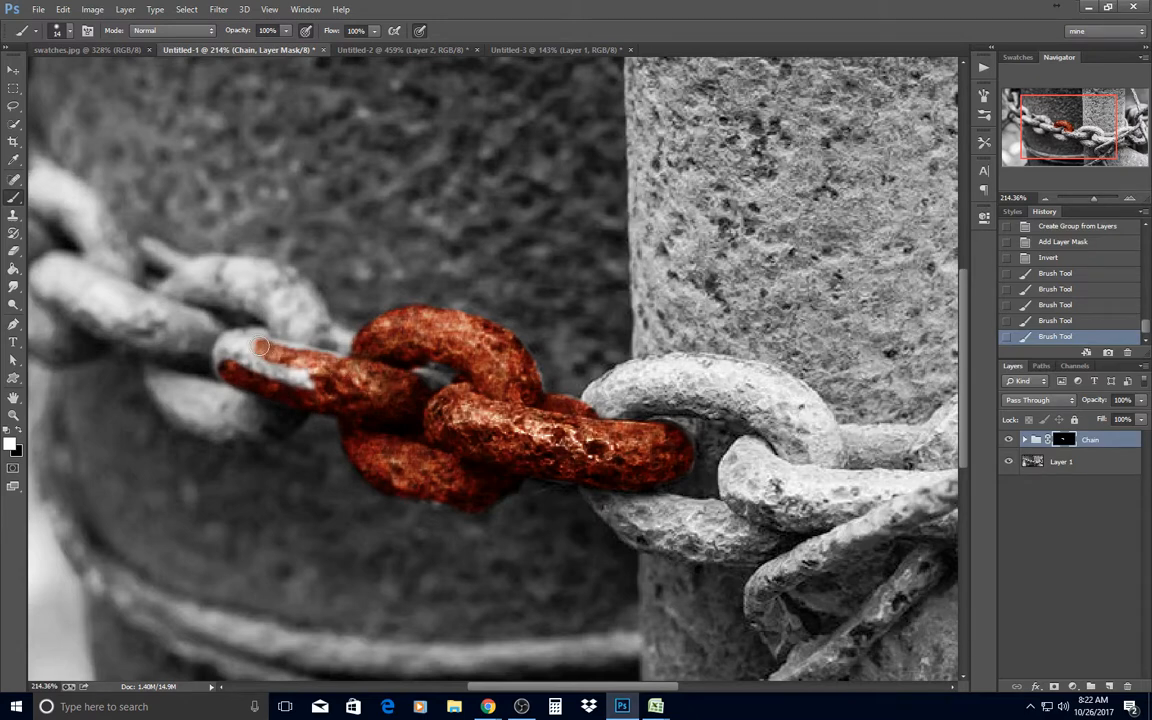
drag(260, 346, 363, 390)
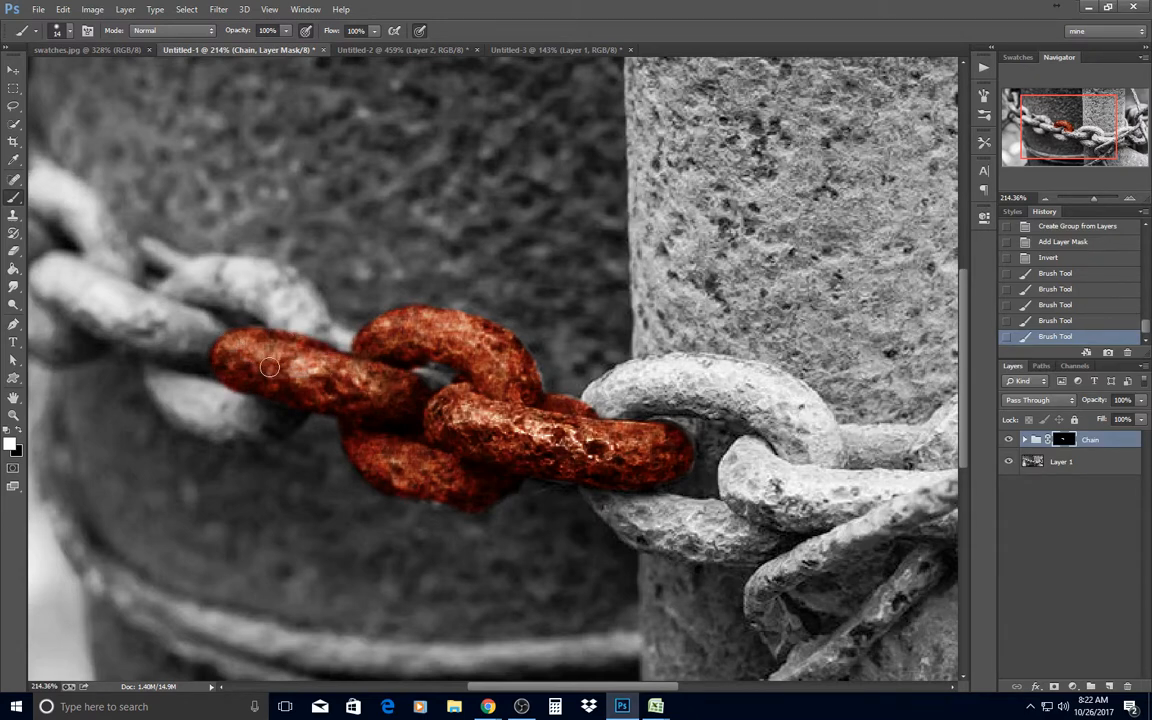
drag(269, 367, 315, 333)
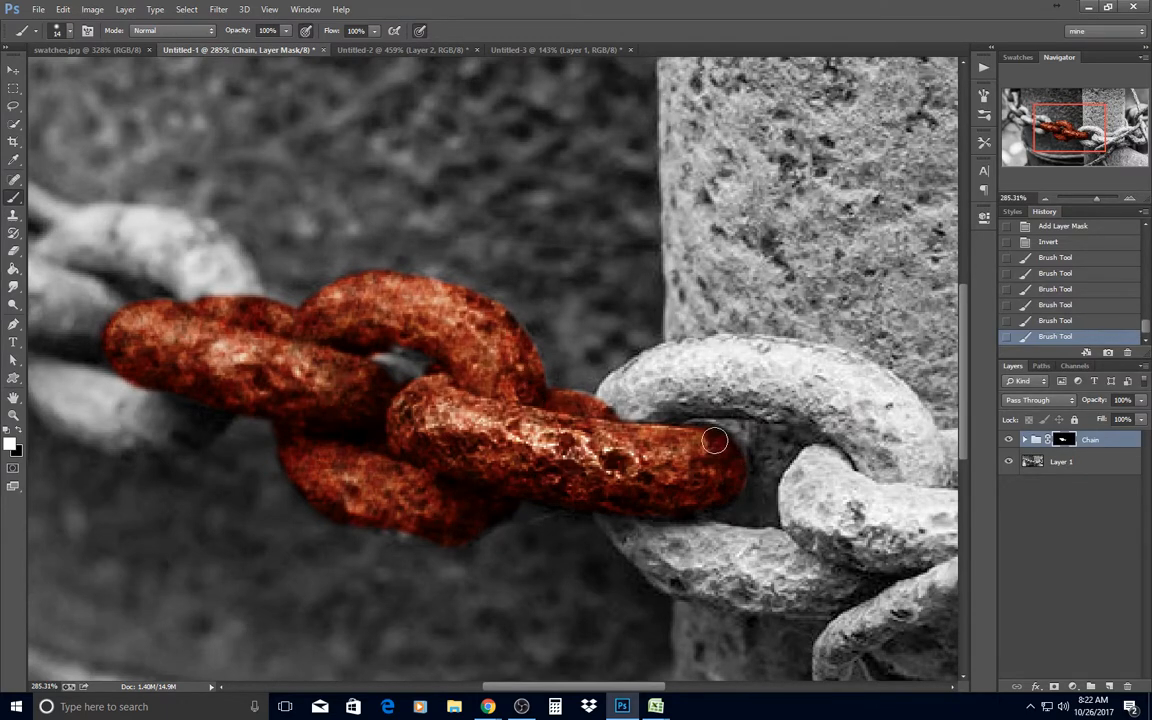
drag(715, 440, 765, 390)
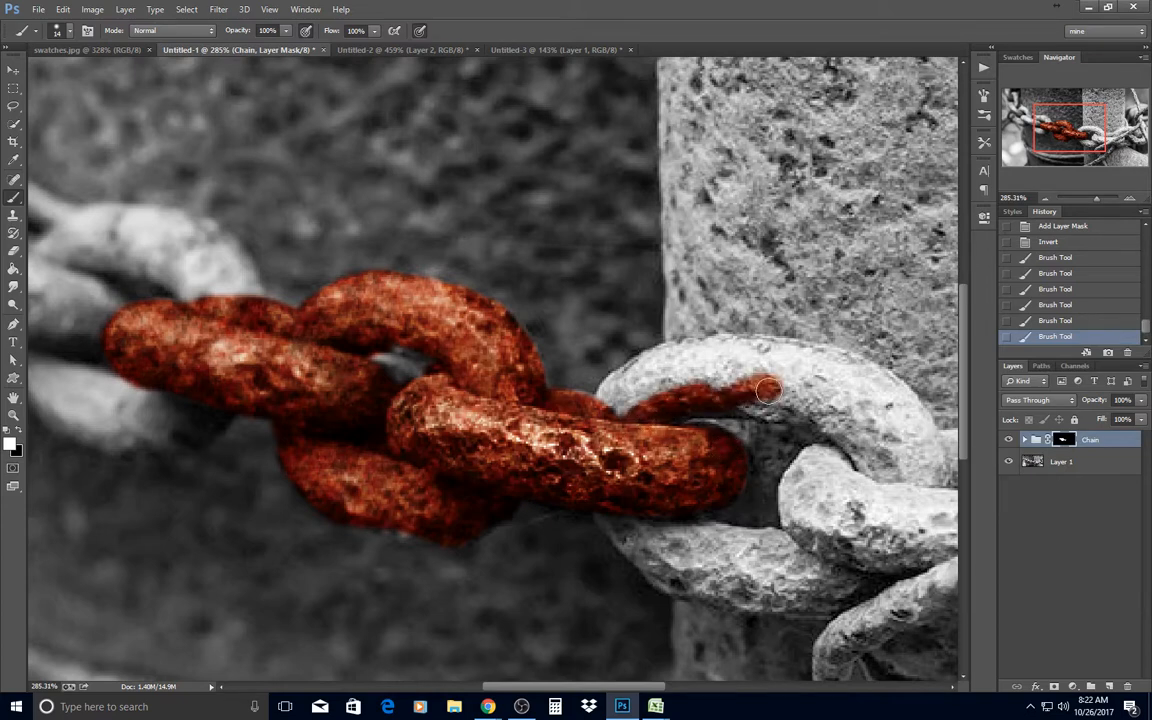
drag(770, 390, 610, 390)
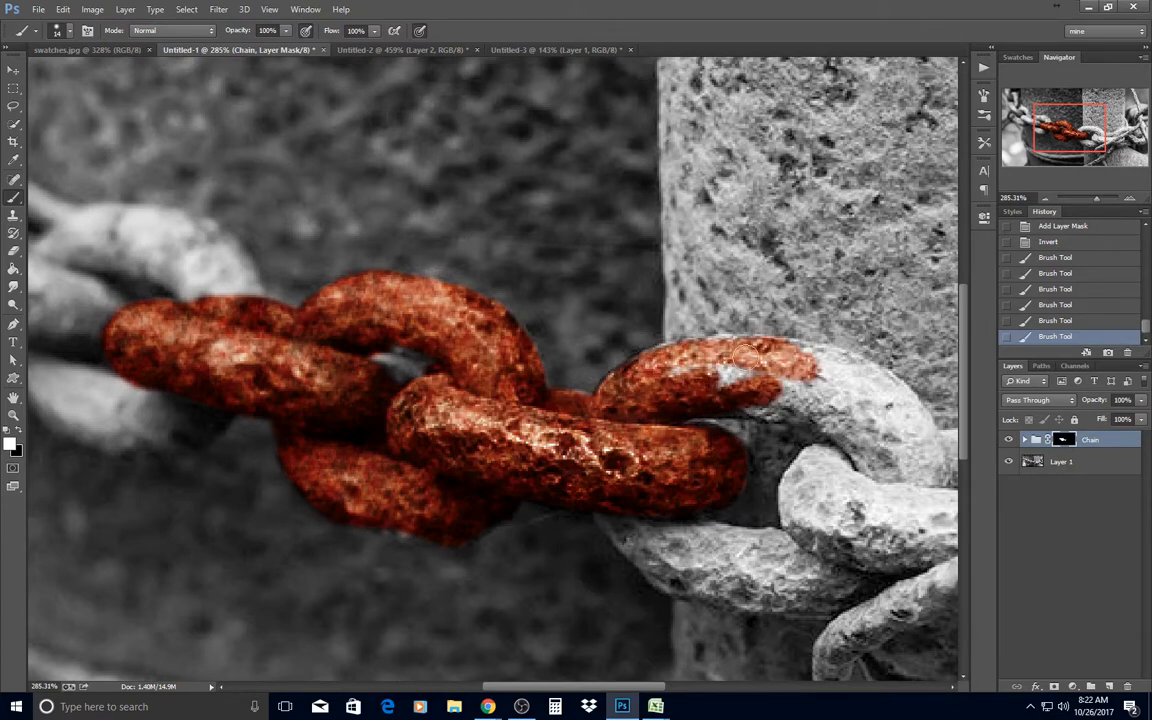
drag(760, 355, 860, 455)
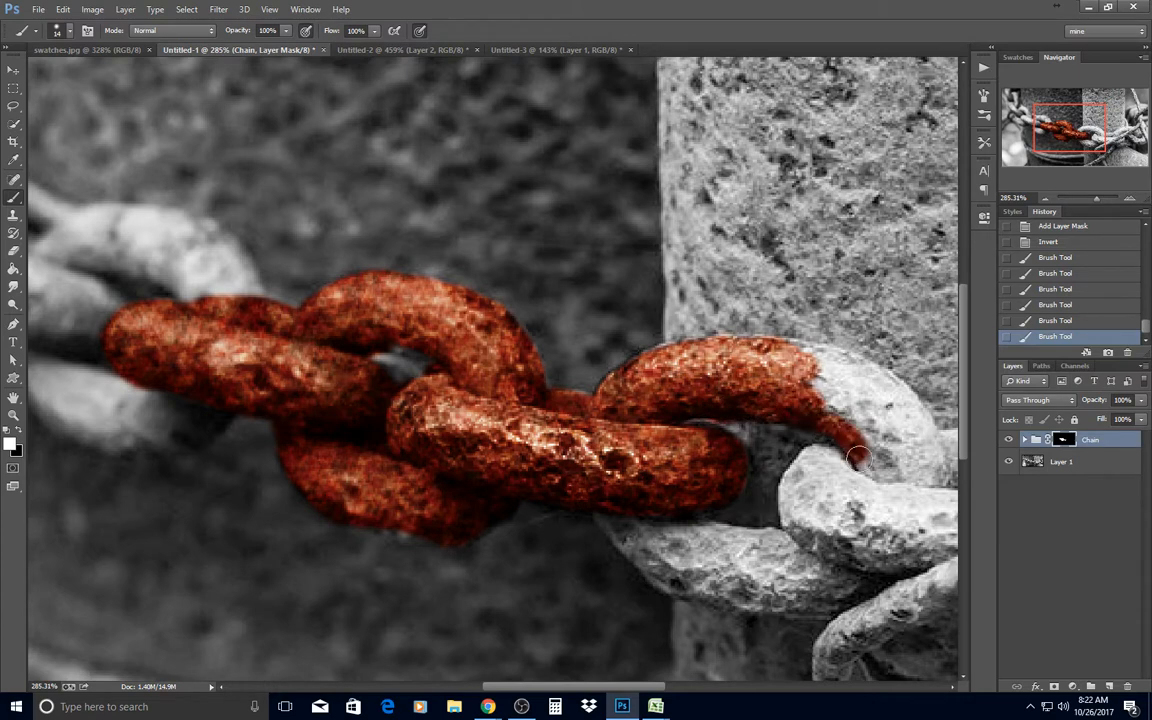
drag(855, 455, 900, 420)
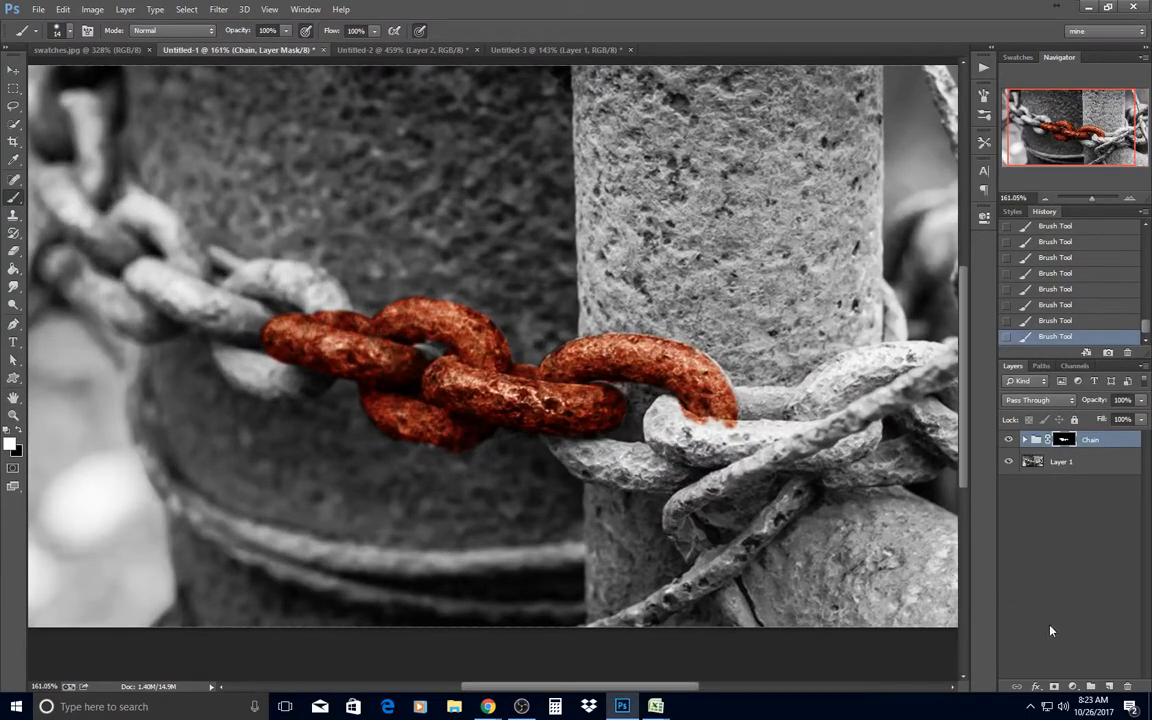
Add a layer above the Chain group and set pale orange #fdc689 as paint colour.
click(1035, 400)
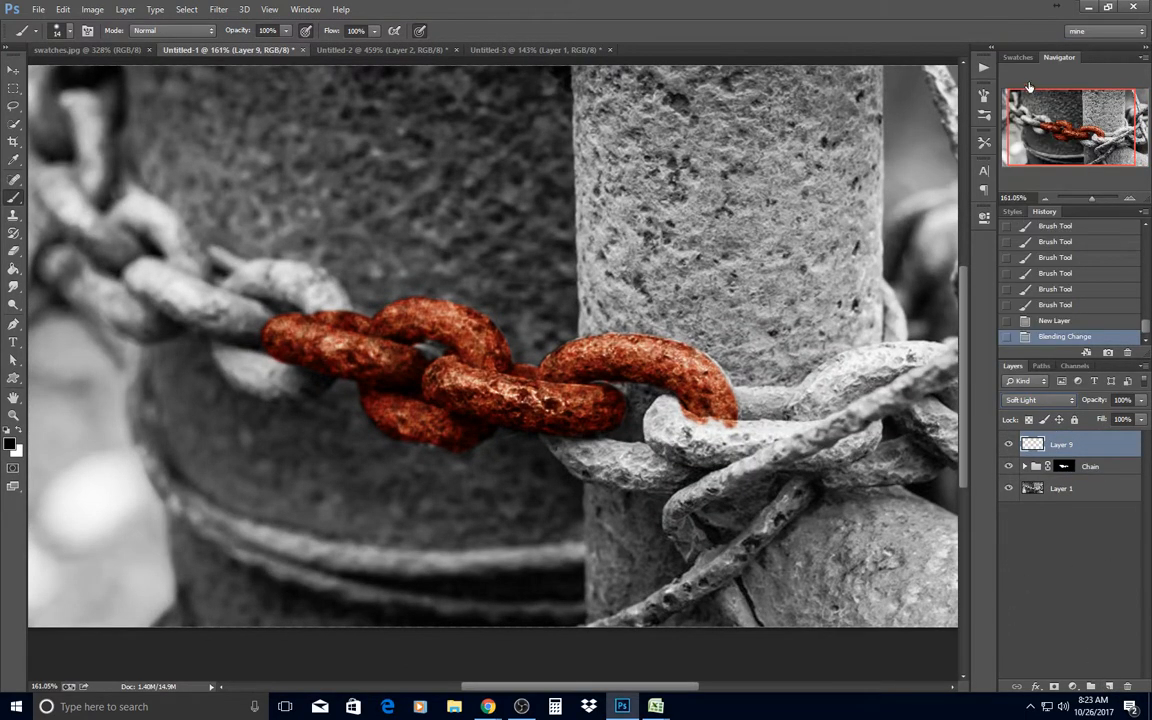
click(1013, 57)
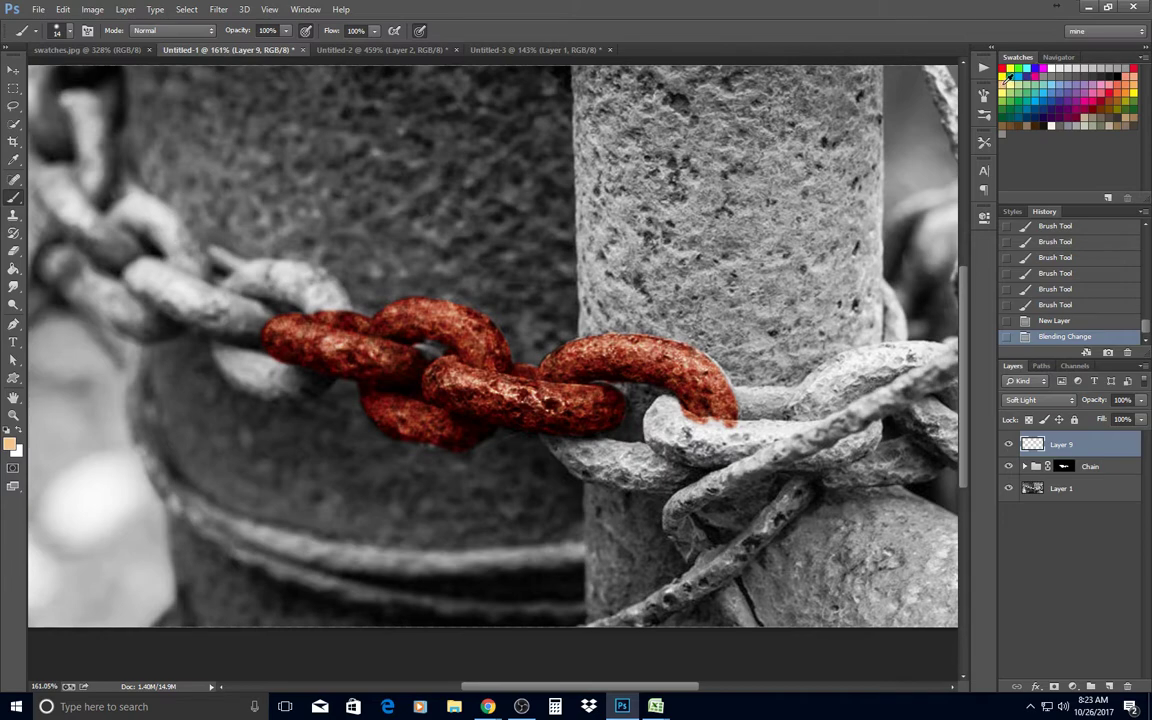
click(10, 443)
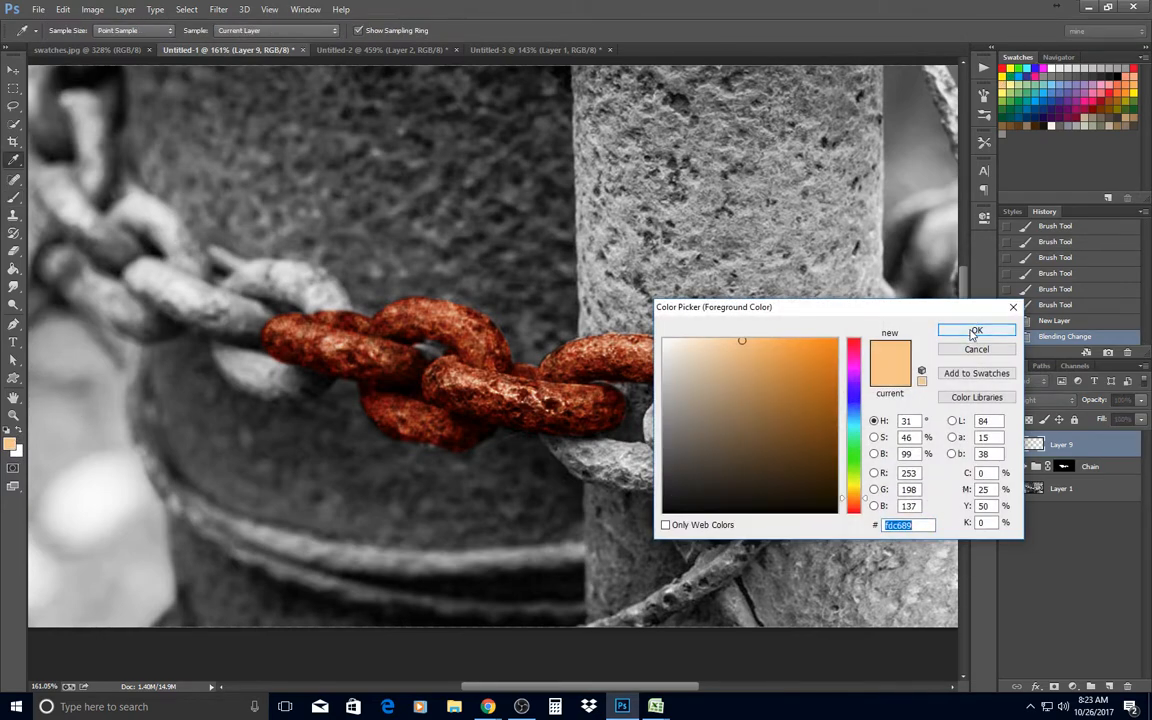
mouse_move(887, 454)
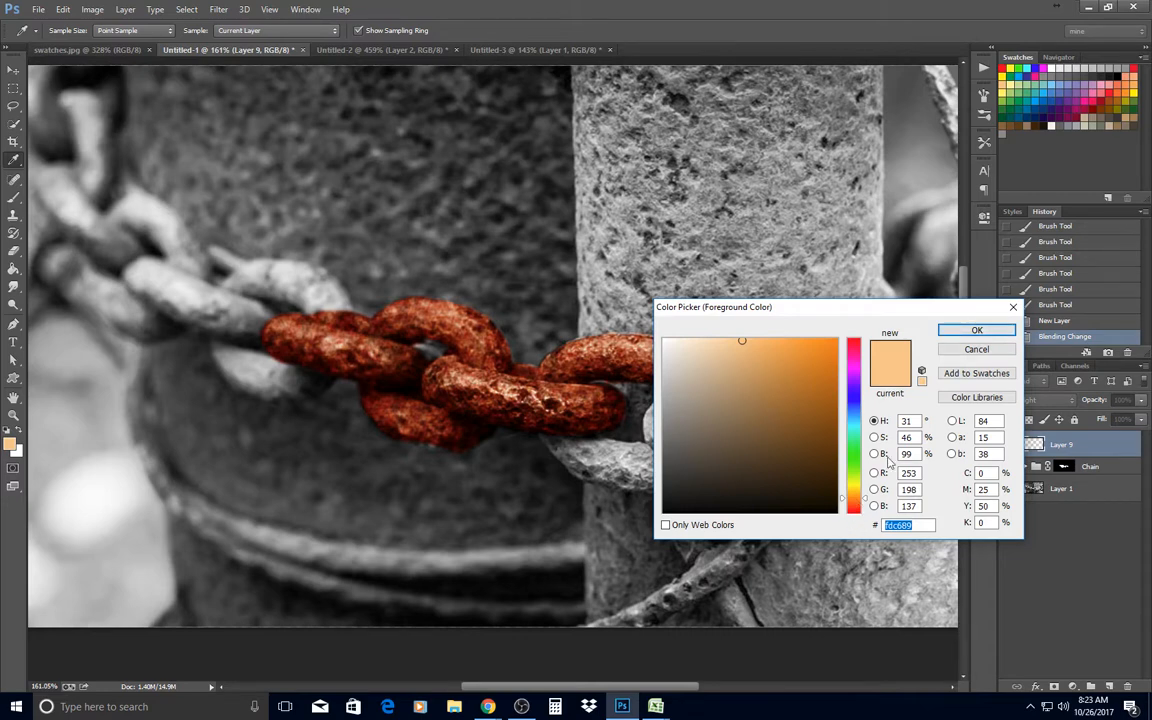
click(976, 330)
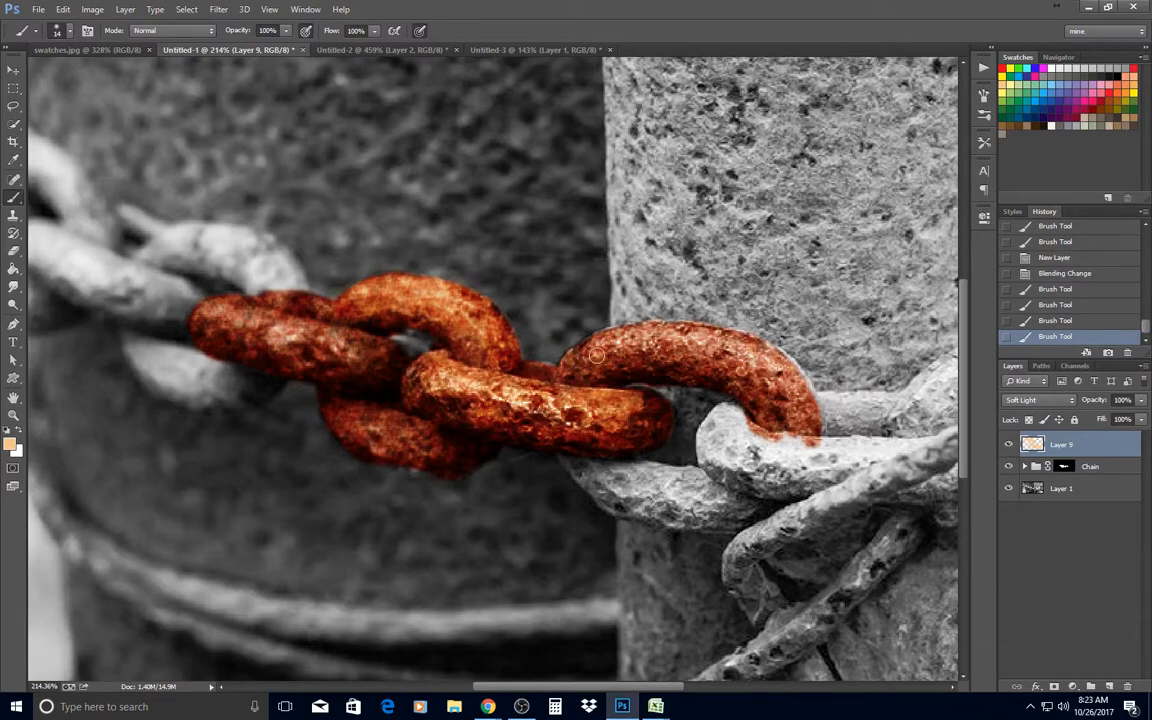
Brush pale orange across the right, middle and left chain links on Layer 9.
drag(595, 355, 790, 395)
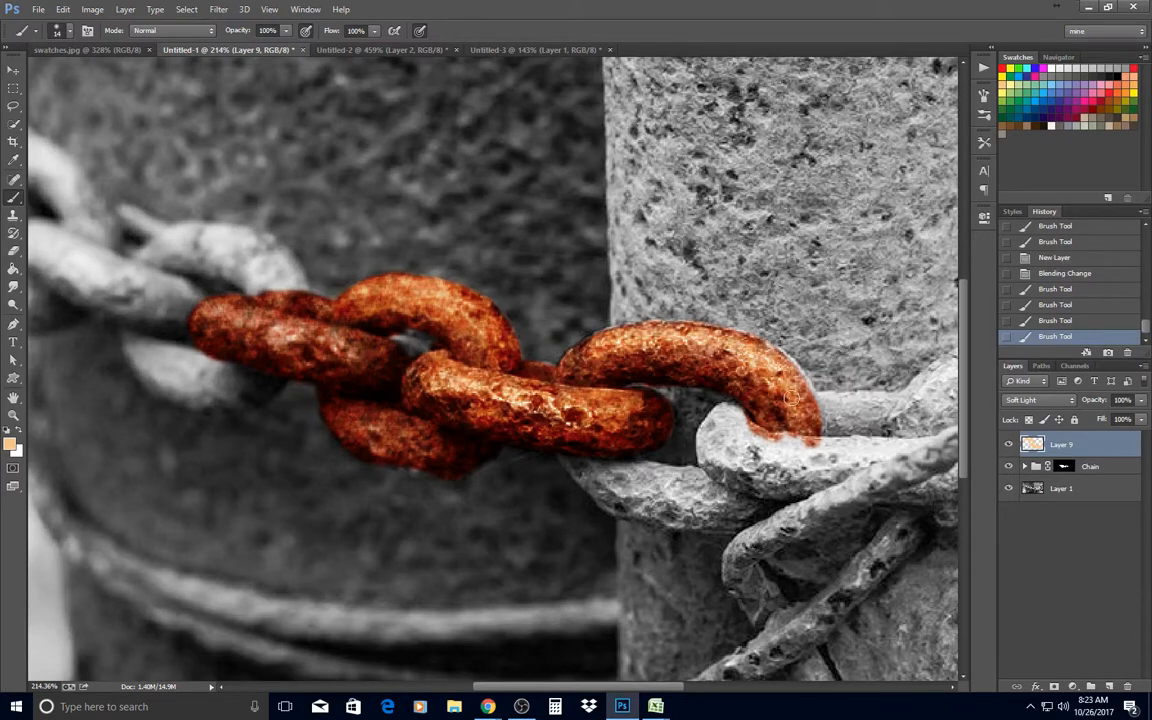
drag(790, 395, 314, 349)
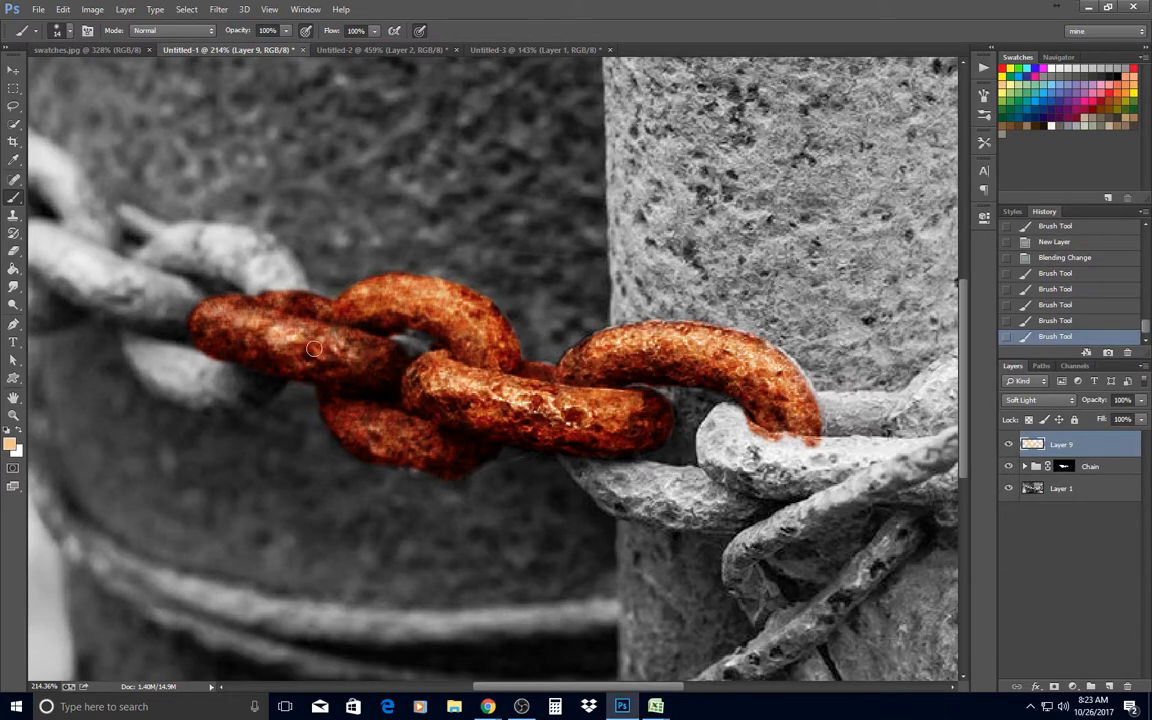
drag(314, 349, 508, 364)
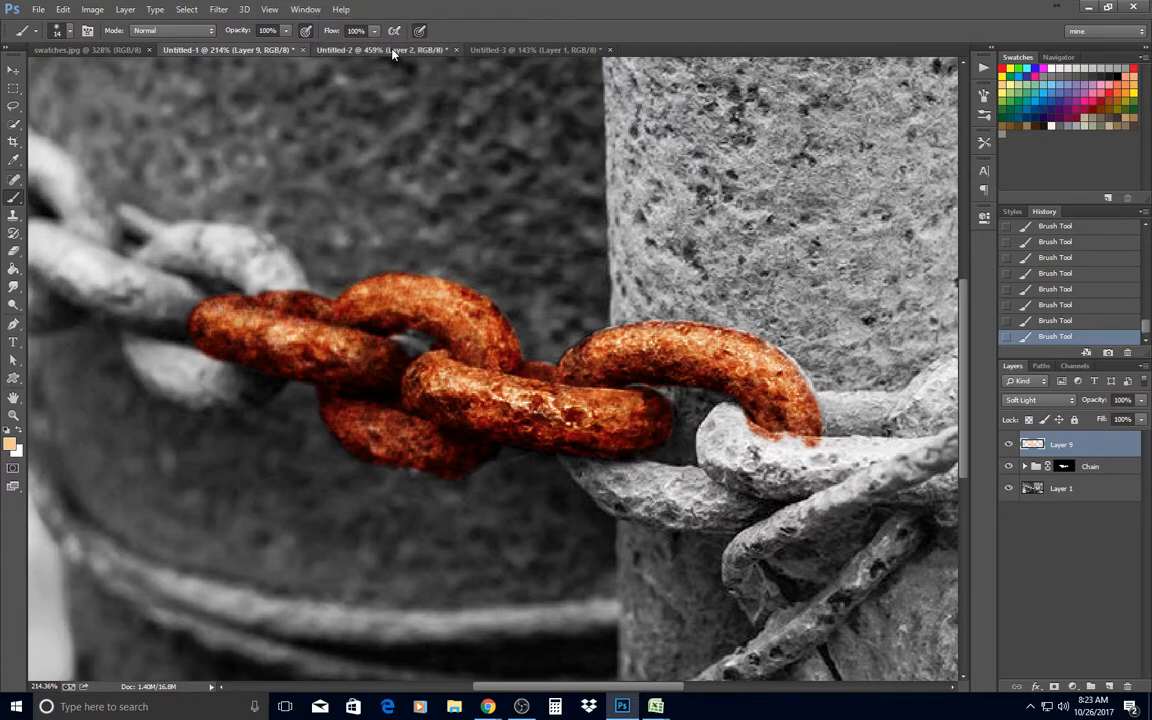
click(550, 49)
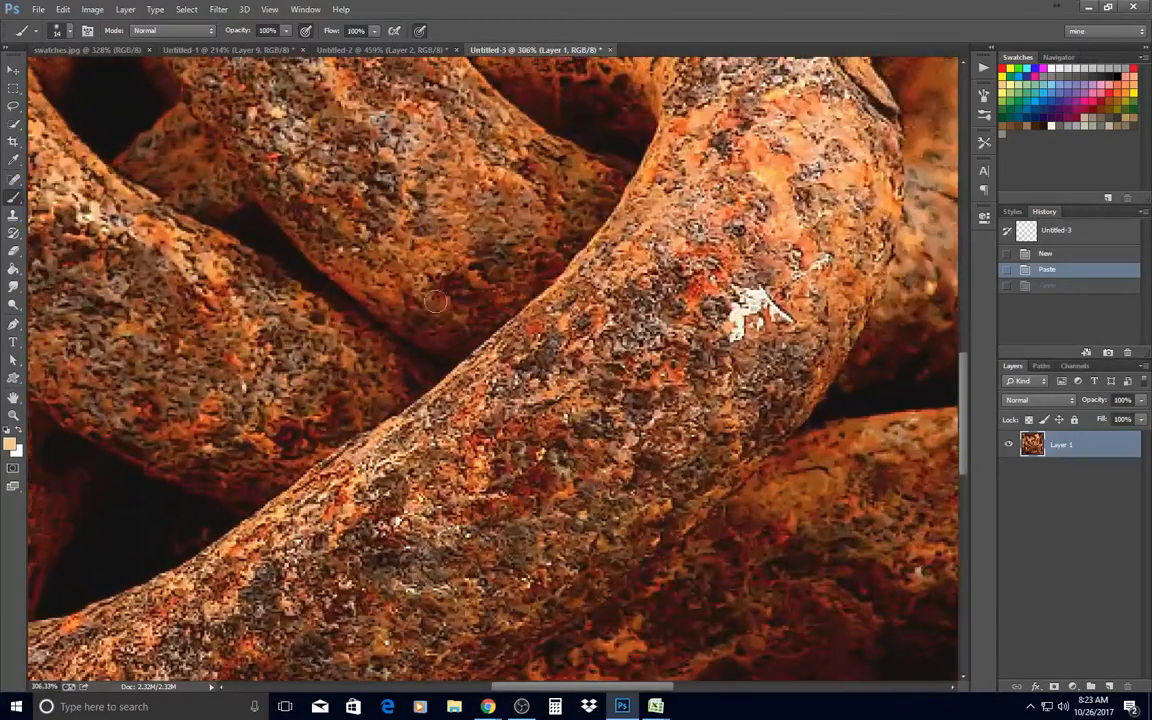
mouse_move(500, 66)
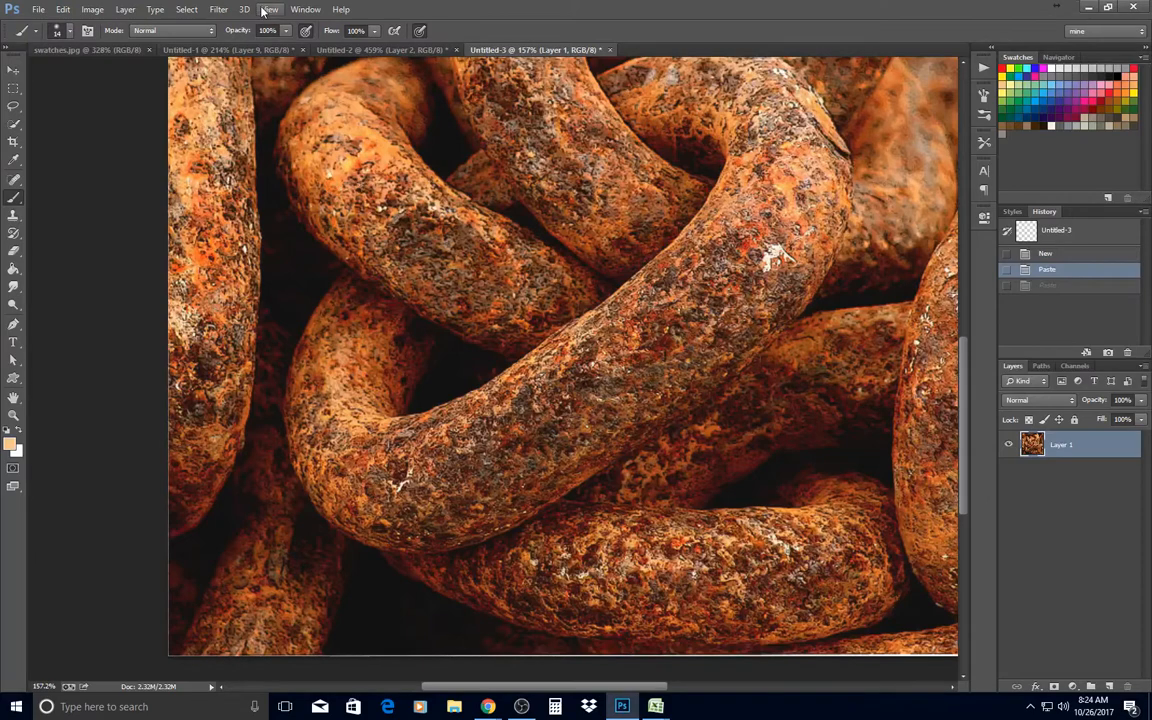
click(205, 57)
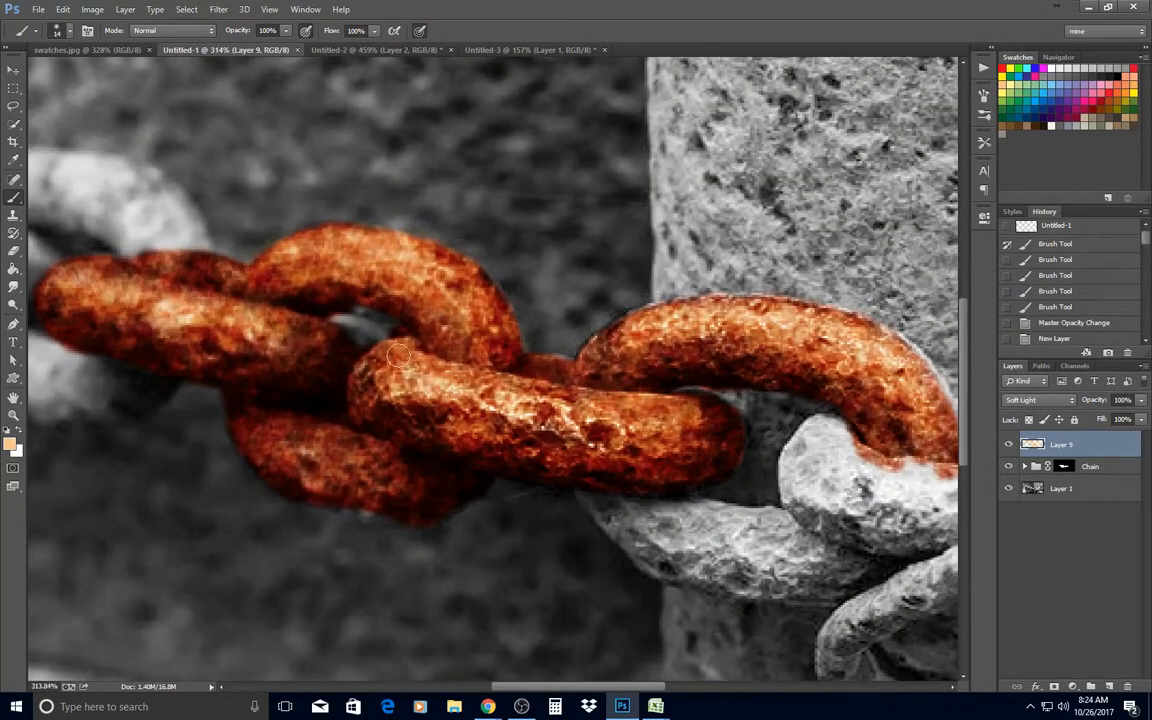
Touch up orange on the central links, then adjust the view and paint colours.
drag(398, 355, 538, 423)
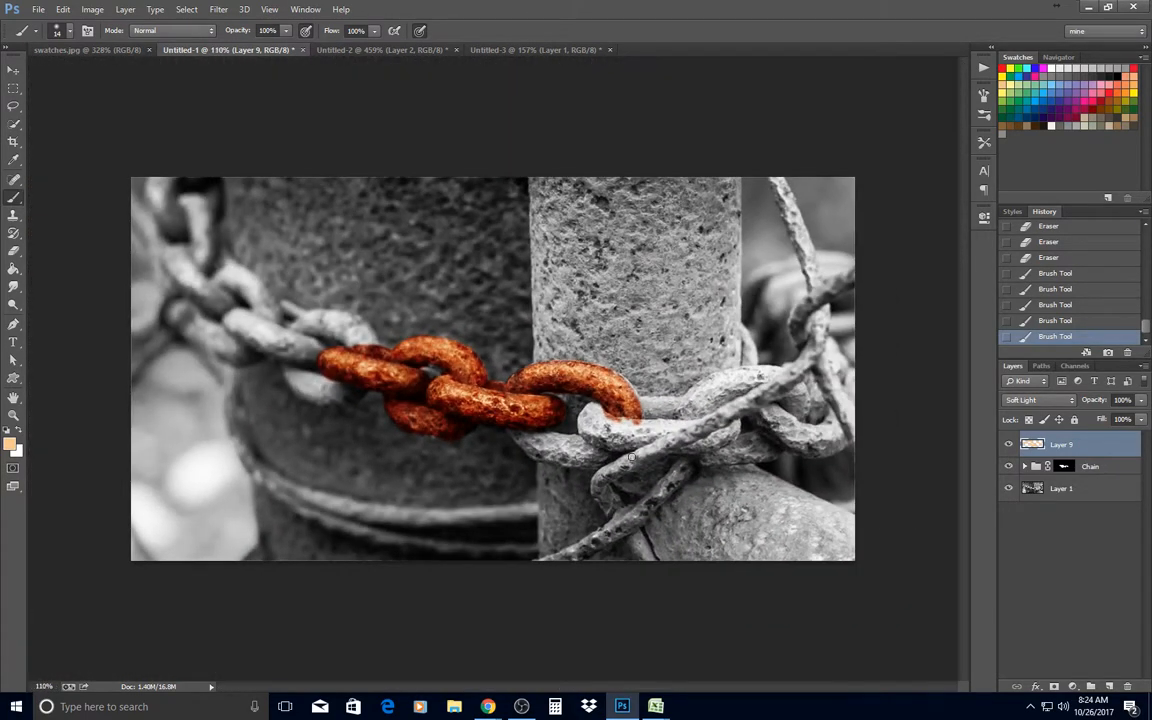
key(ctrl++)
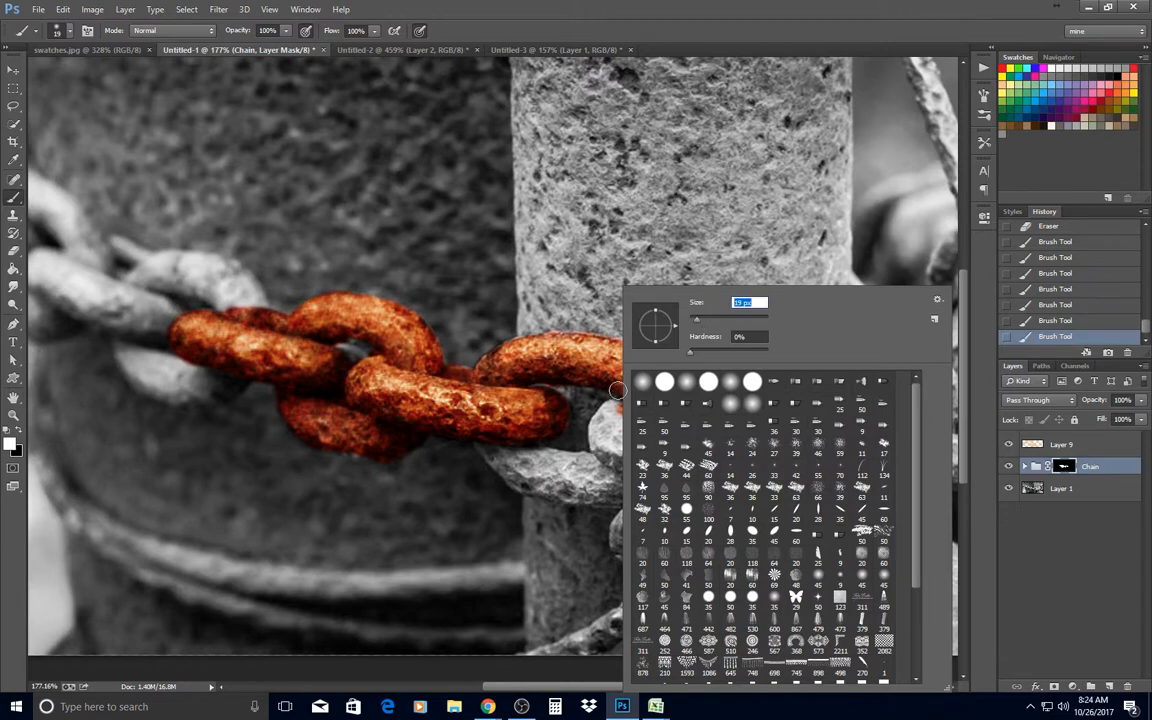
With a soft 19 px brush, paint the Chain mask over the link wrapping the right pillar.
click(618, 390)
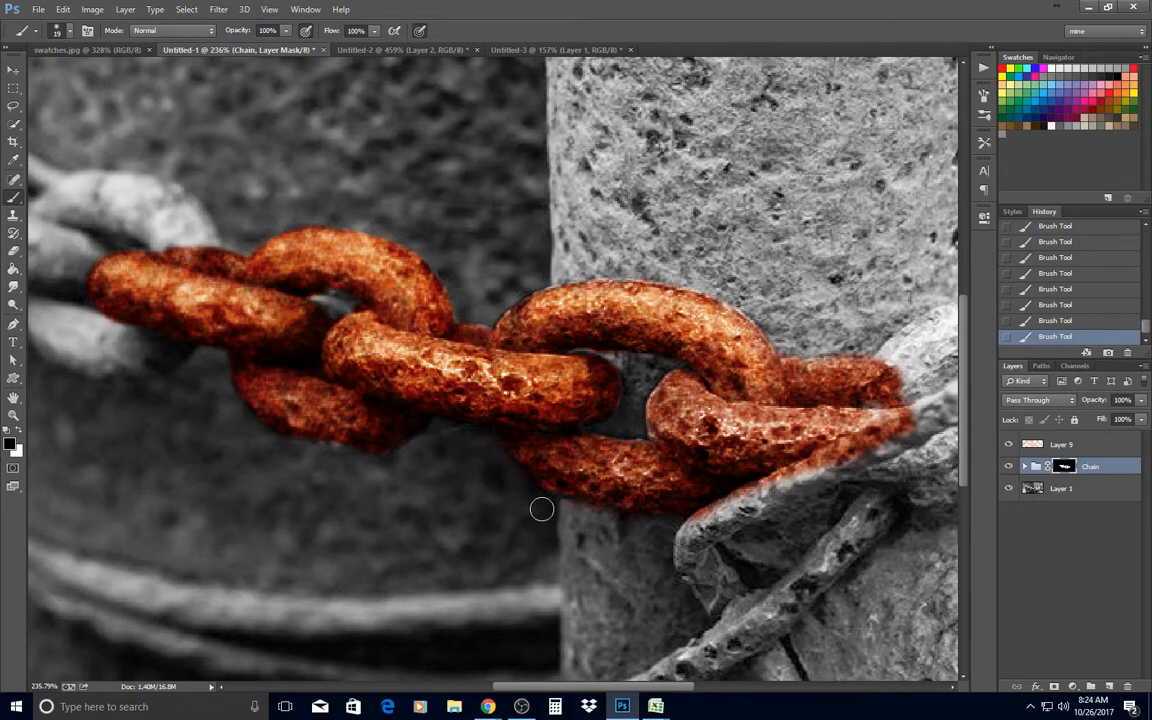
drag(542, 509, 840, 455)
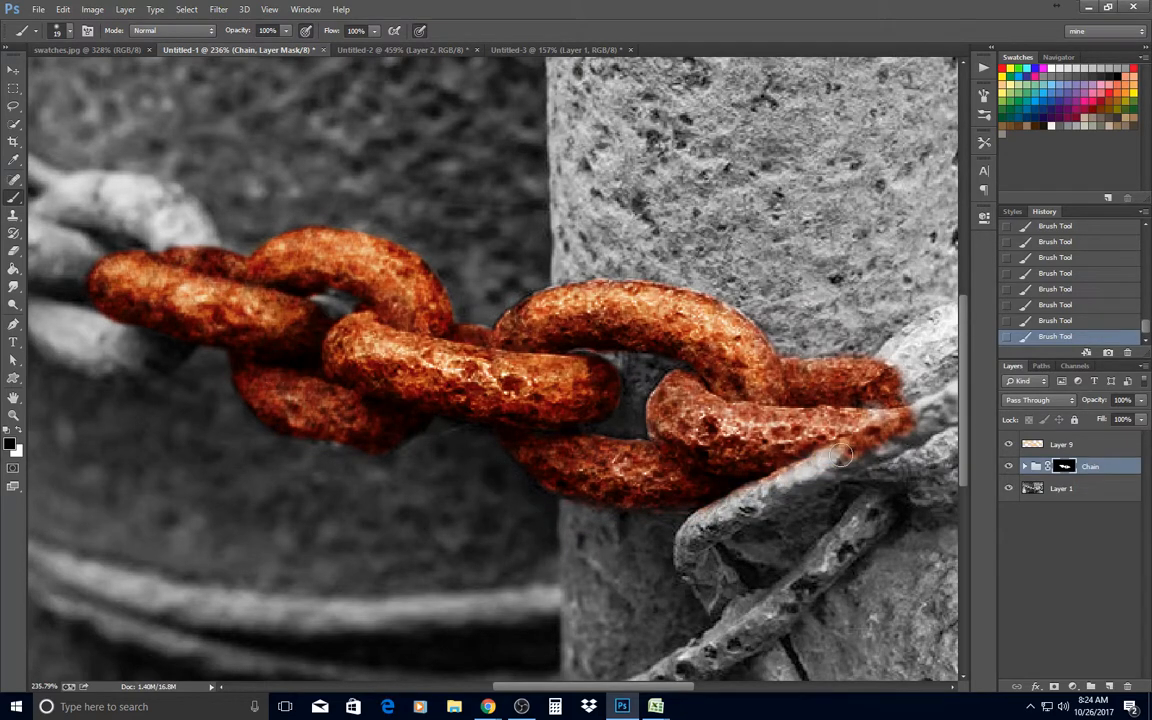